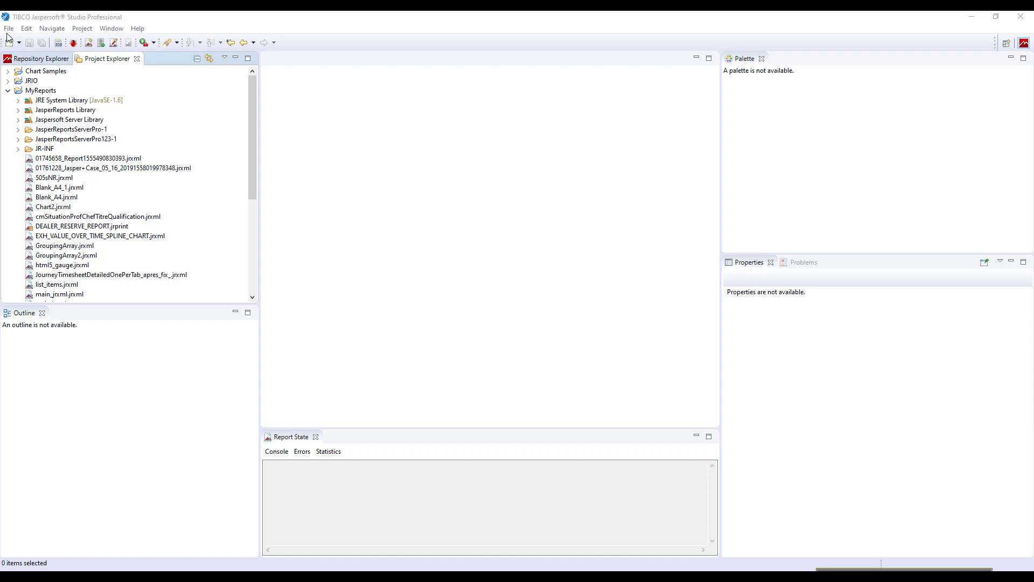
Start a new Jasper report from the Blank A4 template and name the file barChart
click(8, 28)
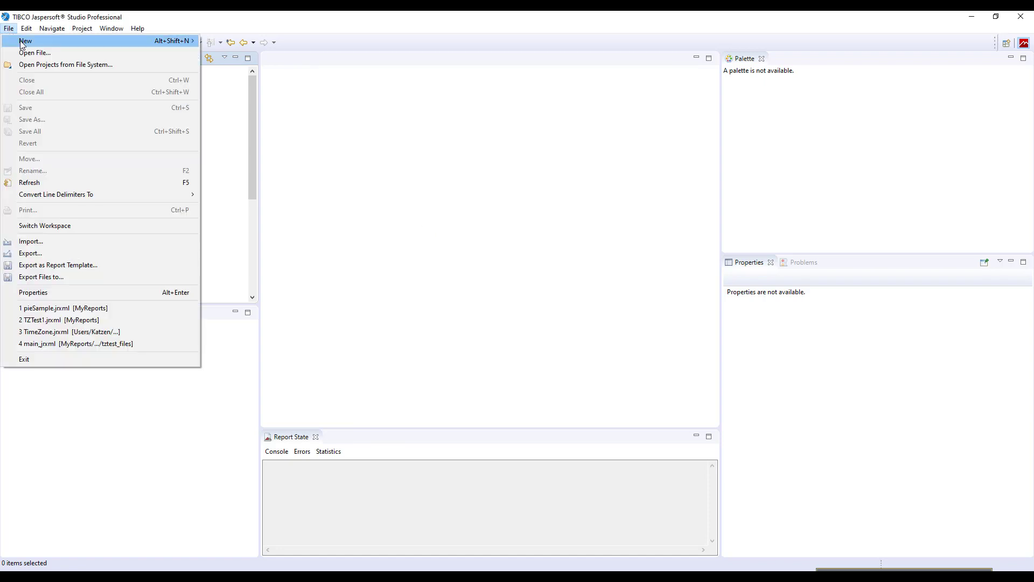
mouse_move(26, 42)
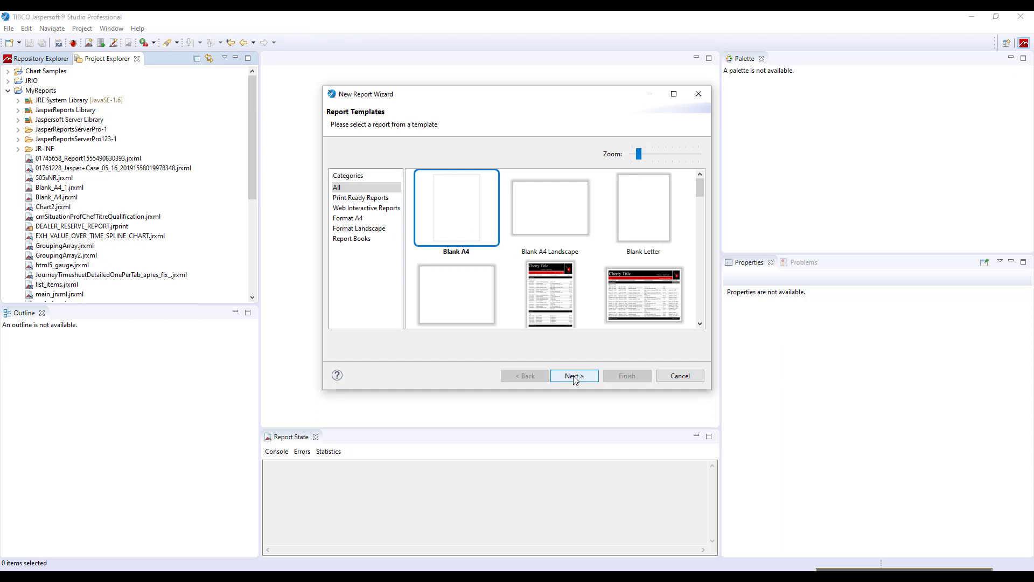
click(574, 375)
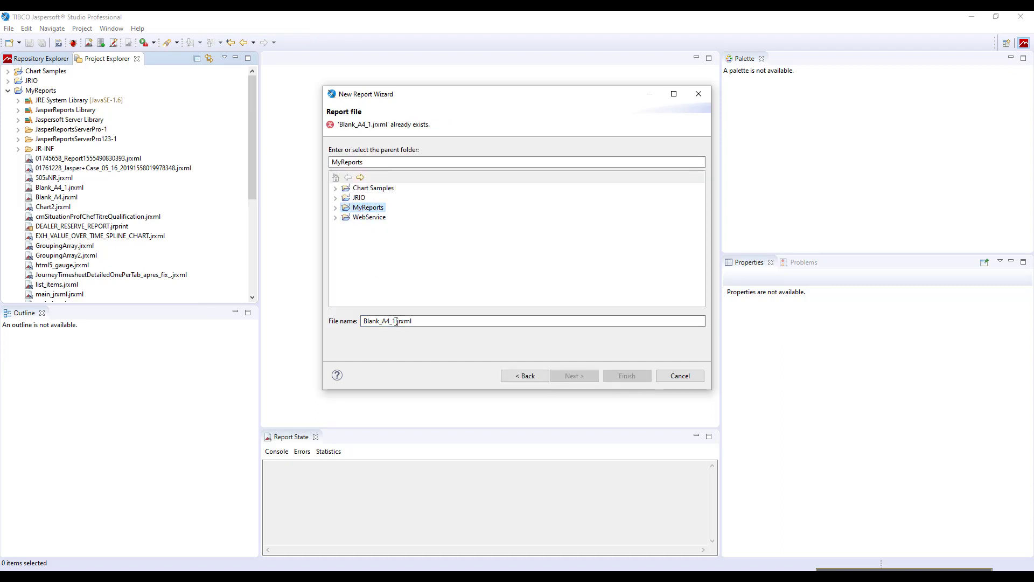
double_click(379, 320)
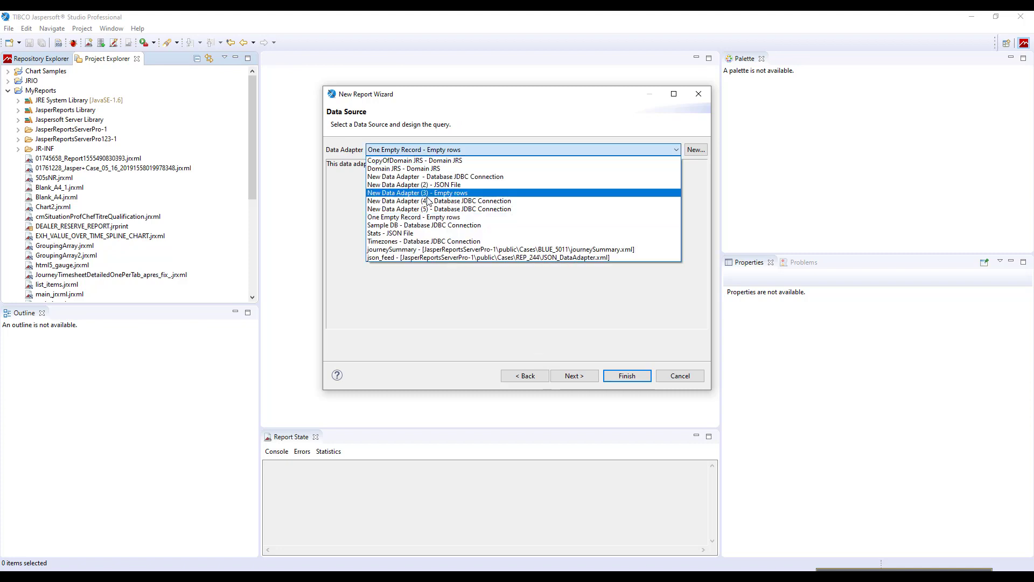
Use the Sample DB adapter with the query 'select * from orders' and finish the report
click(414, 225)
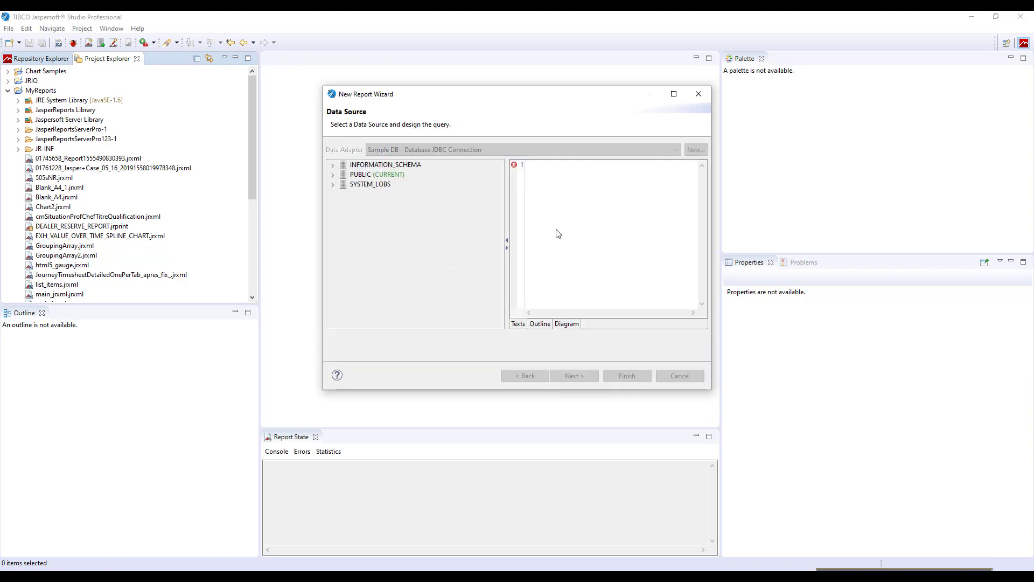
text(select * from o)
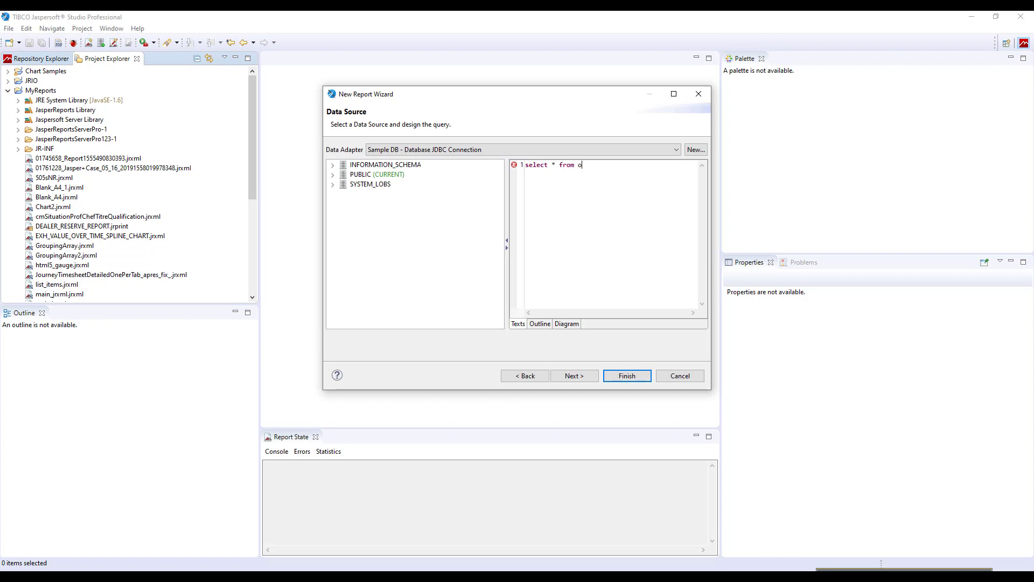
text(rders)
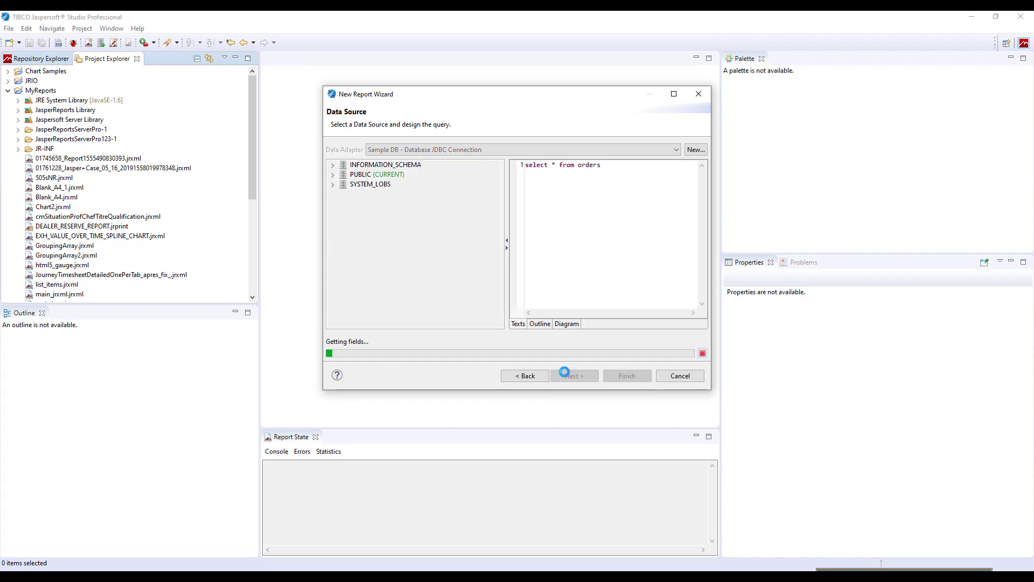
click(574, 376)
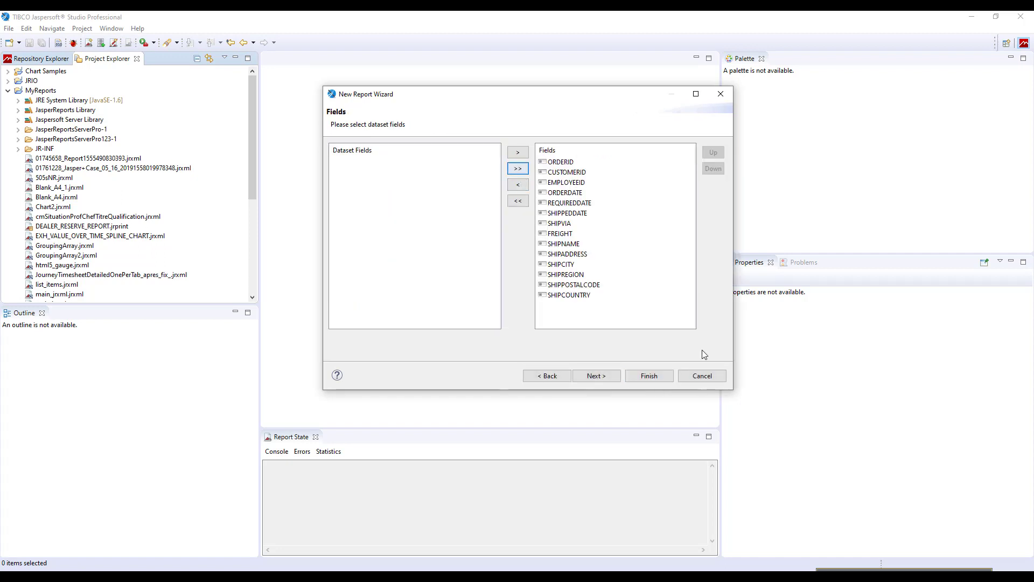
click(649, 375)
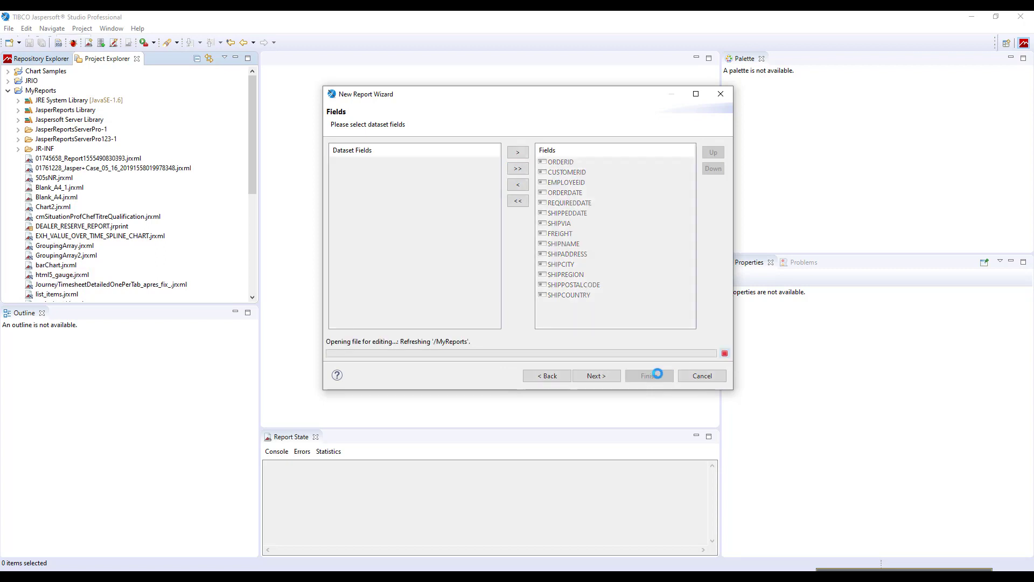
Select the Title through Page Footer bands and delete them, keeping only the Summary band
click(649, 376)
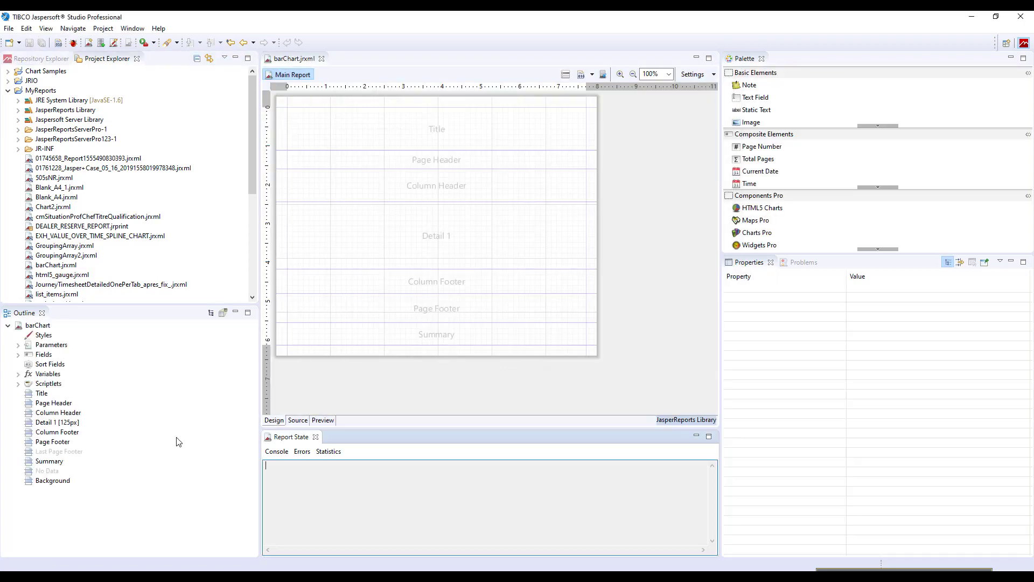
click(42, 394)
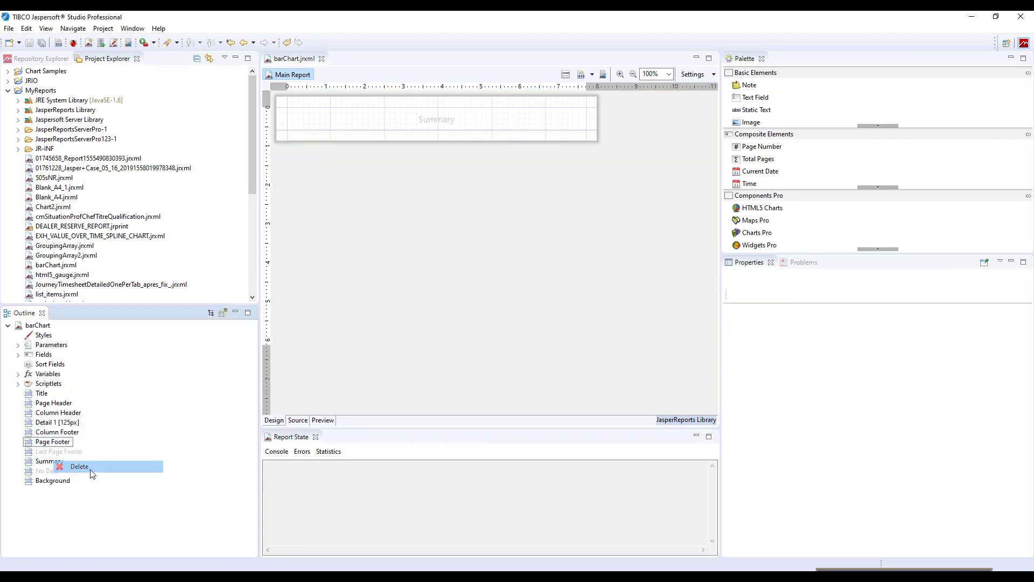
click(79, 466)
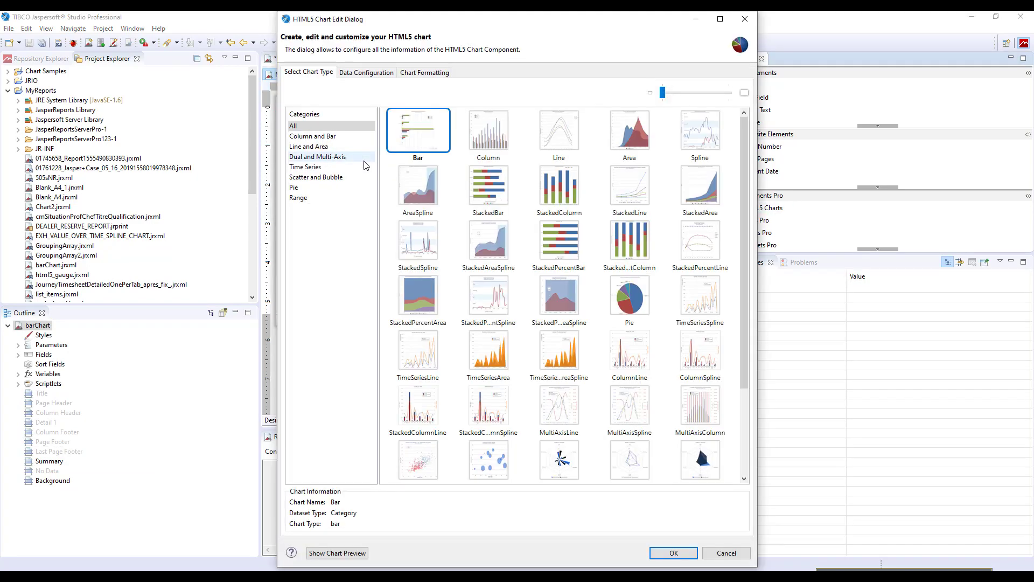
mouse_move(425, 124)
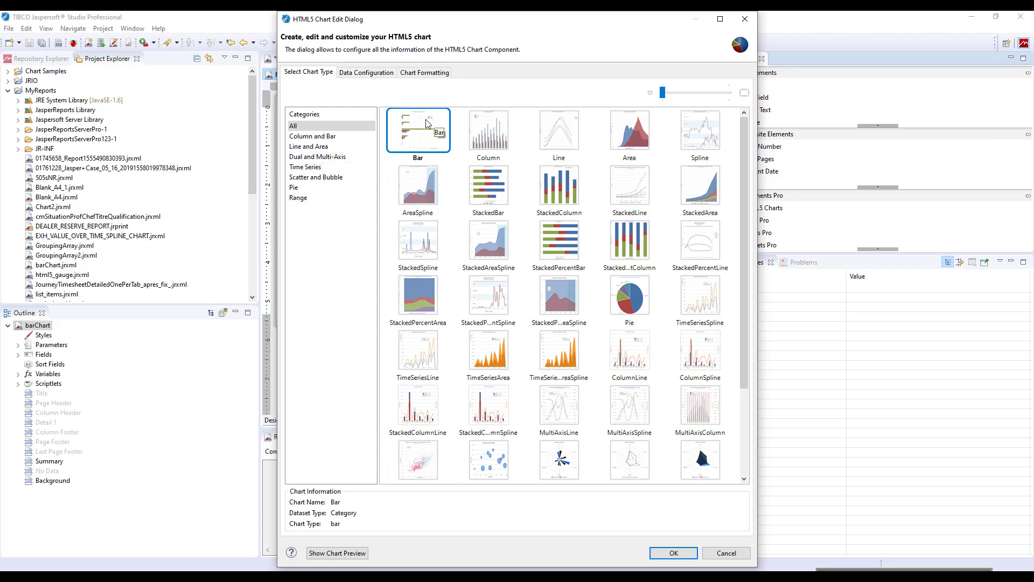
mouse_move(377, 182)
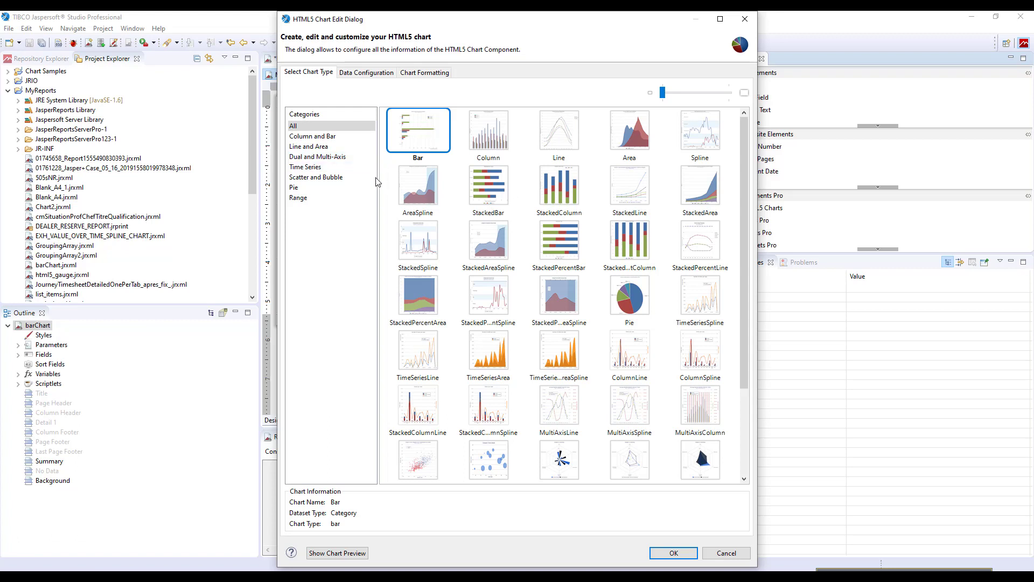
mouse_move(318, 293)
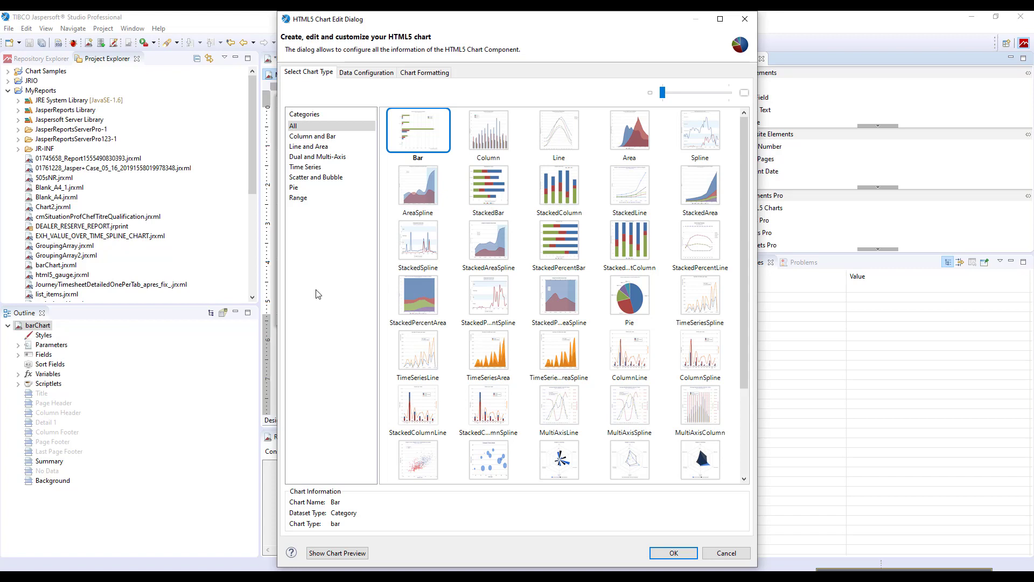
mouse_move(420, 147)
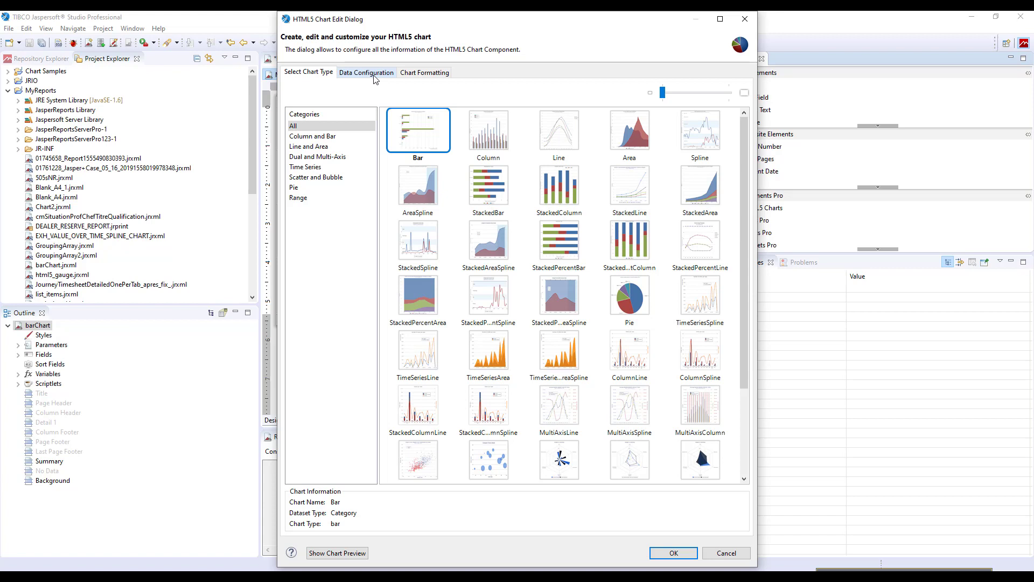
Open the Data Configuration tab of the HTML5 bar chart in the Summary band
click(366, 72)
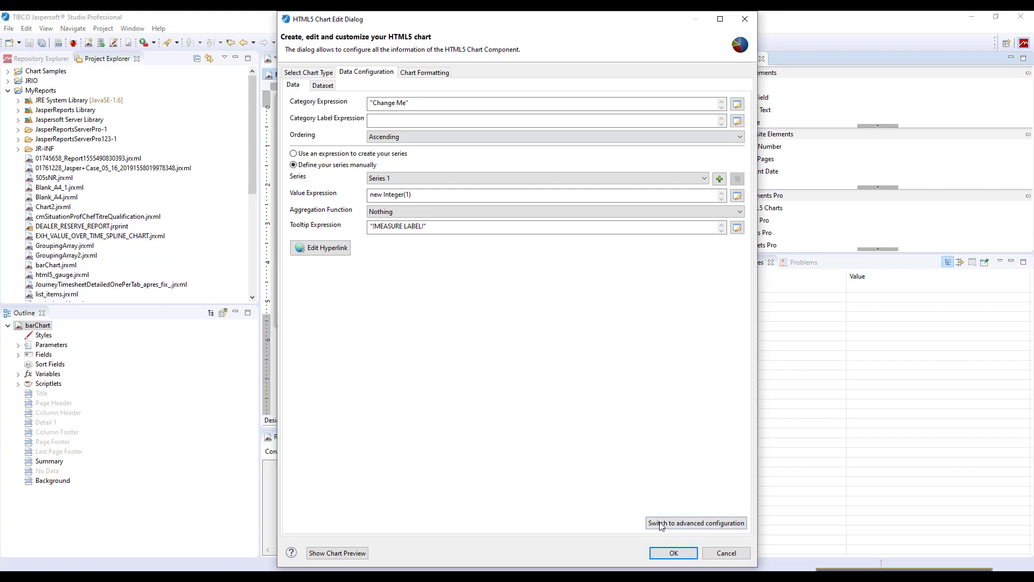
Switch the chart data to advanced configuration and select the Level1 category level
click(696, 522)
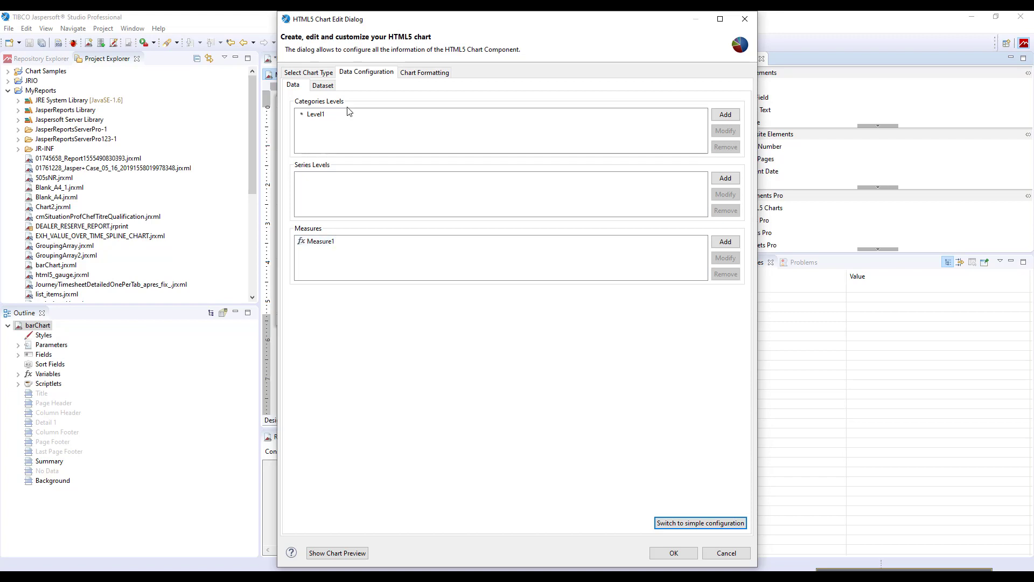
mouse_move(345, 170)
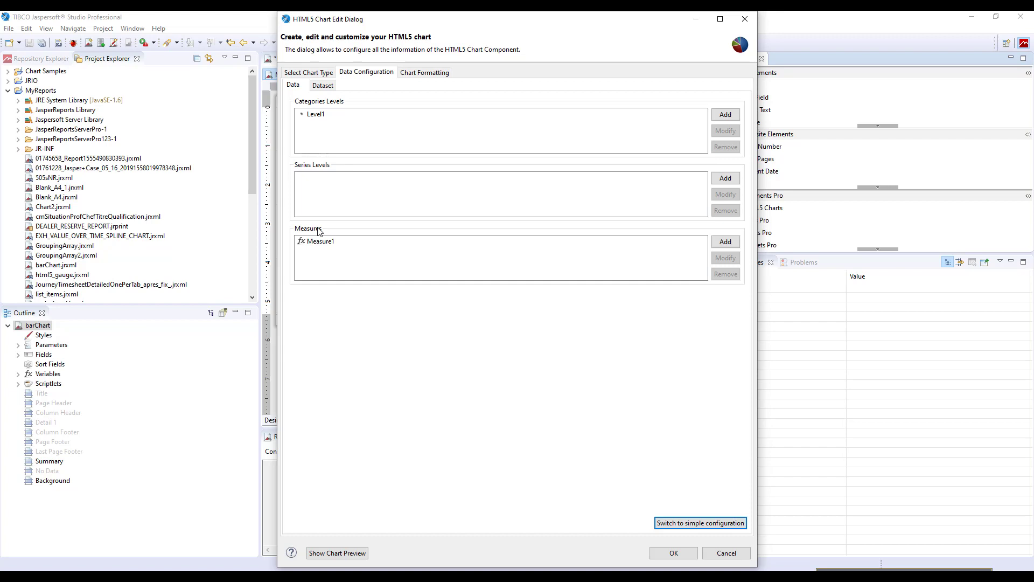
mouse_move(350, 173)
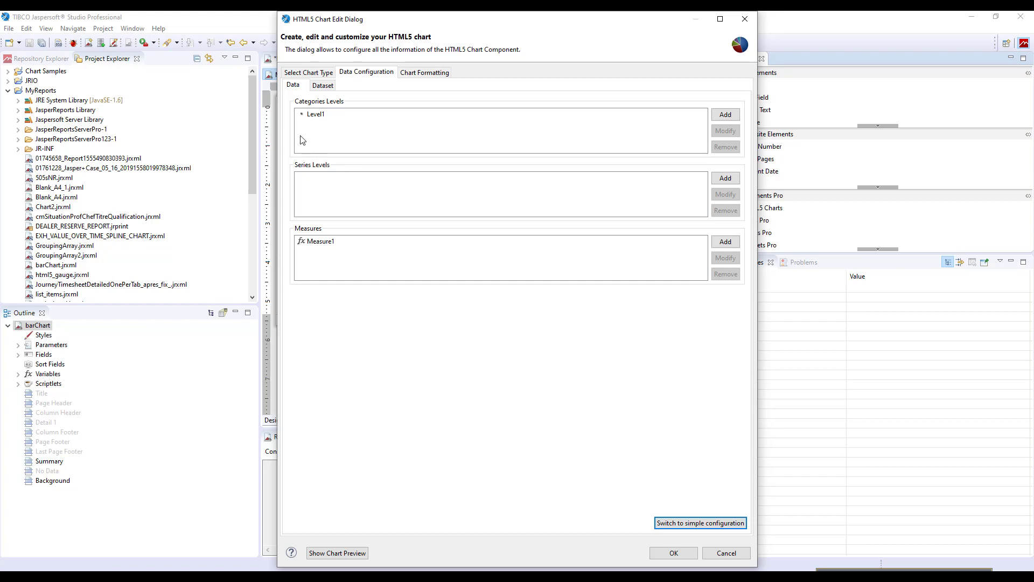
click(314, 114)
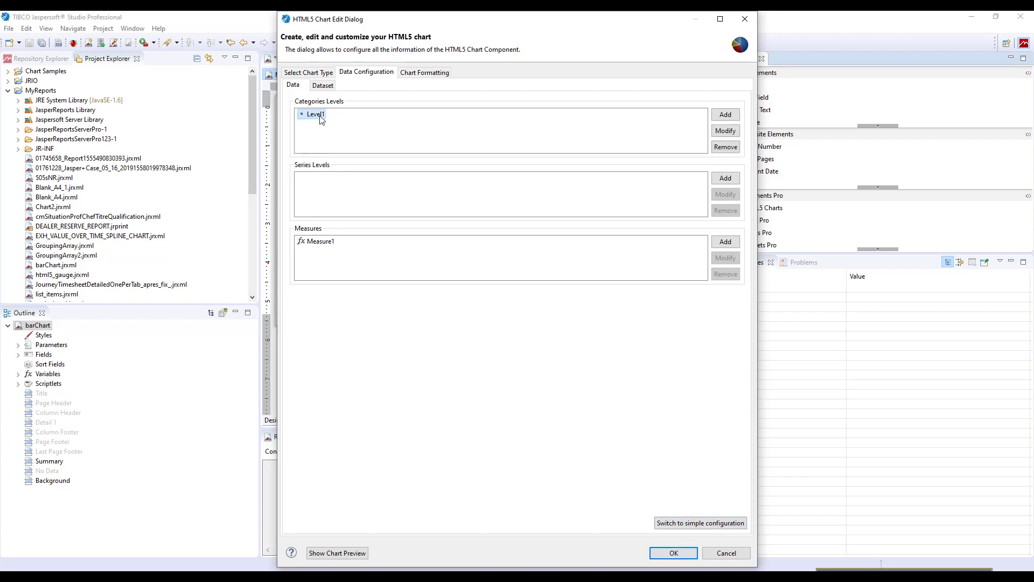
Edit the Level1 category level, rename it Country, and review its bucket properties
click(725, 130)
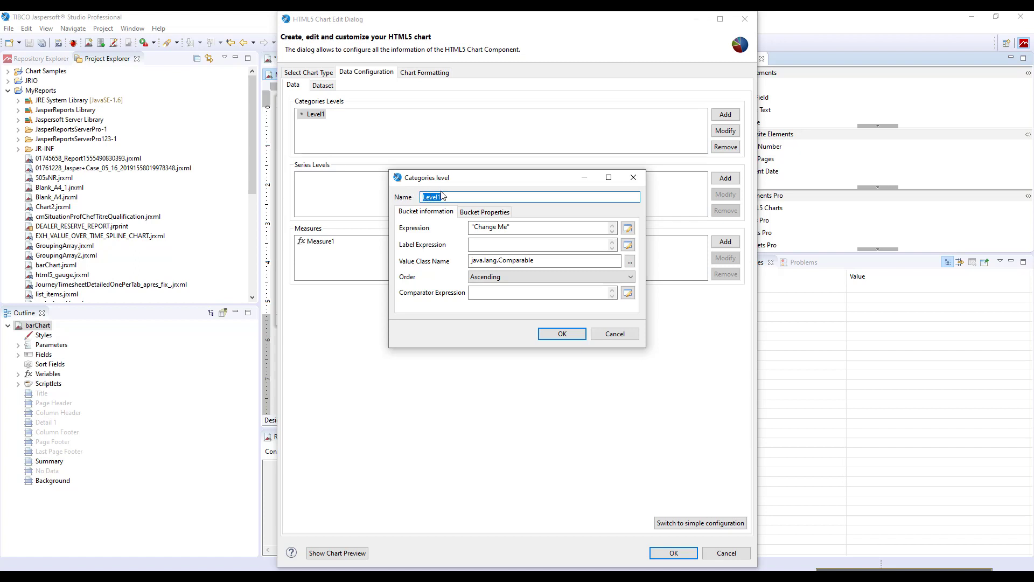
text(Country)
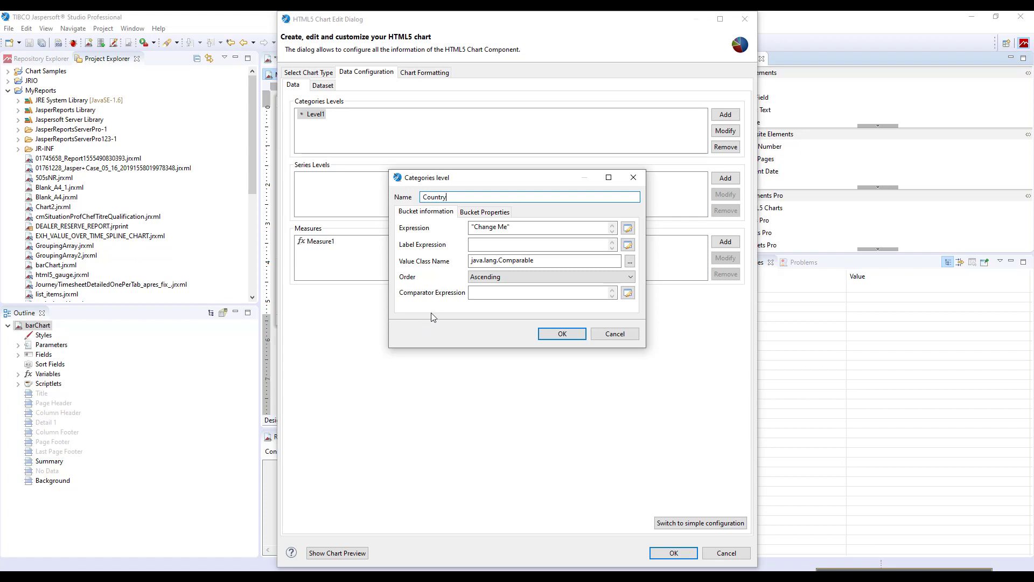
mouse_move(425, 232)
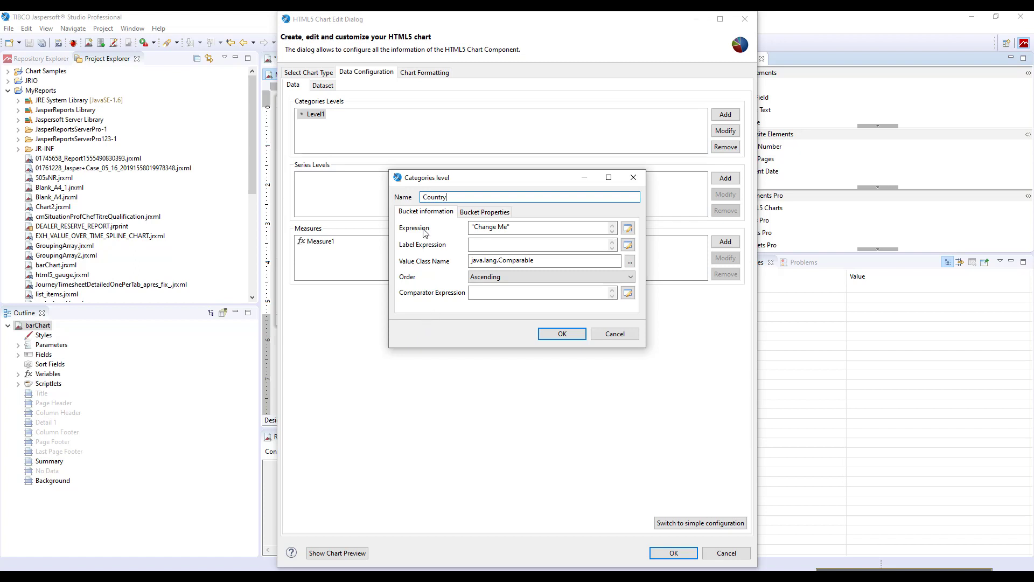
mouse_move(425, 247)
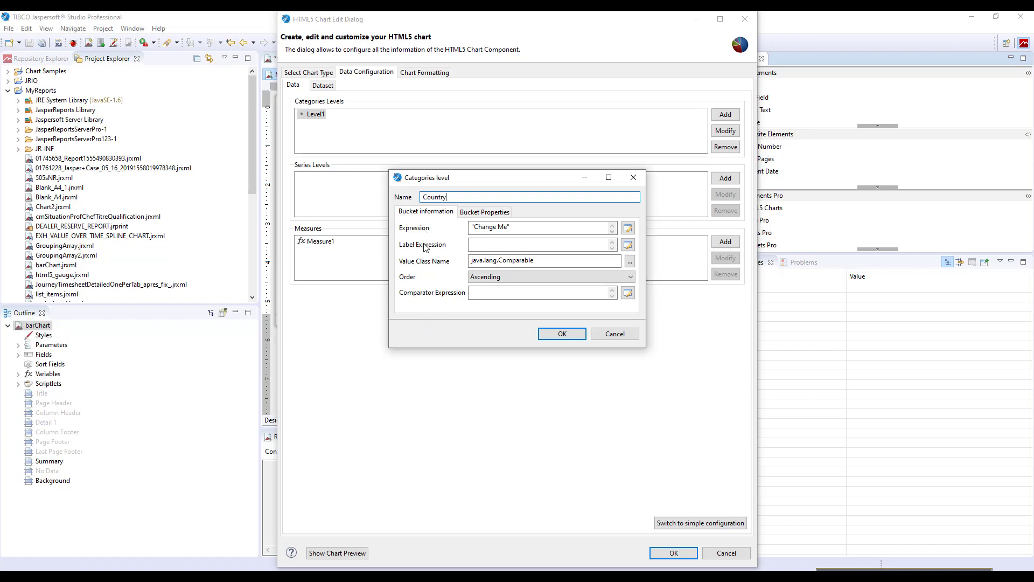
mouse_move(425, 265)
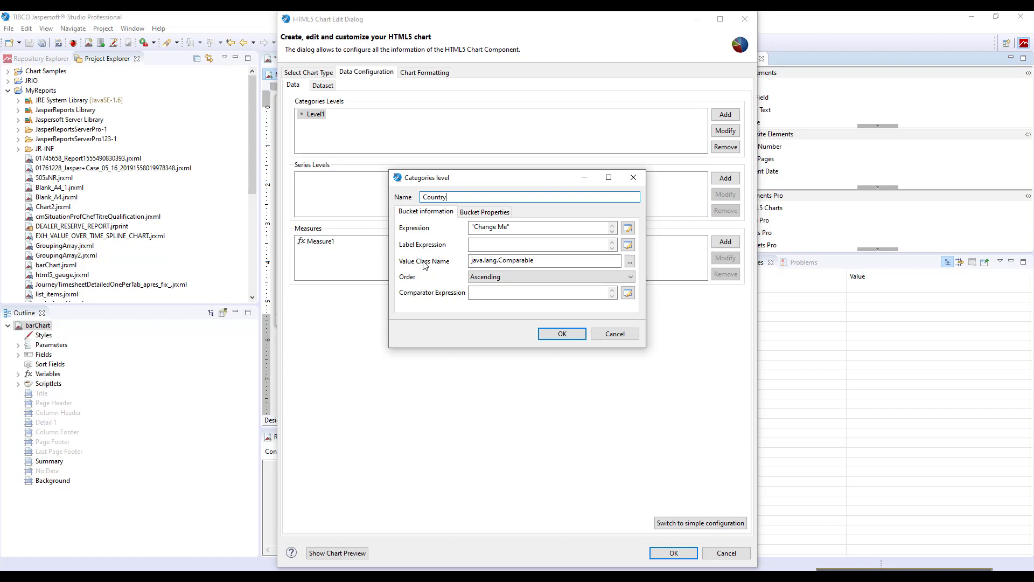
mouse_move(413, 234)
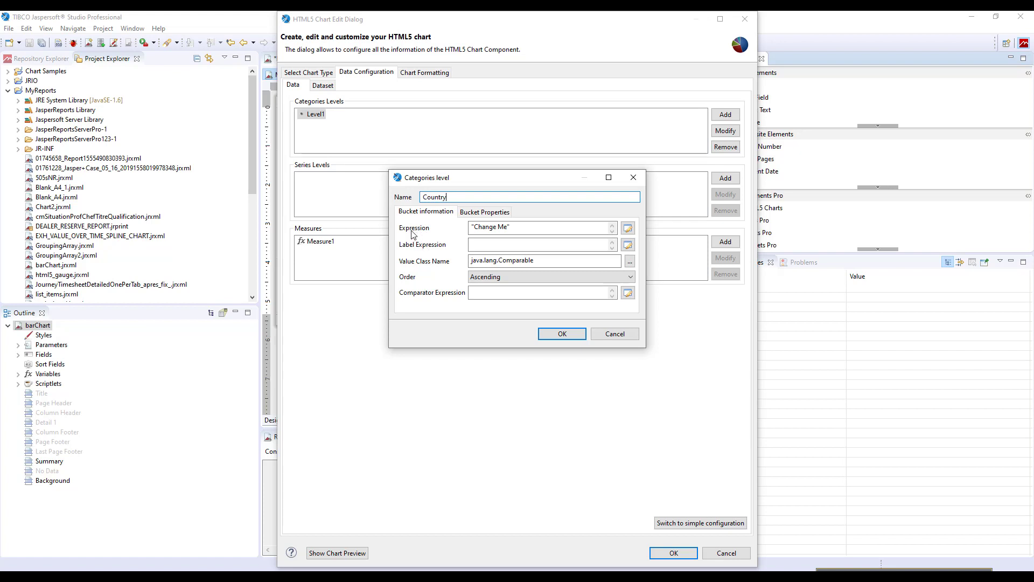
mouse_move(412, 279)
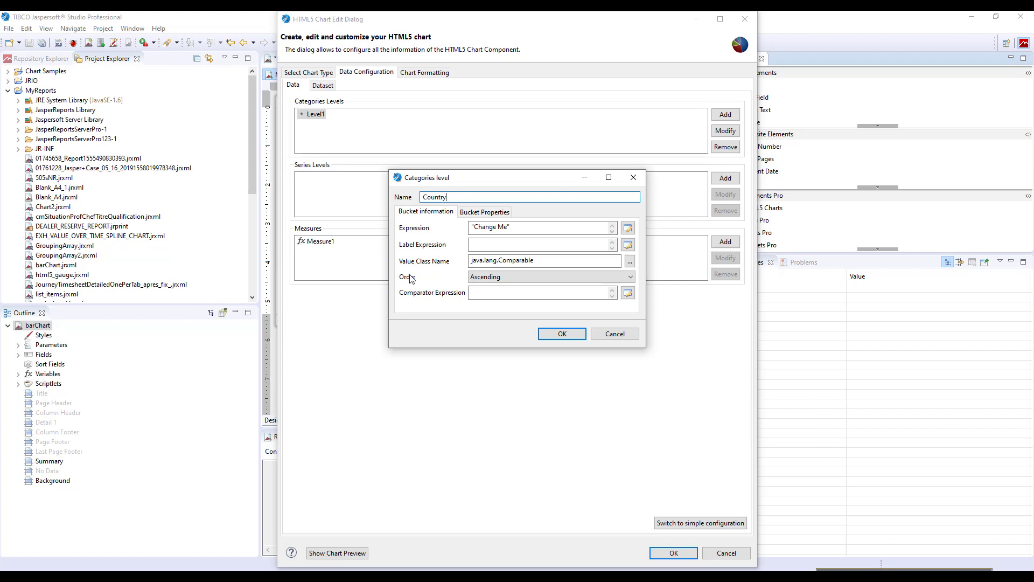
mouse_move(417, 297)
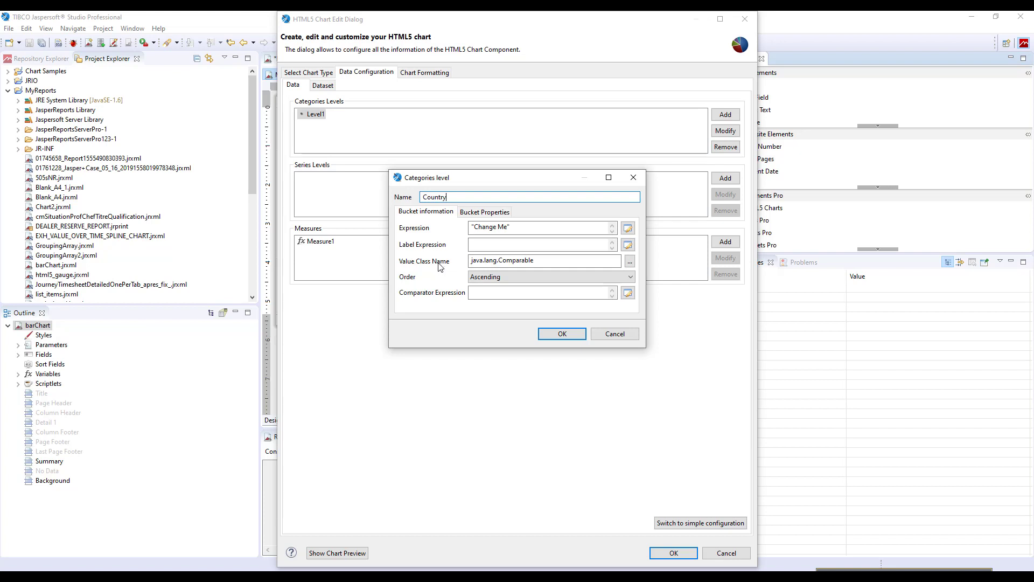
click(485, 212)
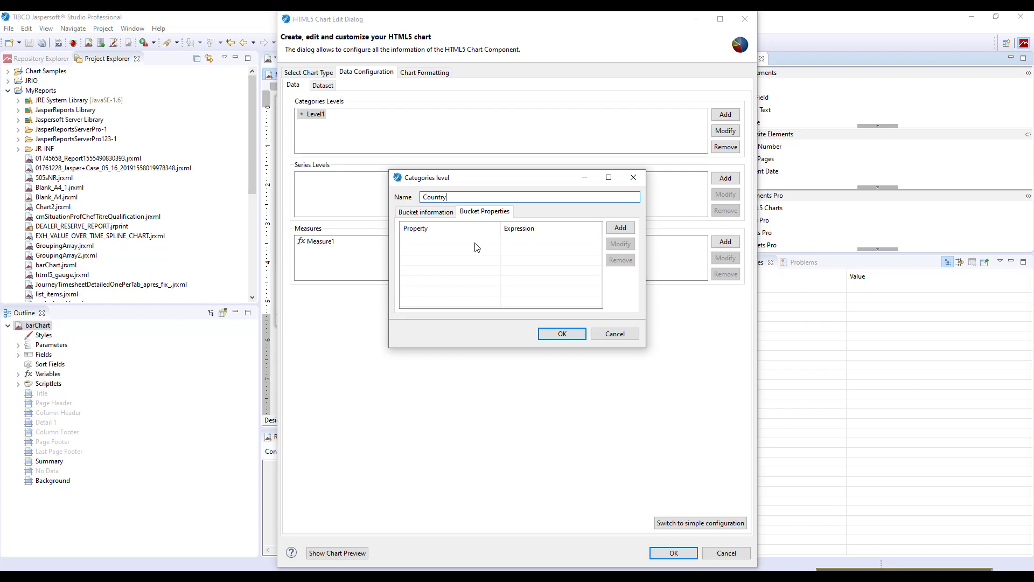
mouse_move(455, 246)
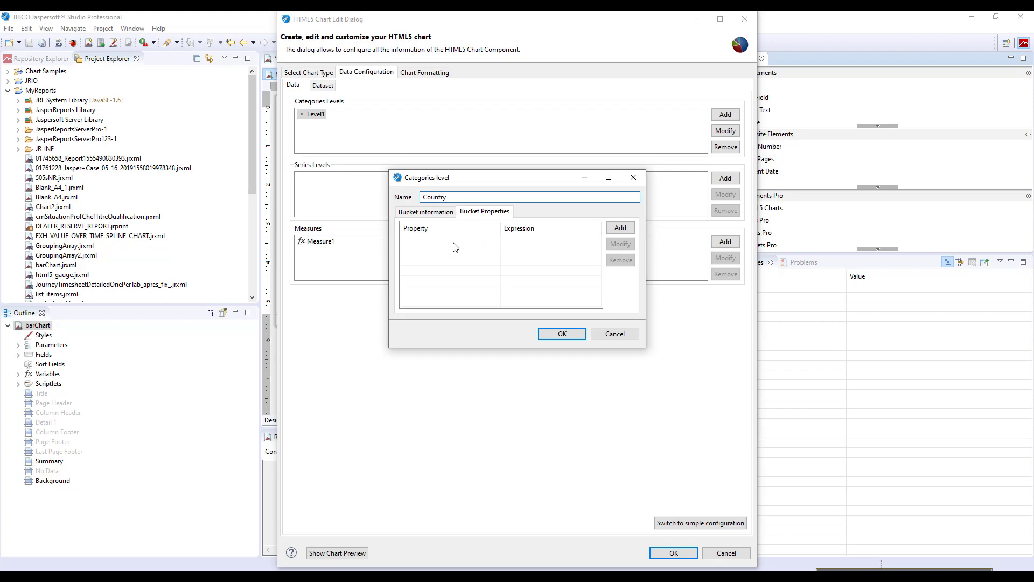
mouse_move(478, 284)
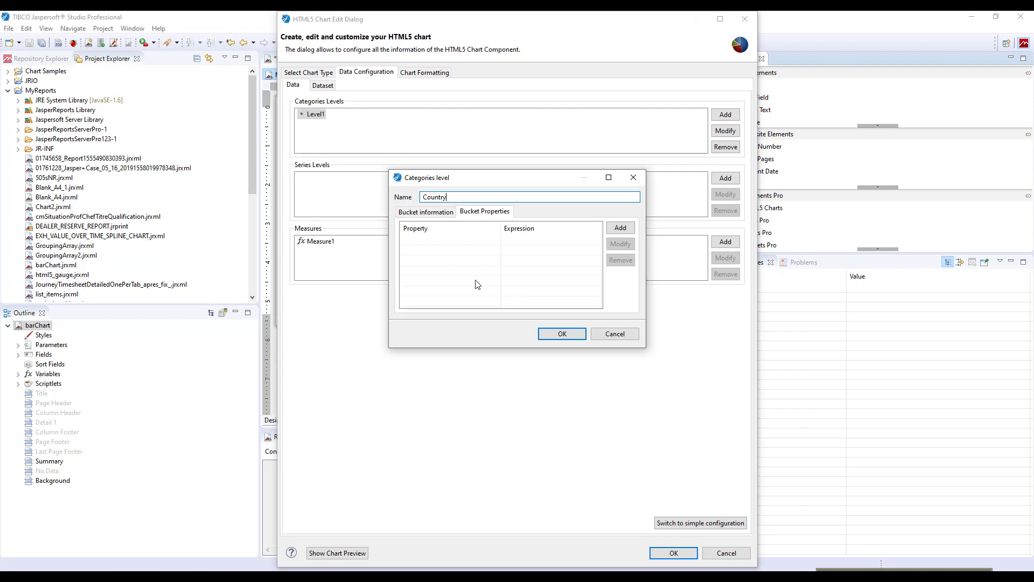
mouse_move(449, 259)
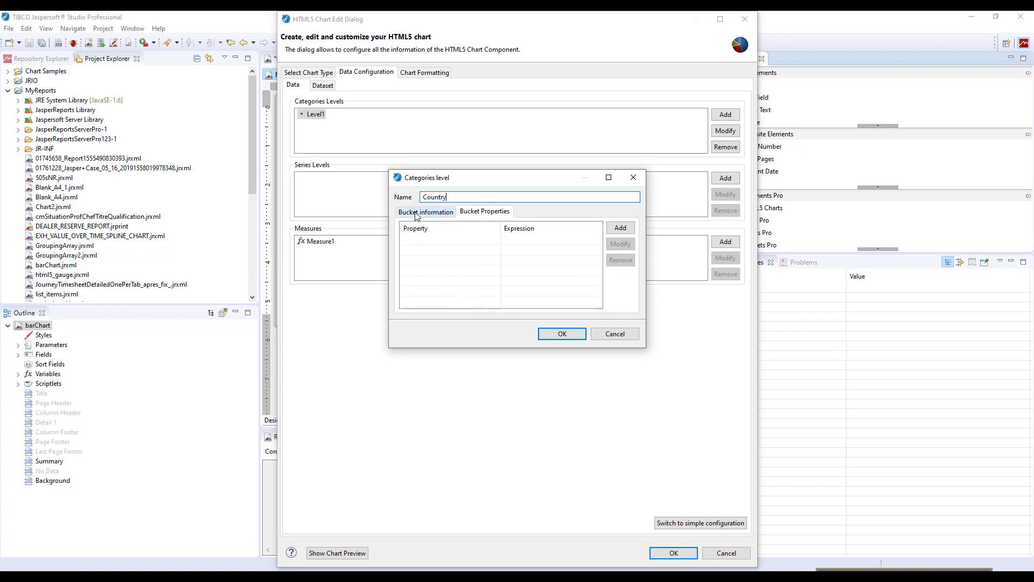
click(425, 212)
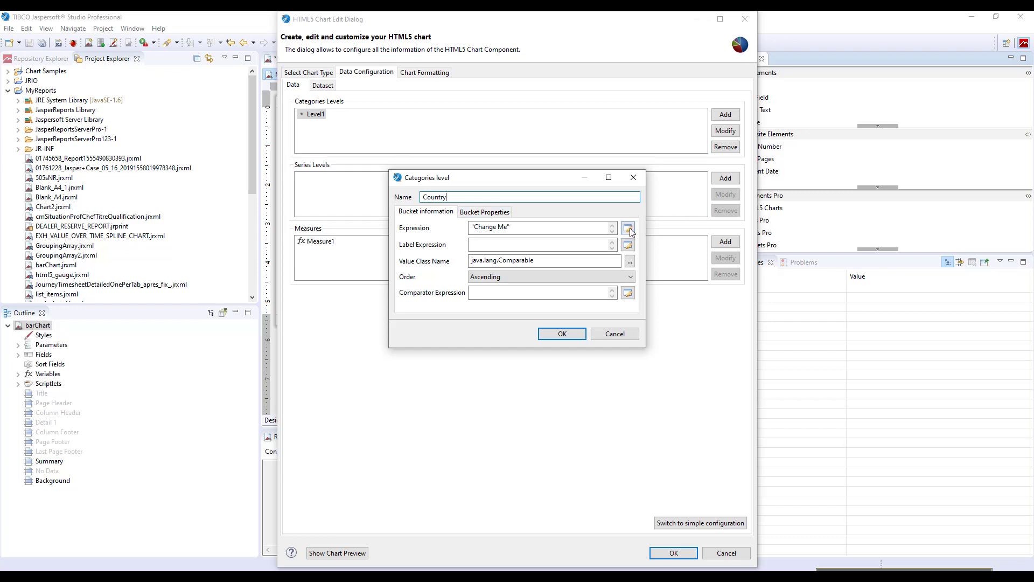
Set the Country level's expression to the SHIPCOUNTRY field in the Expression Editor
click(627, 228)
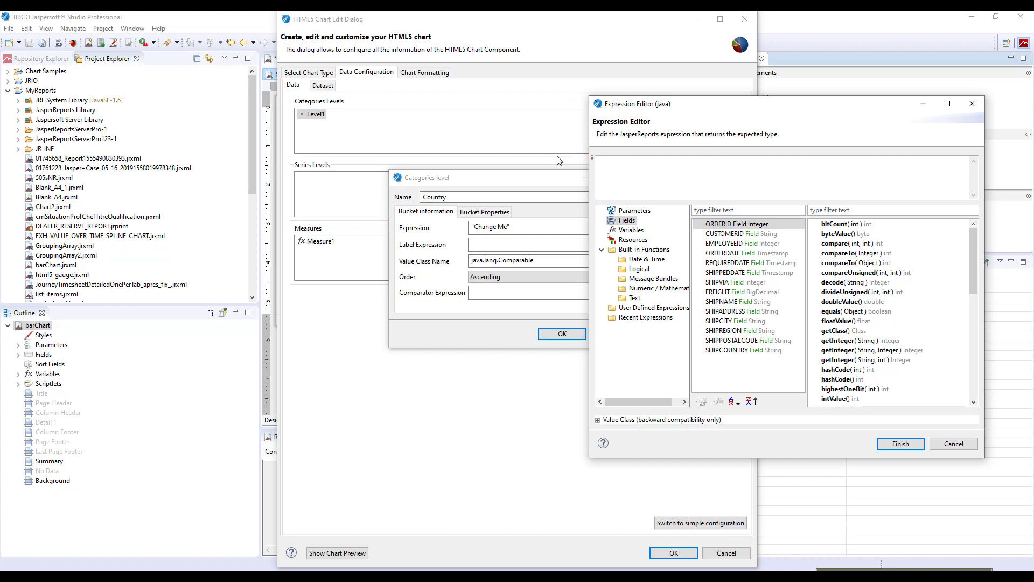
click(744, 350)
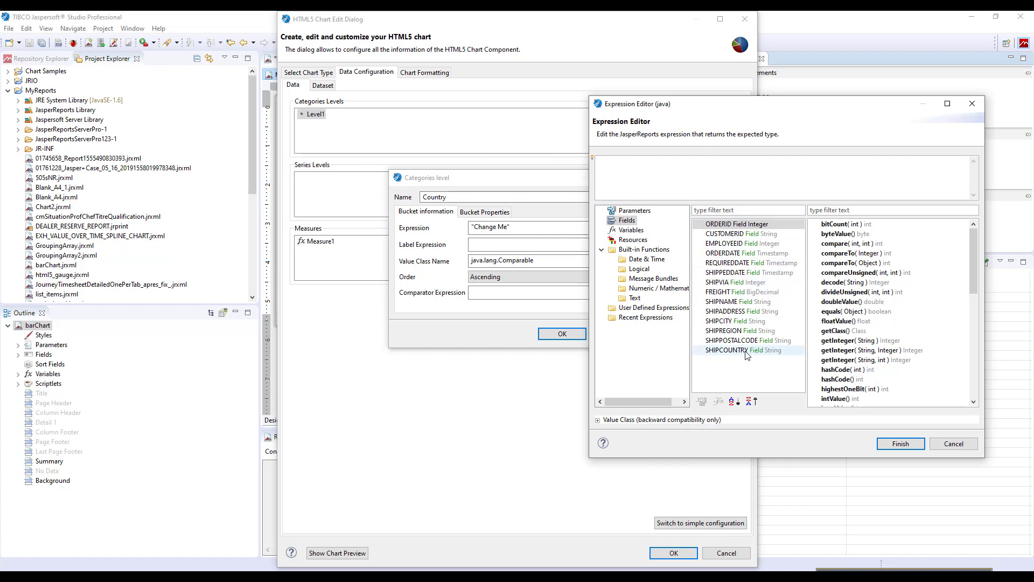
double_click(725, 350)
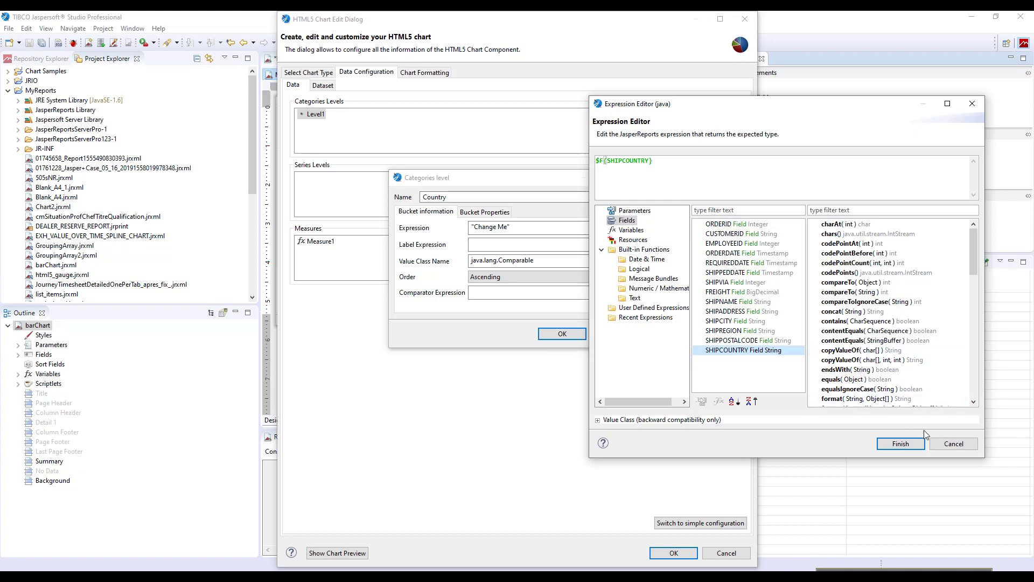
click(901, 444)
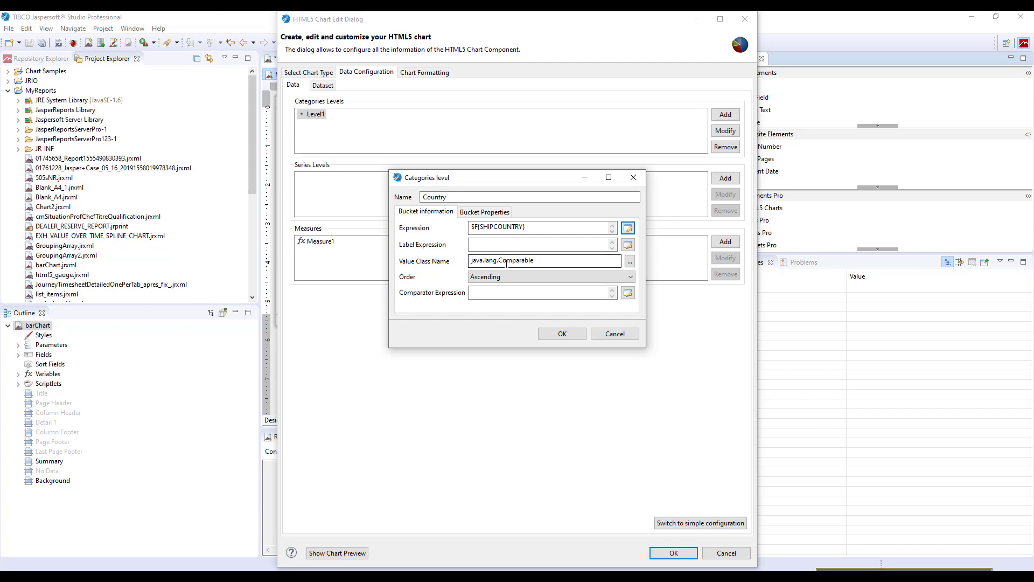
Select the value class name and confirm the Country category level with OK
triple_click(506, 261)
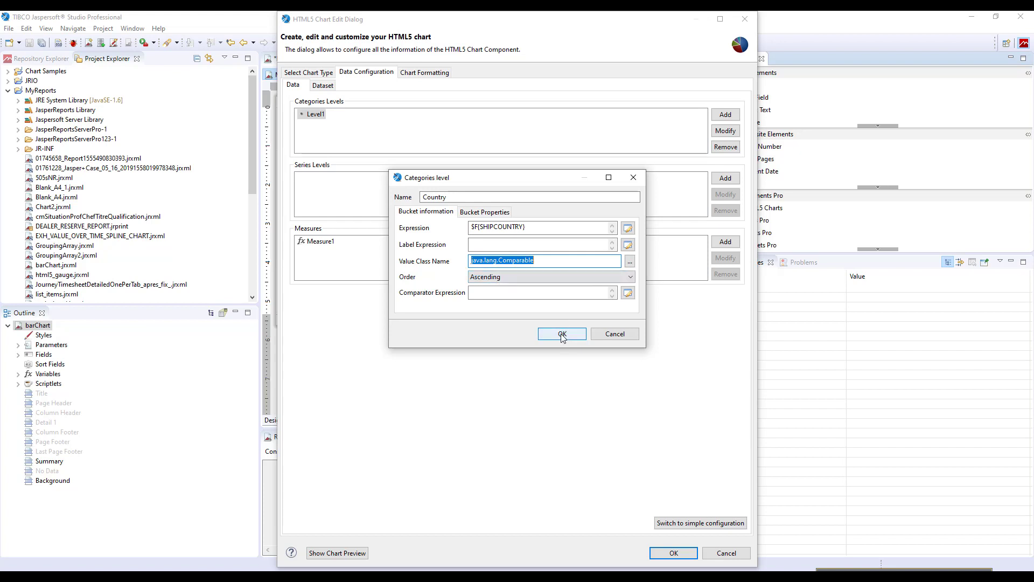
click(562, 333)
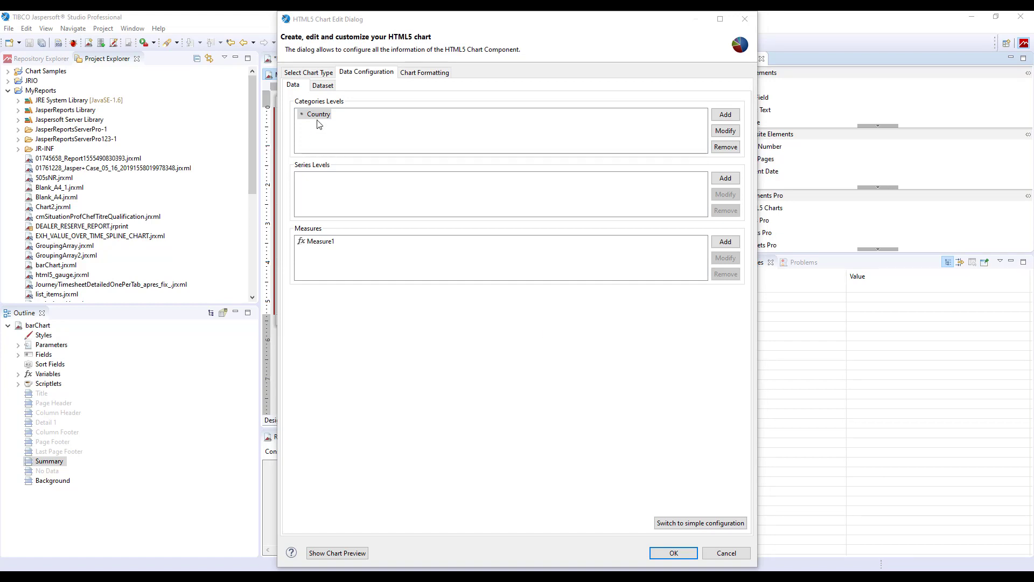
mouse_move(323, 172)
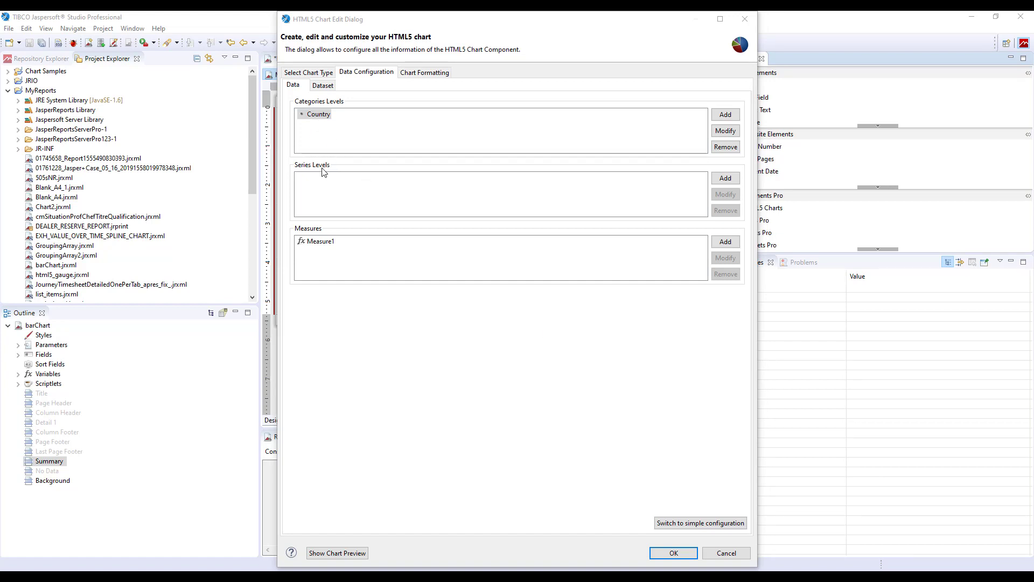
mouse_move(531, 218)
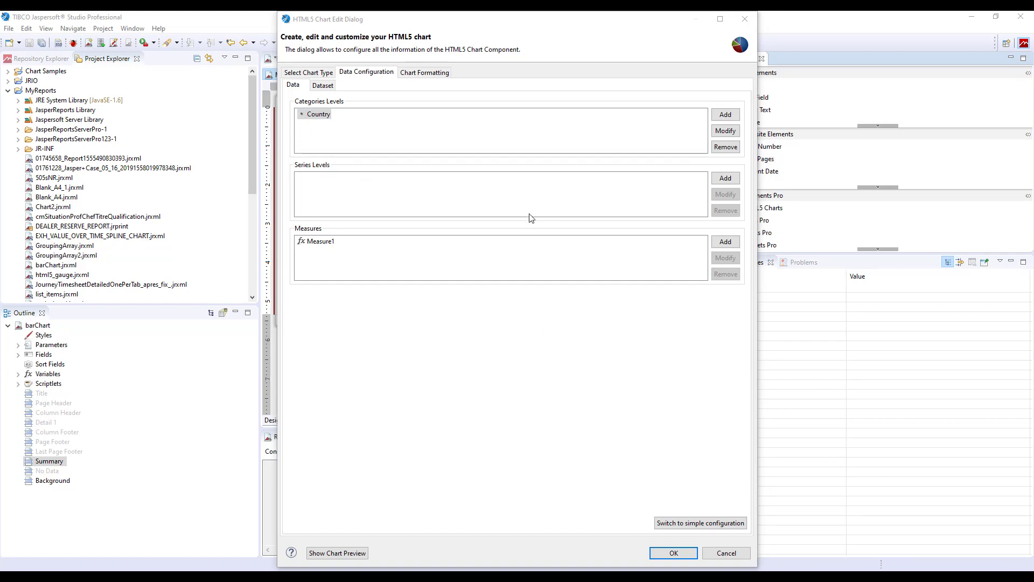
mouse_move(536, 216)
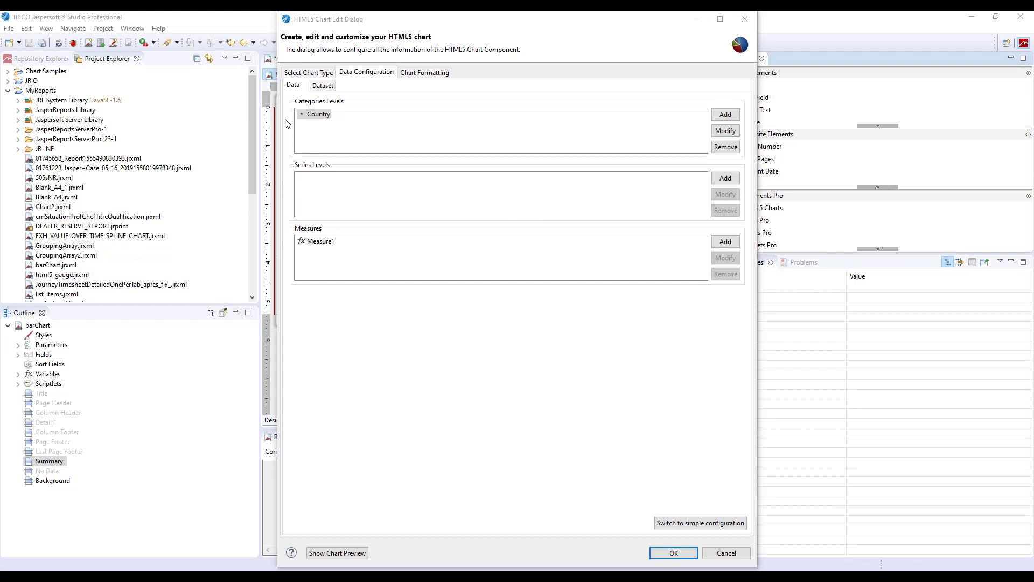
mouse_move(333, 222)
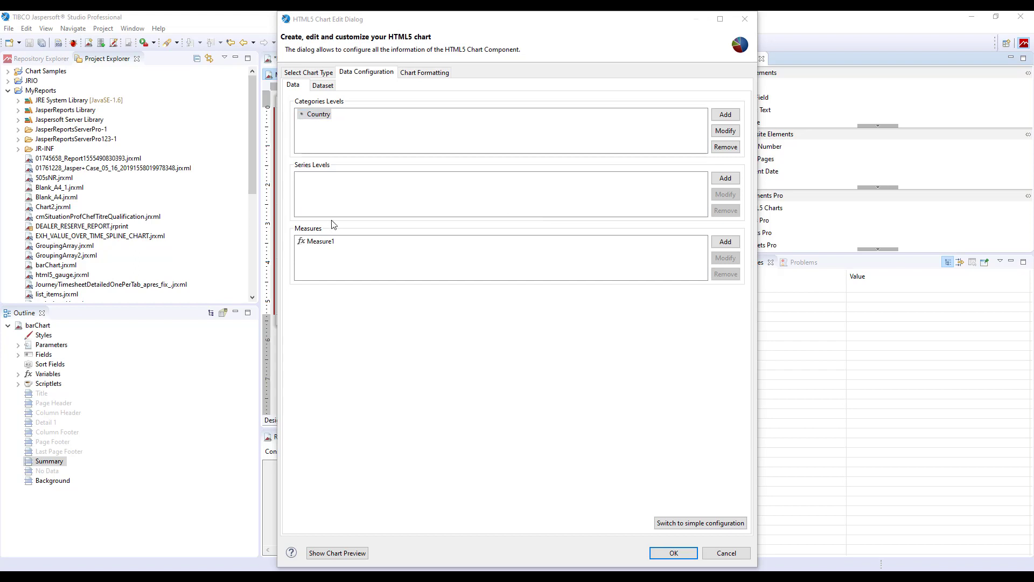
mouse_move(380, 197)
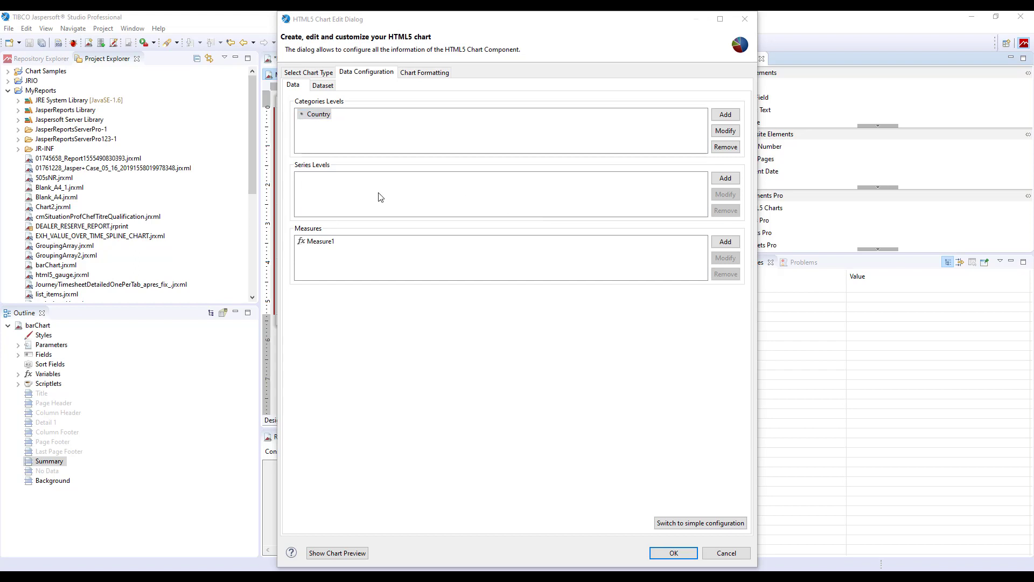
mouse_move(546, 181)
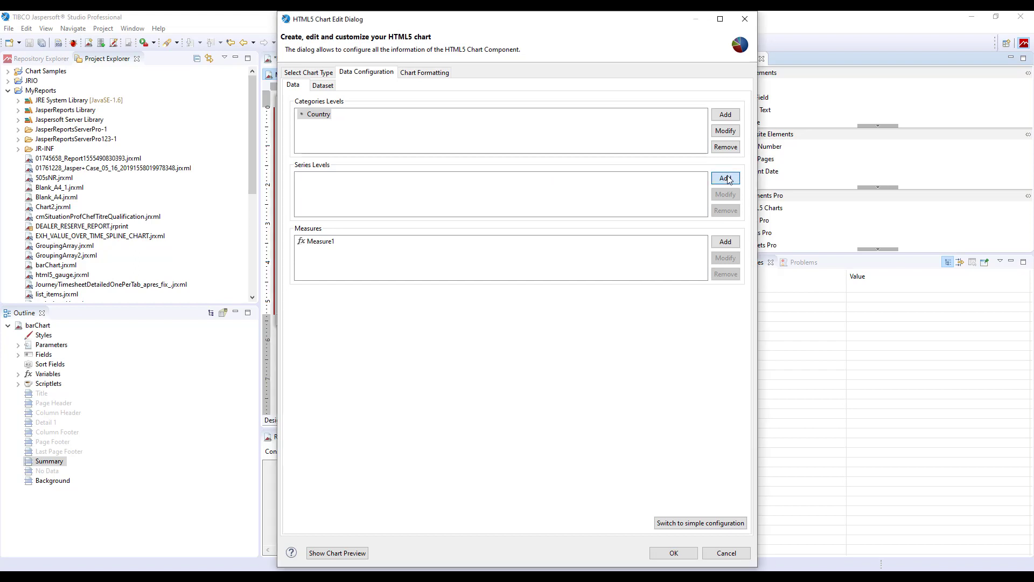
Add a series level named ShipVia using the SHIPVIA field as its expression
click(725, 177)
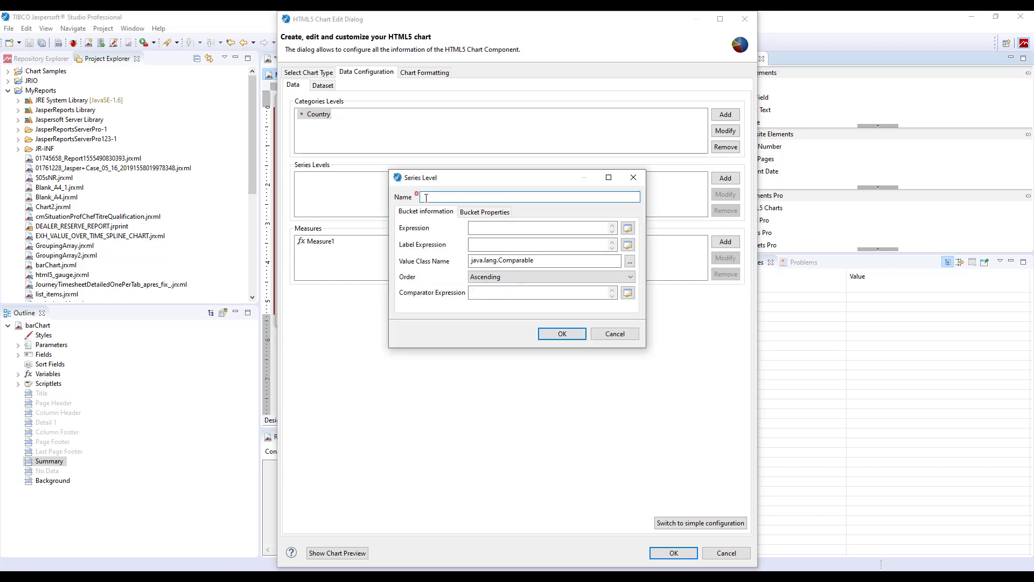
mouse_move(459, 185)
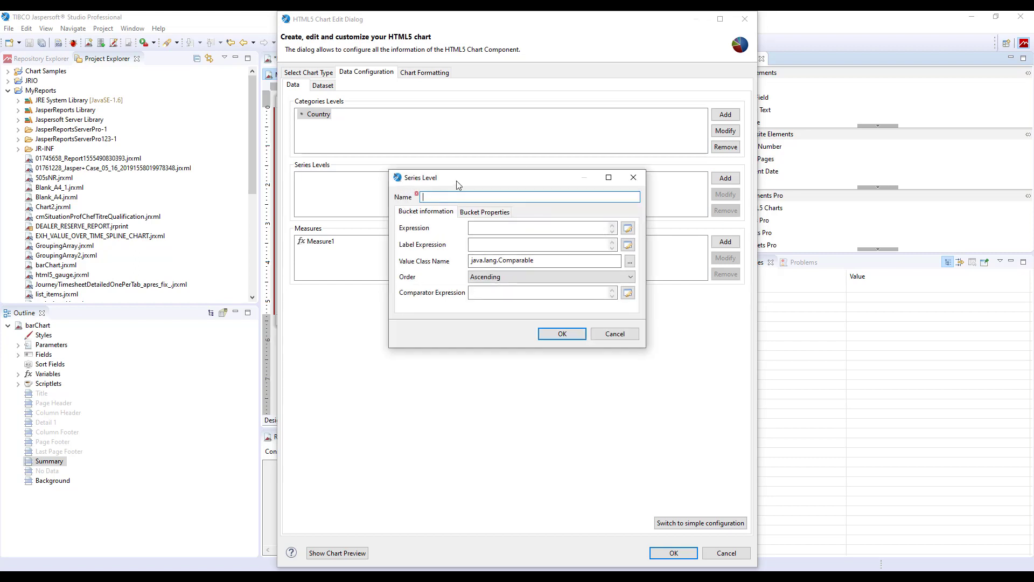
mouse_move(687, 360)
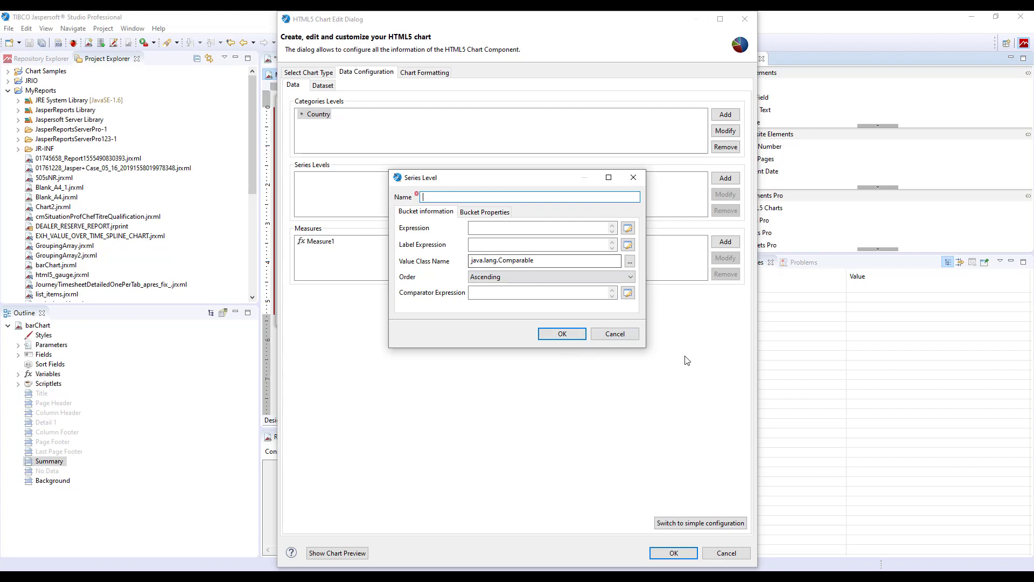
mouse_move(468, 194)
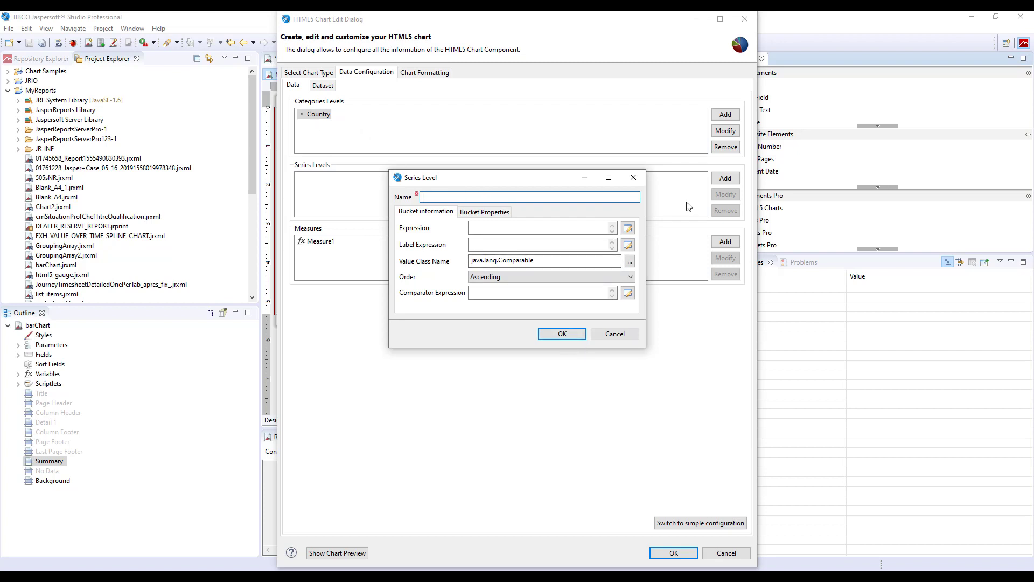
text(Sho)
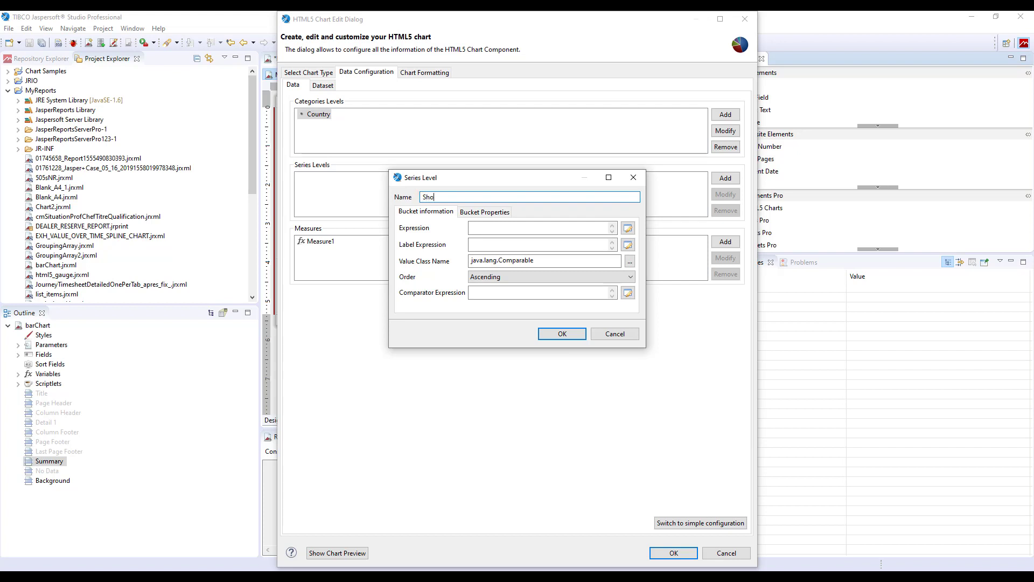
text(ShipVia)
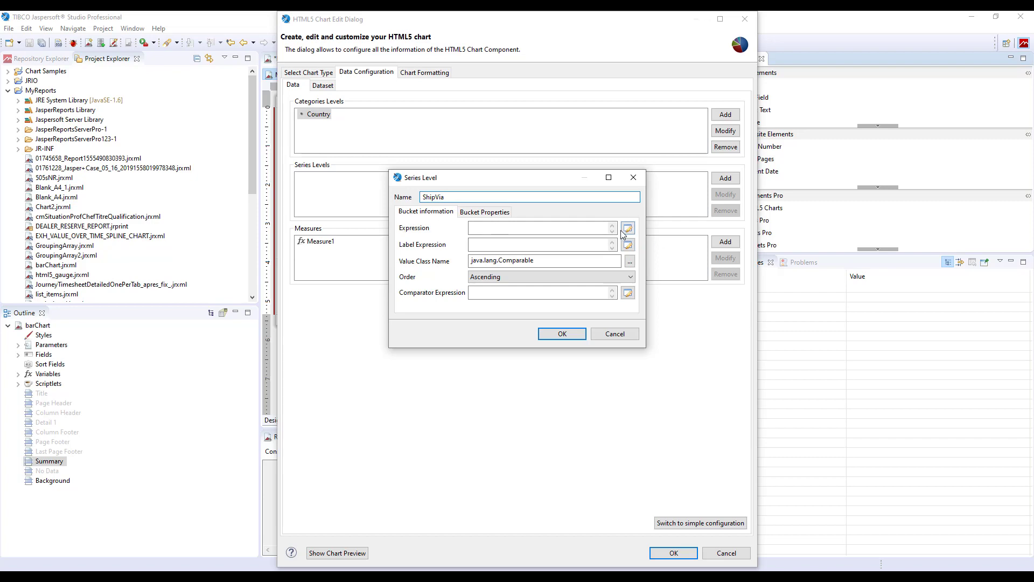
click(627, 228)
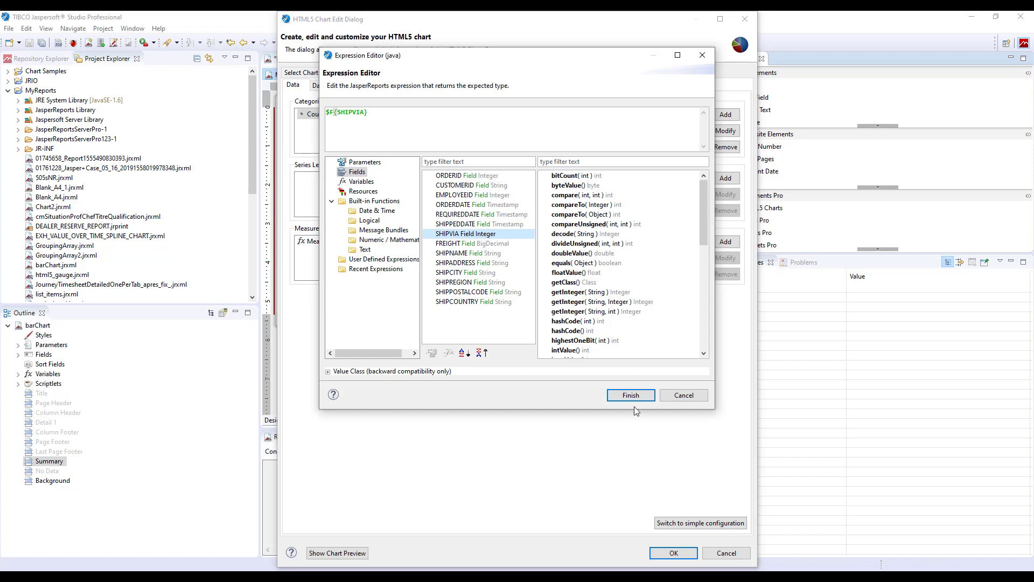
click(630, 395)
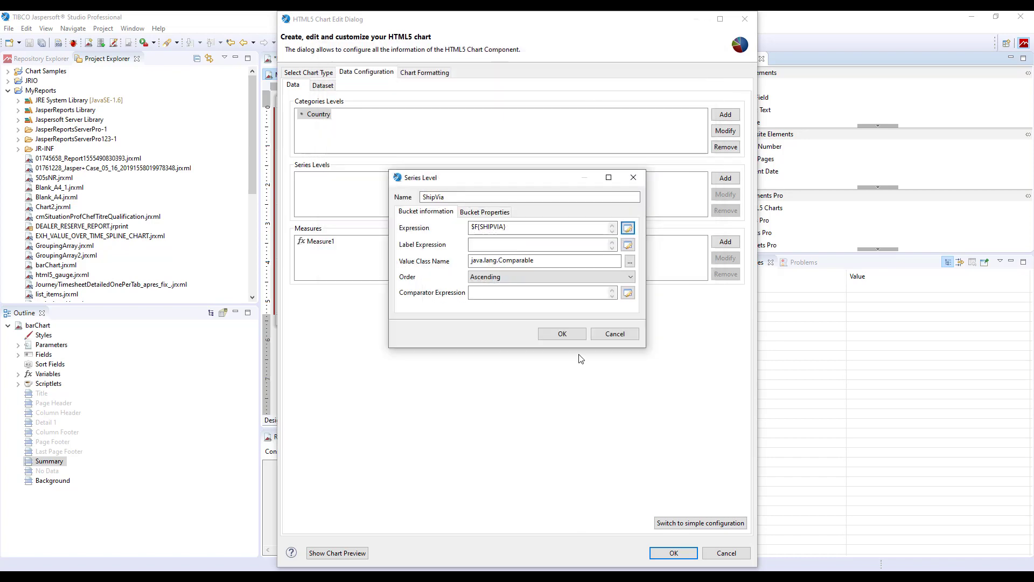
mouse_move(499, 227)
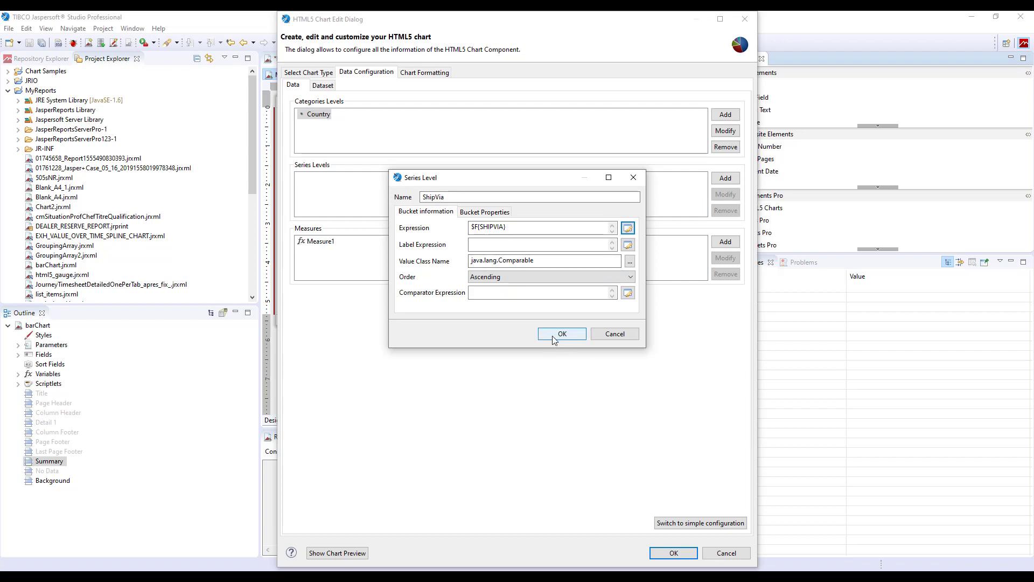
click(562, 334)
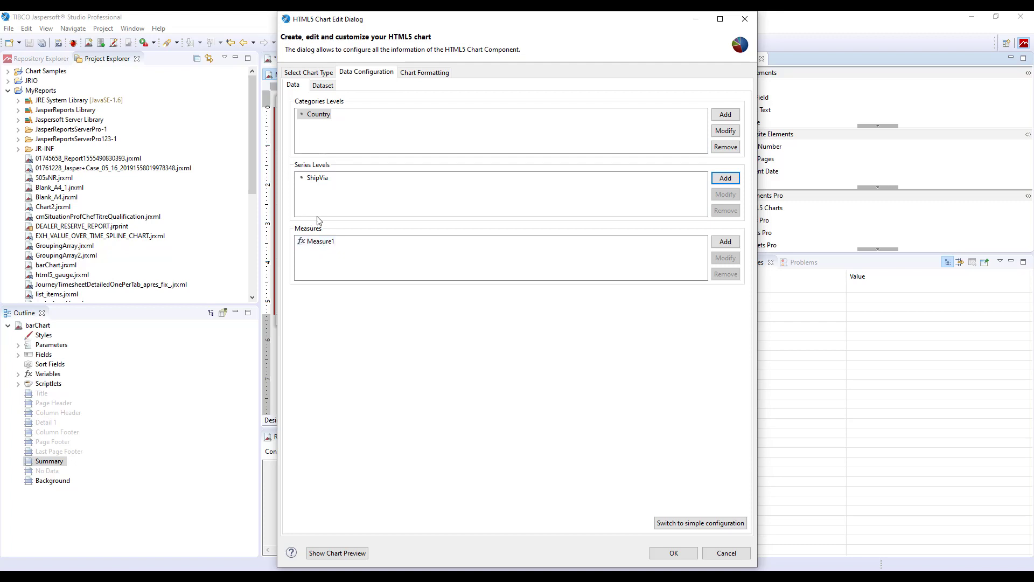
Open the Measure1 settings dialog and select its entire name
click(319, 240)
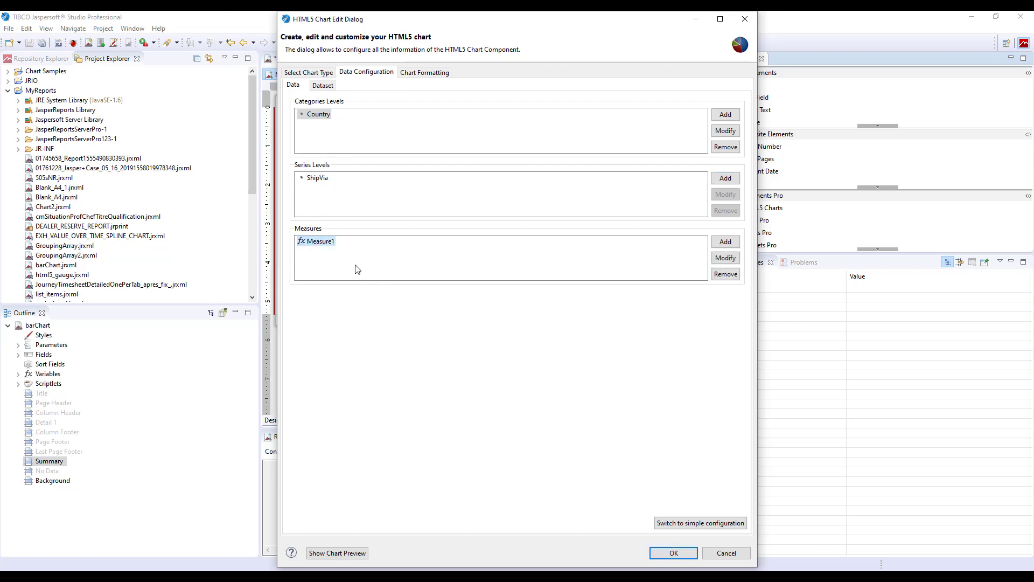
click(316, 241)
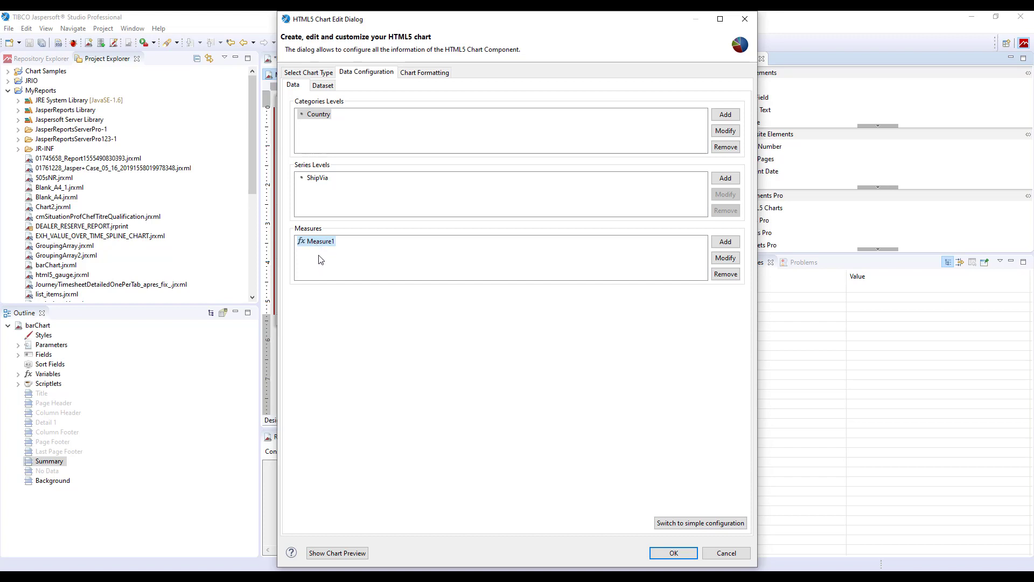
mouse_move(296, 228)
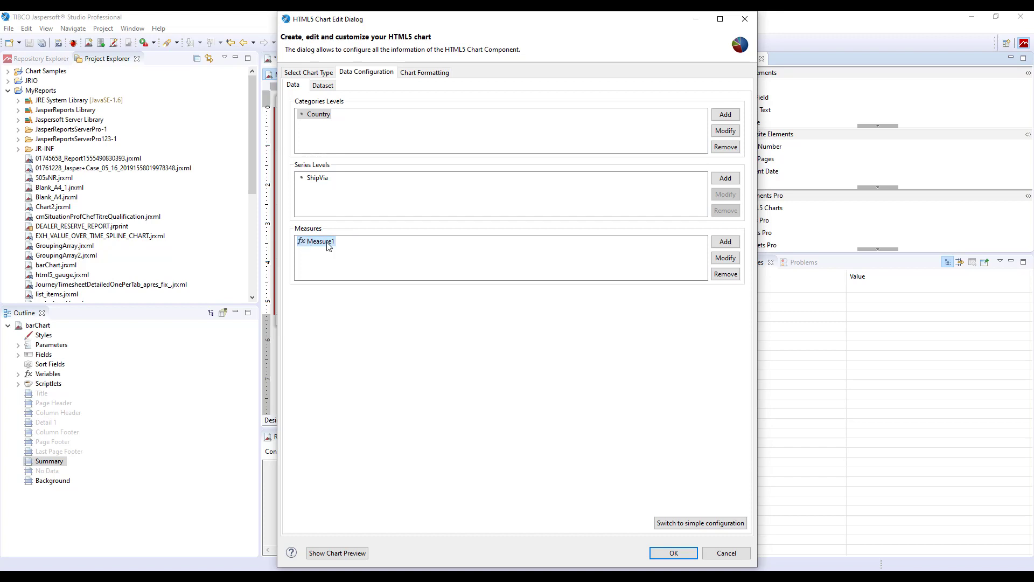
click(725, 257)
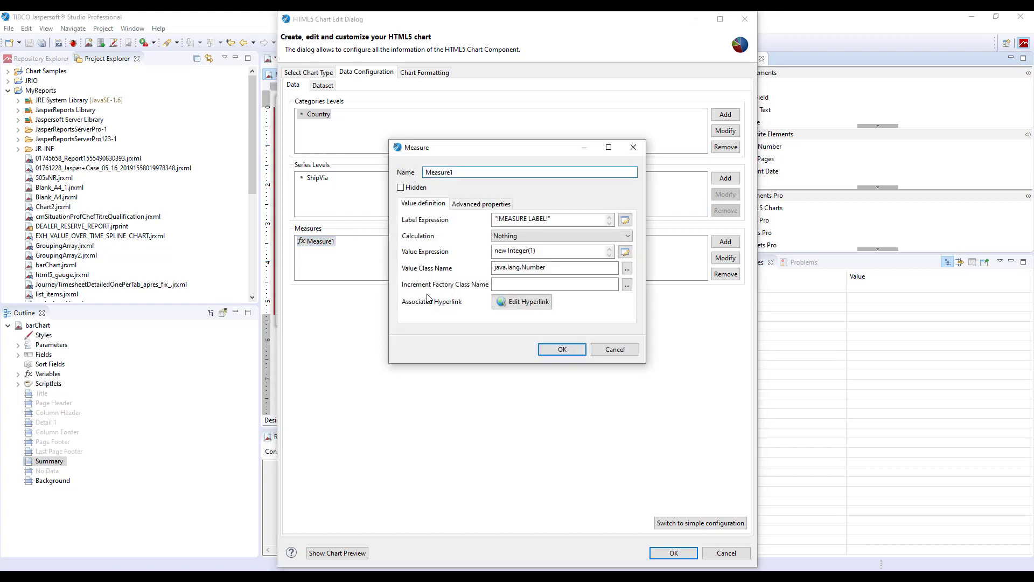
mouse_move(496, 305)
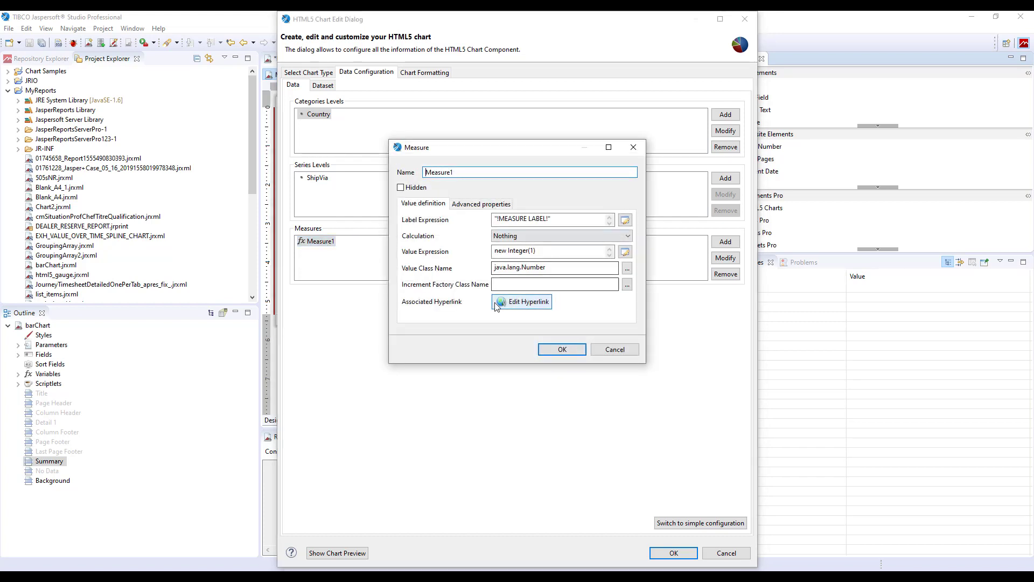
mouse_move(445, 331)
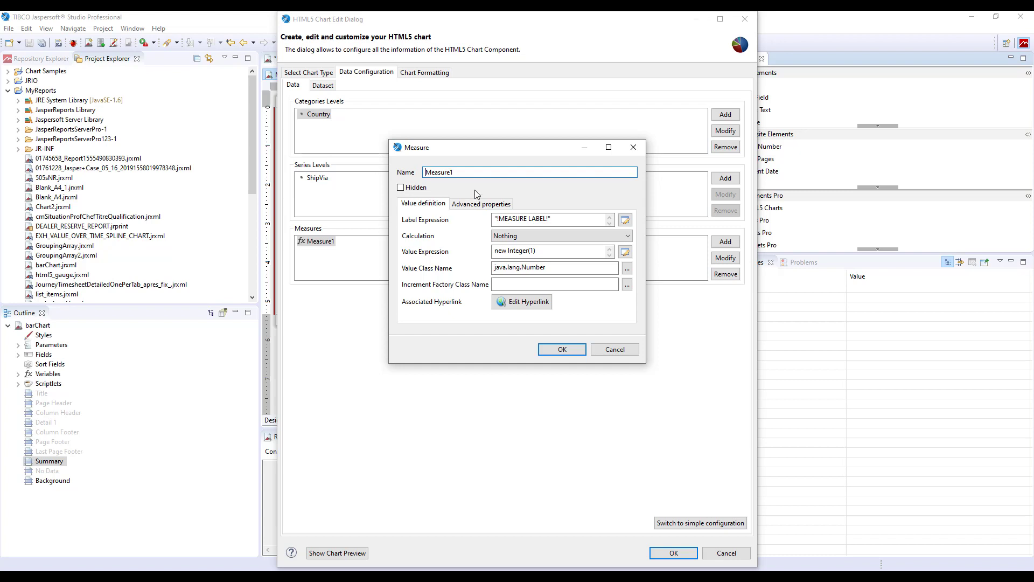
mouse_move(477, 249)
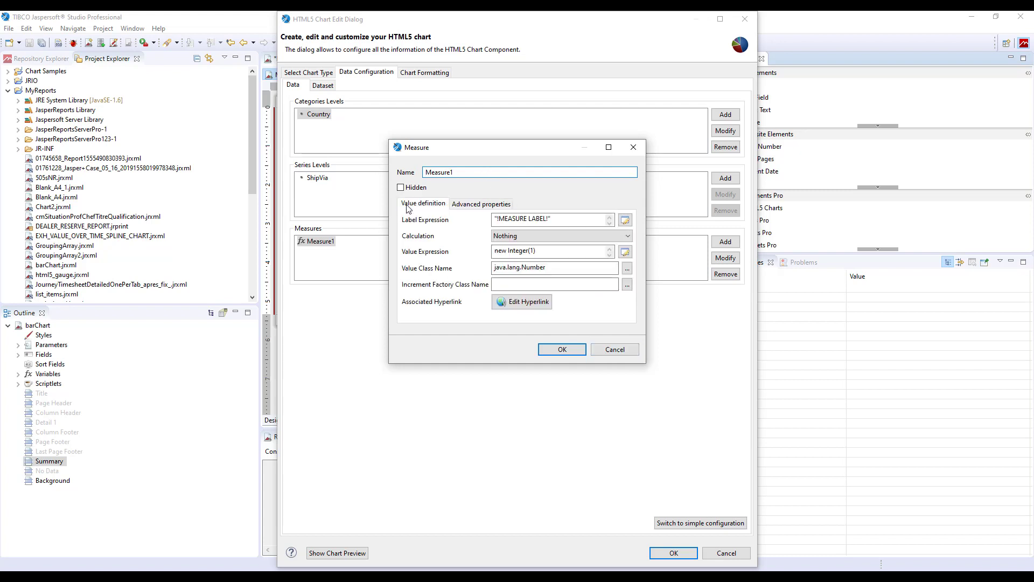
click(444, 173)
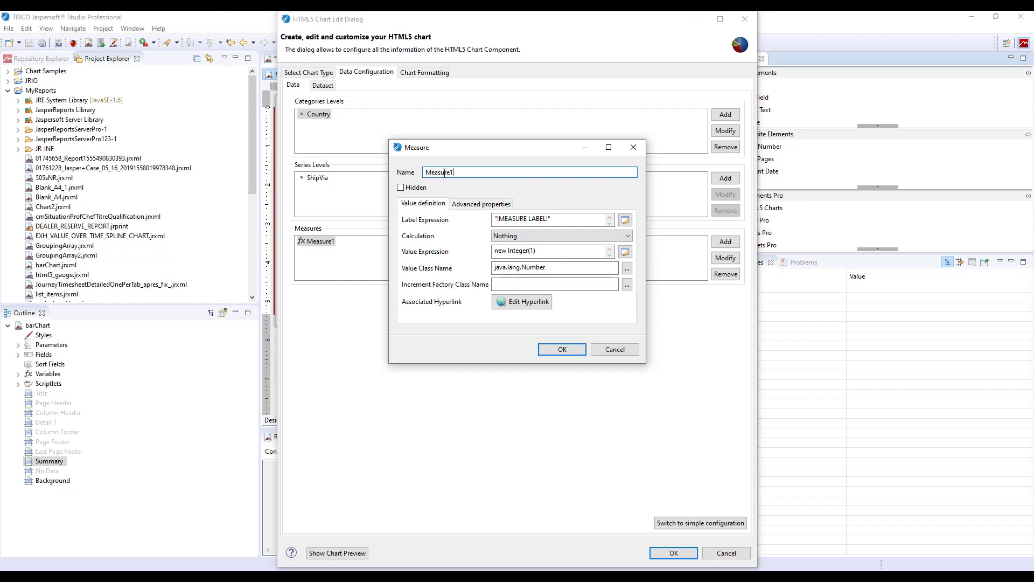
triple_click(441, 172)
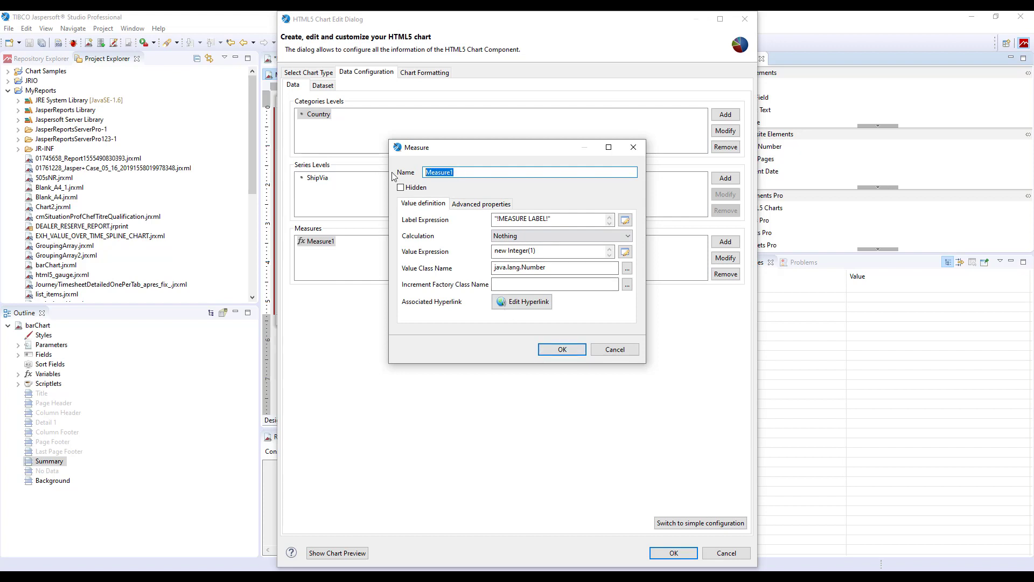
Enter Freight as the measure name and replace the label expression with "freight"
text(Freight)
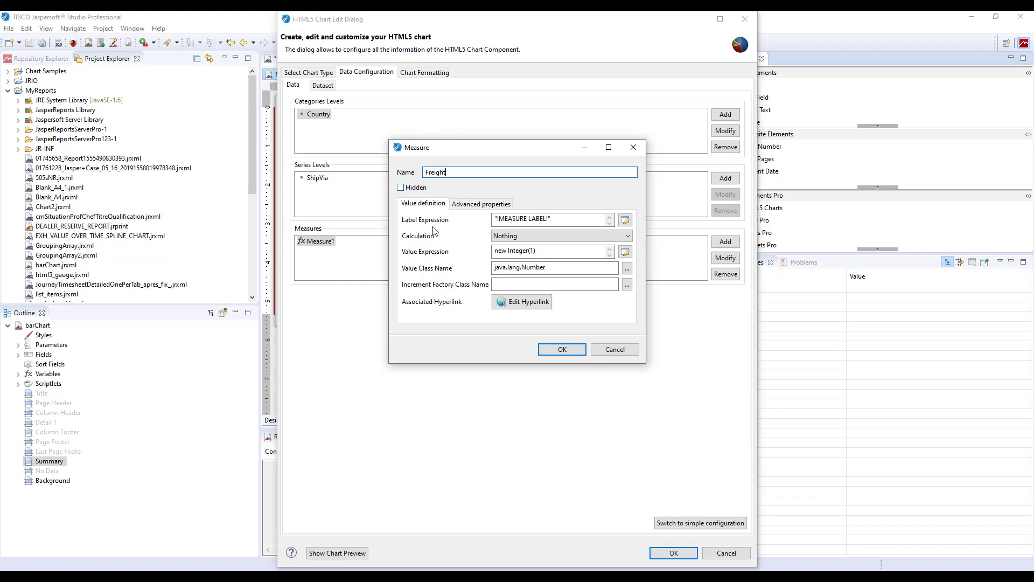
mouse_move(521, 200)
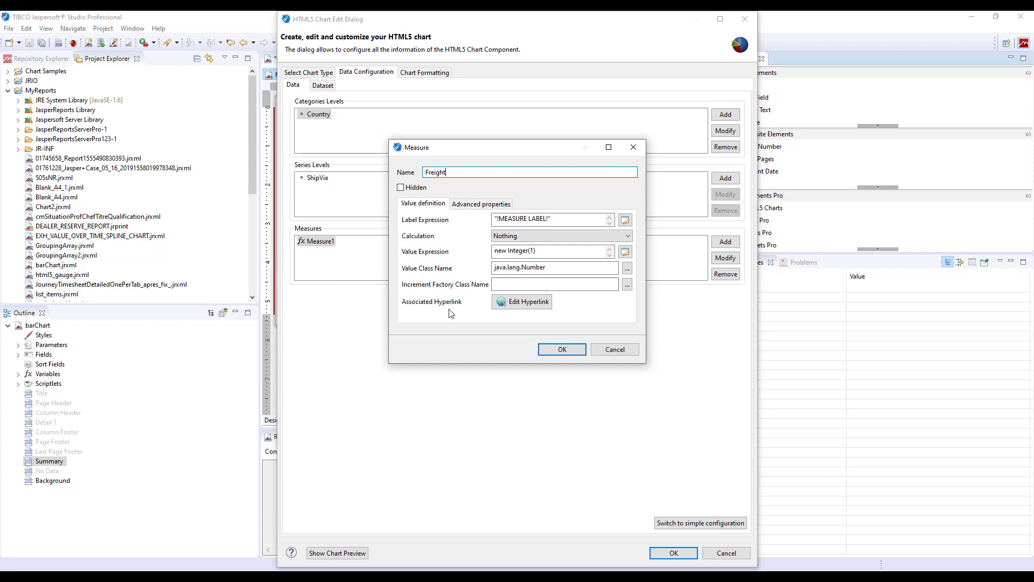
mouse_move(442, 305)
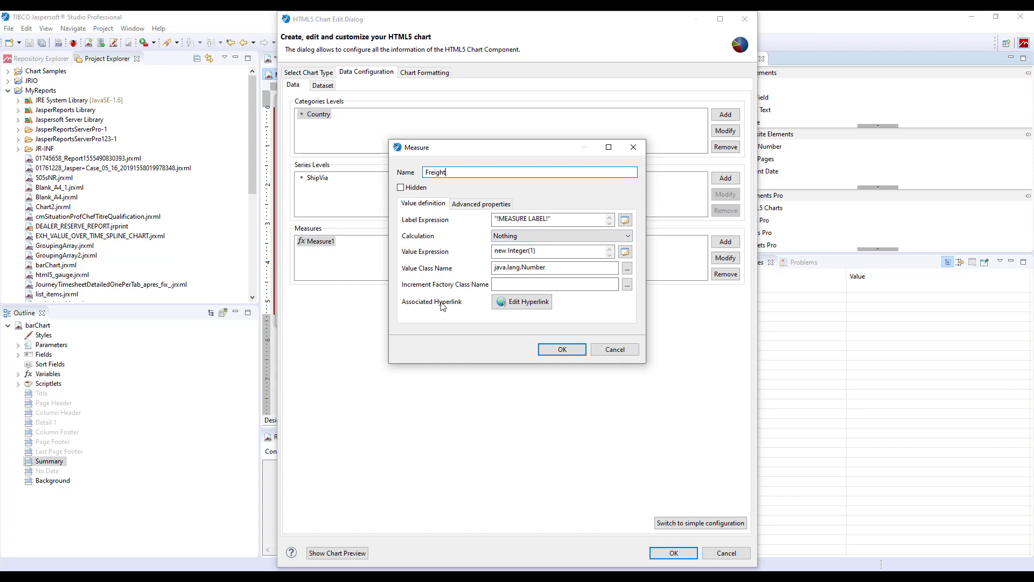
mouse_move(441, 304)
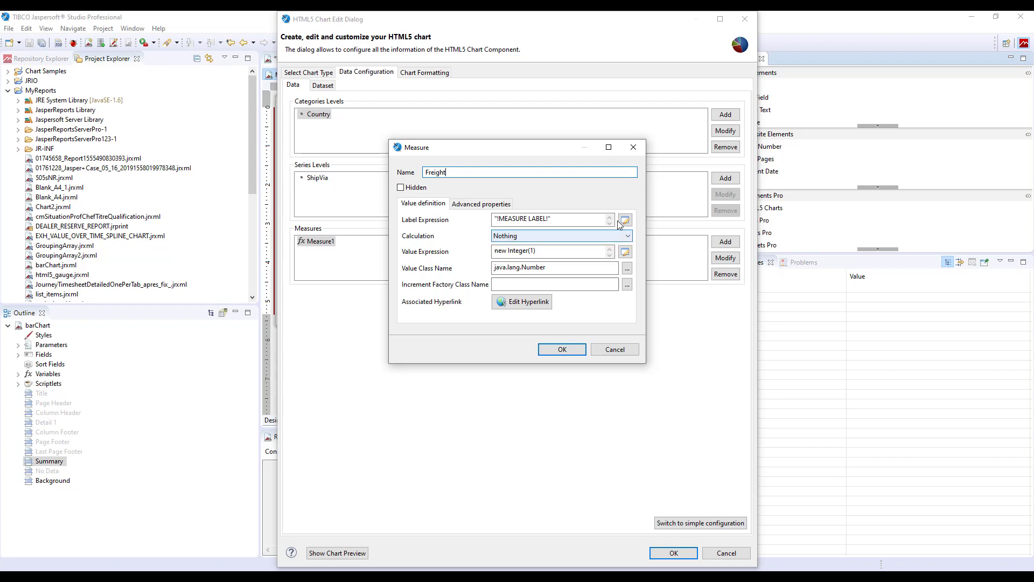
double_click(547, 219)
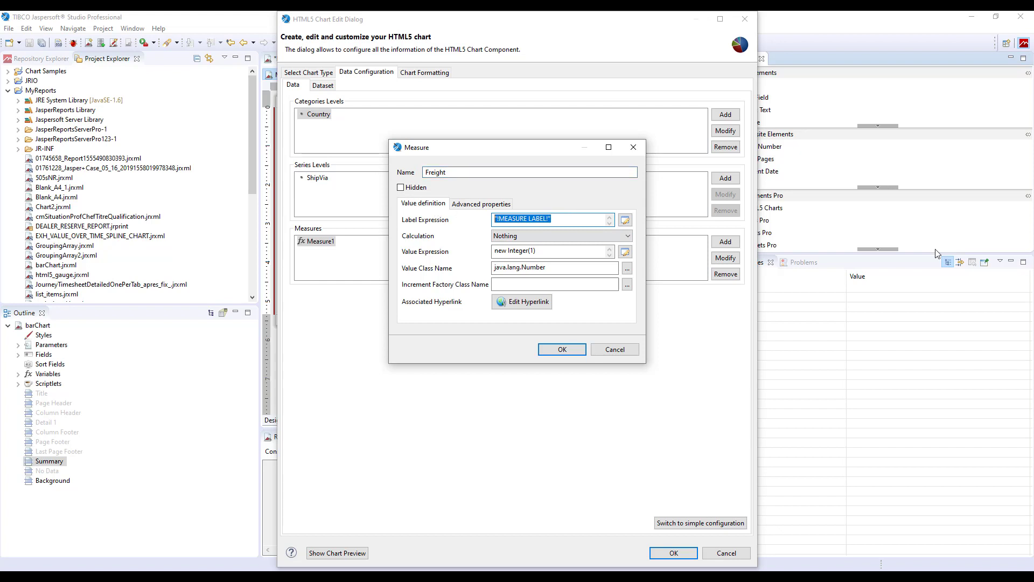
text("freight)
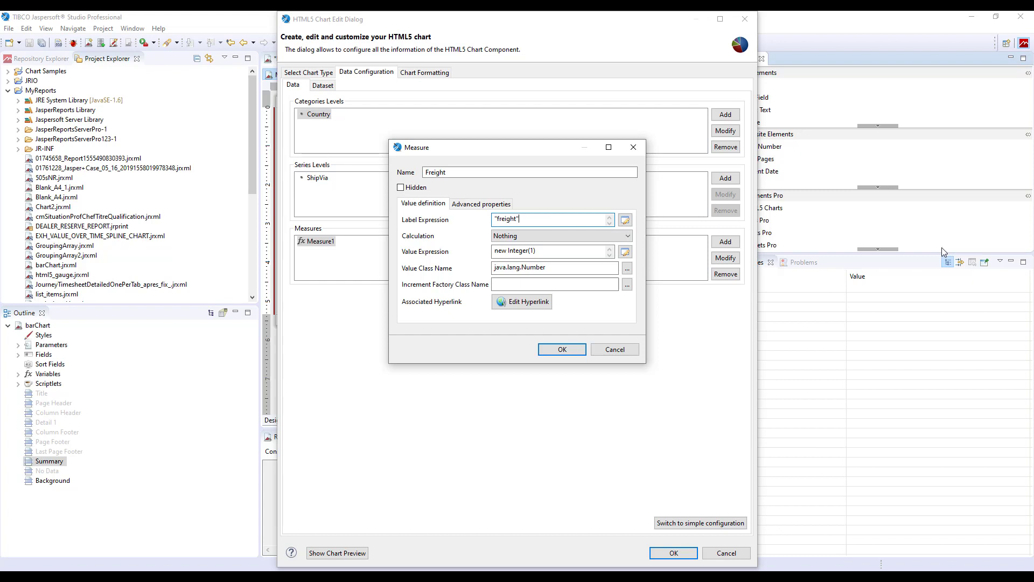
mouse_move(428, 256)
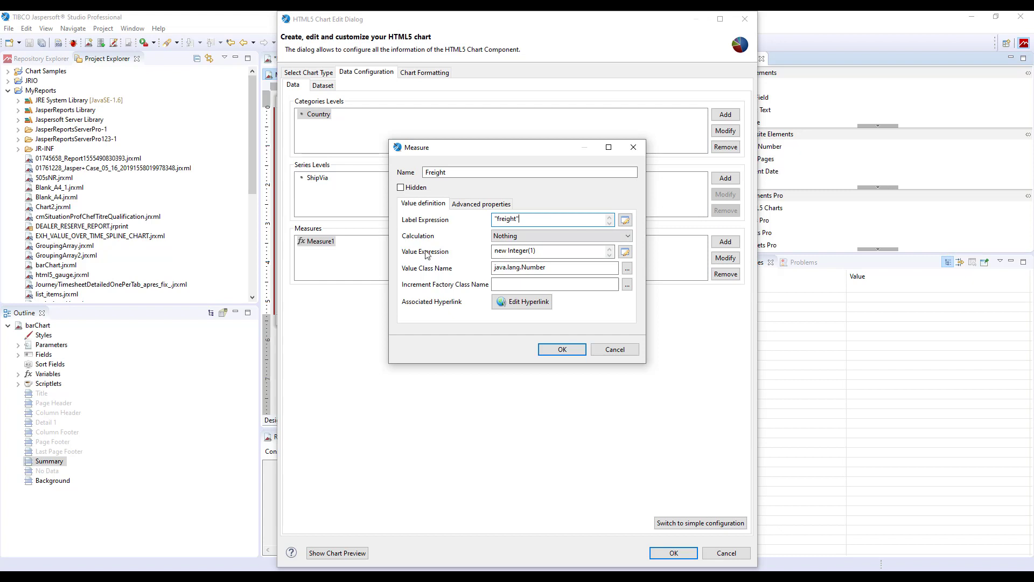
mouse_move(453, 256)
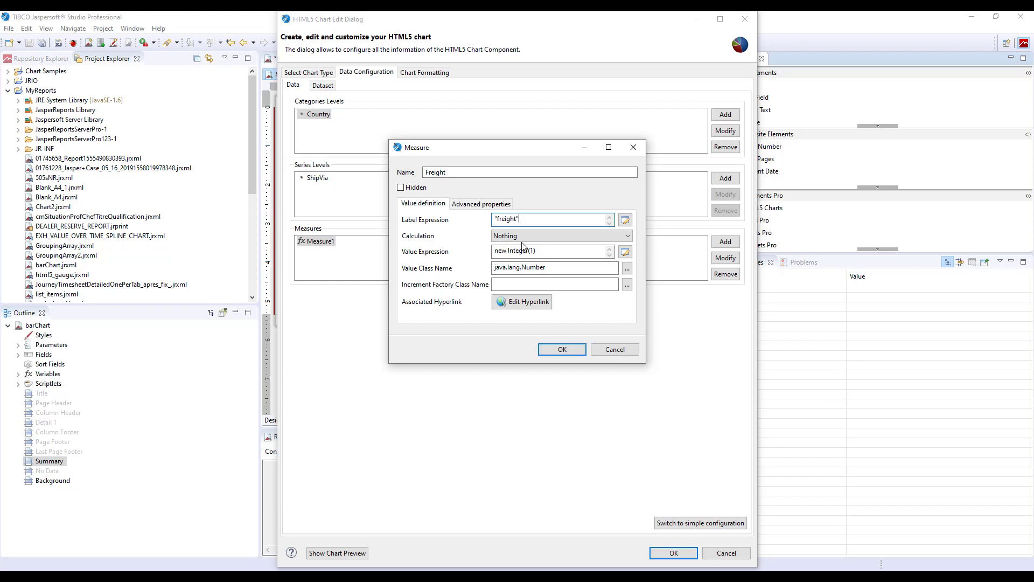
Set the Freight measure's calculation to Count over $F{ORDERID}
click(561, 235)
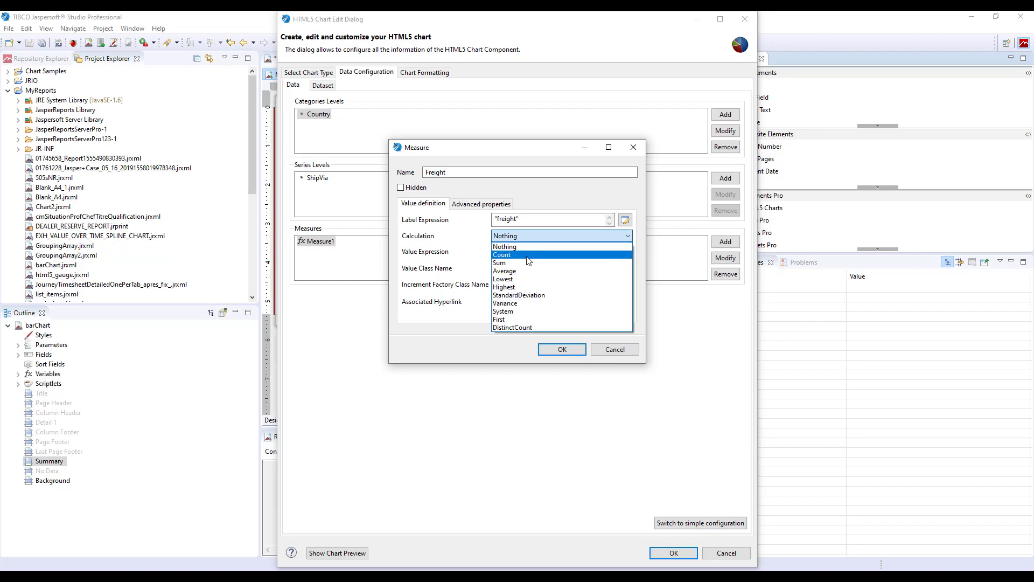
click(503, 254)
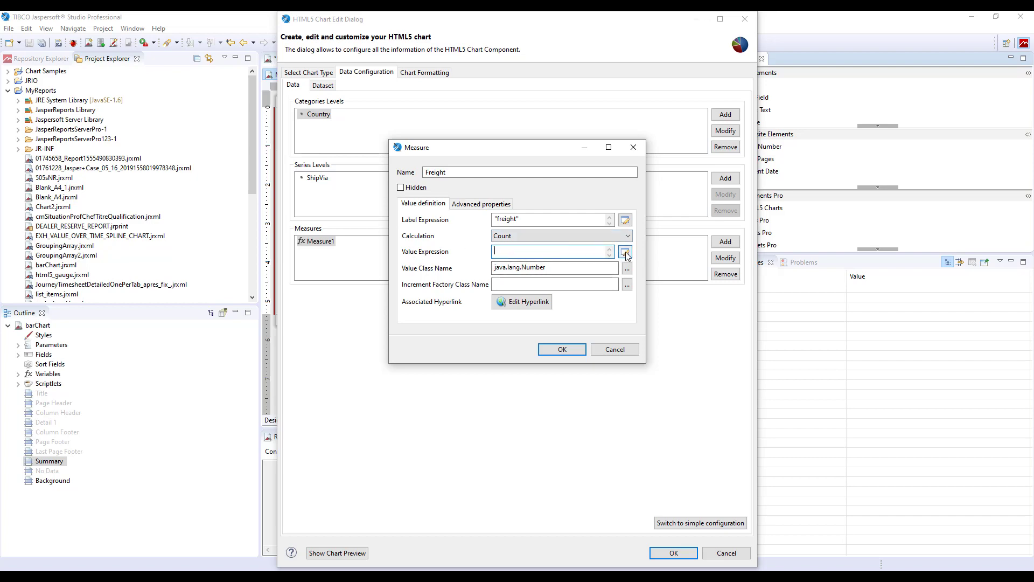
click(625, 252)
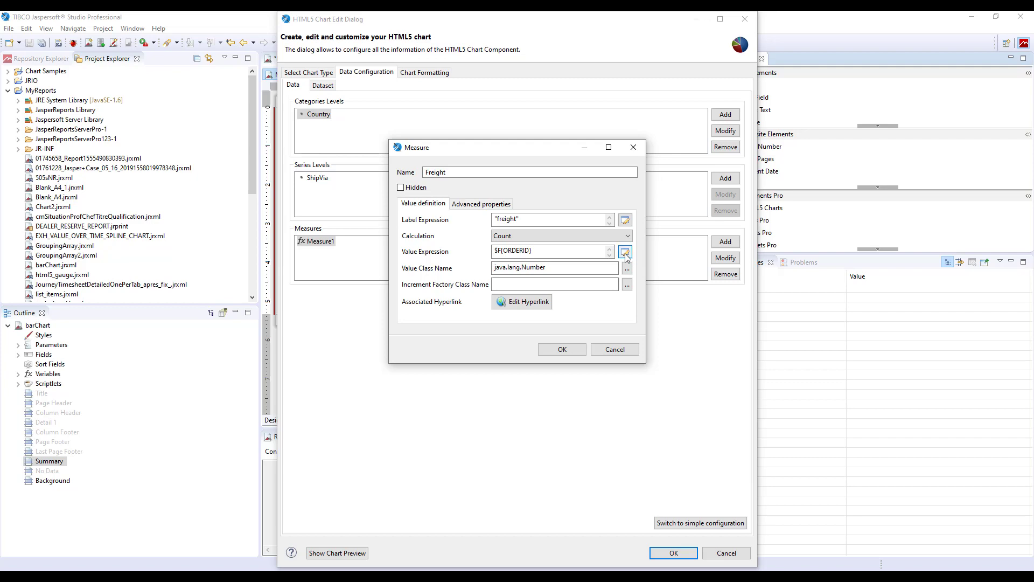
click(626, 251)
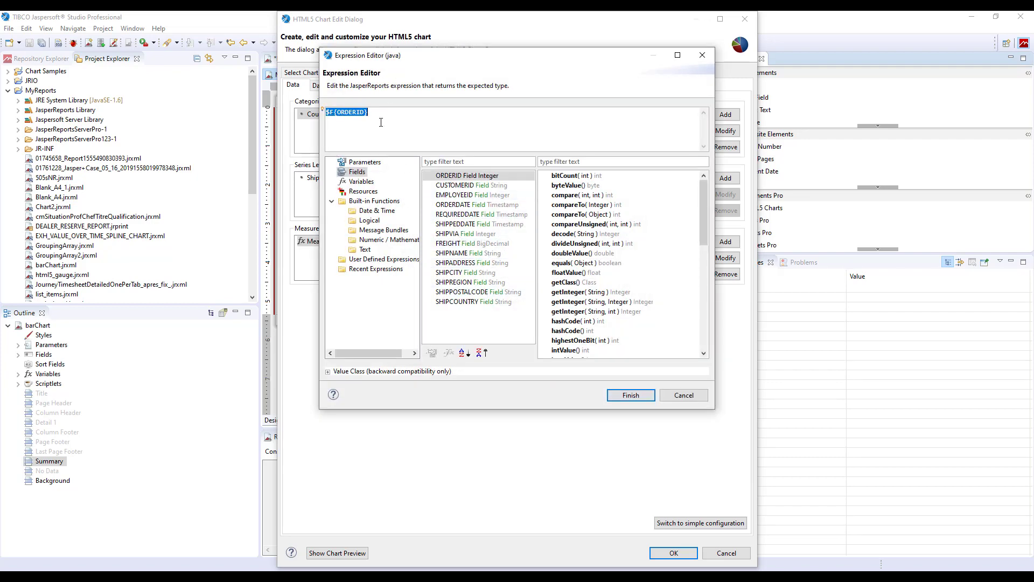
click(390, 138)
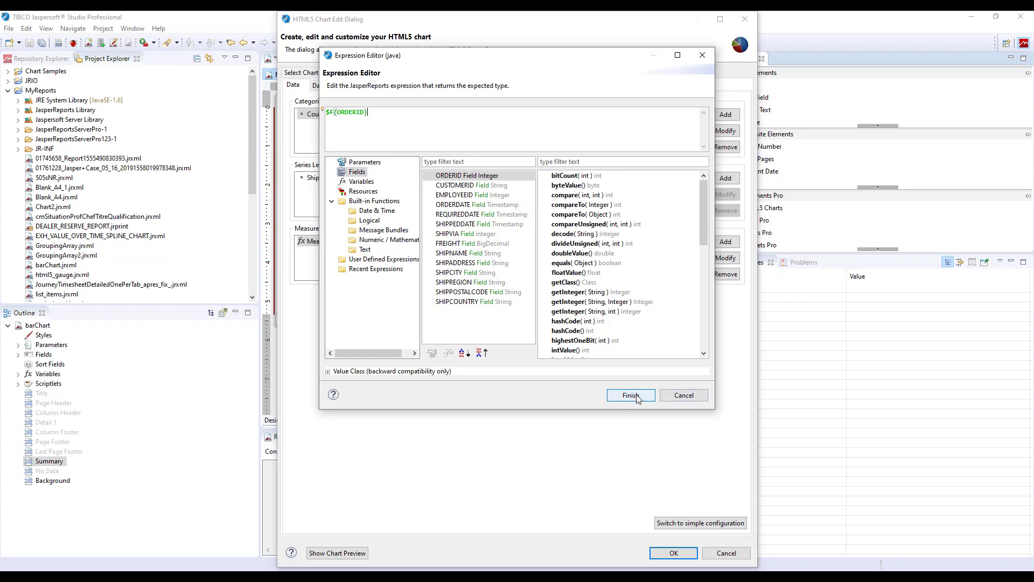
click(631, 395)
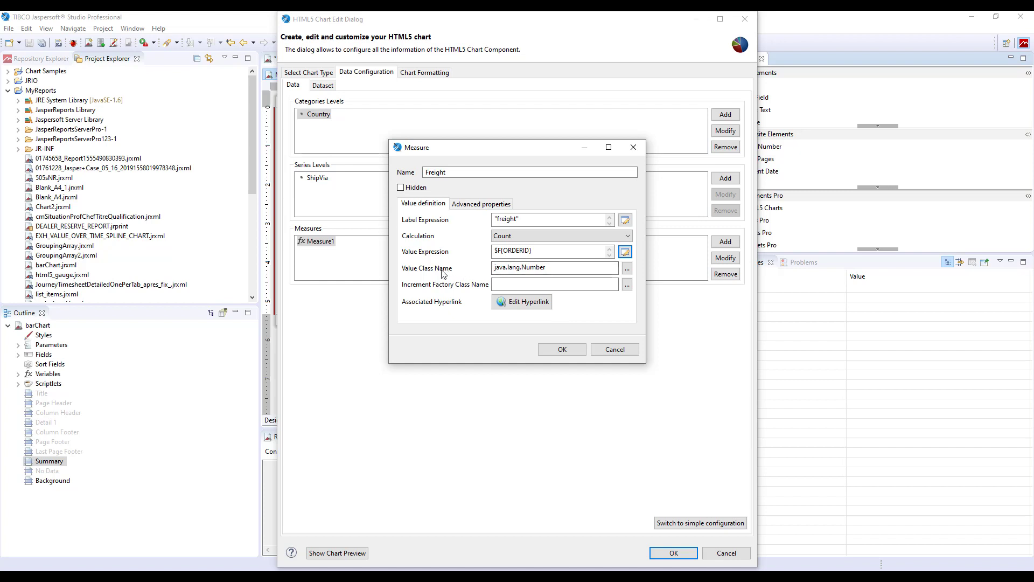
mouse_move(436, 276)
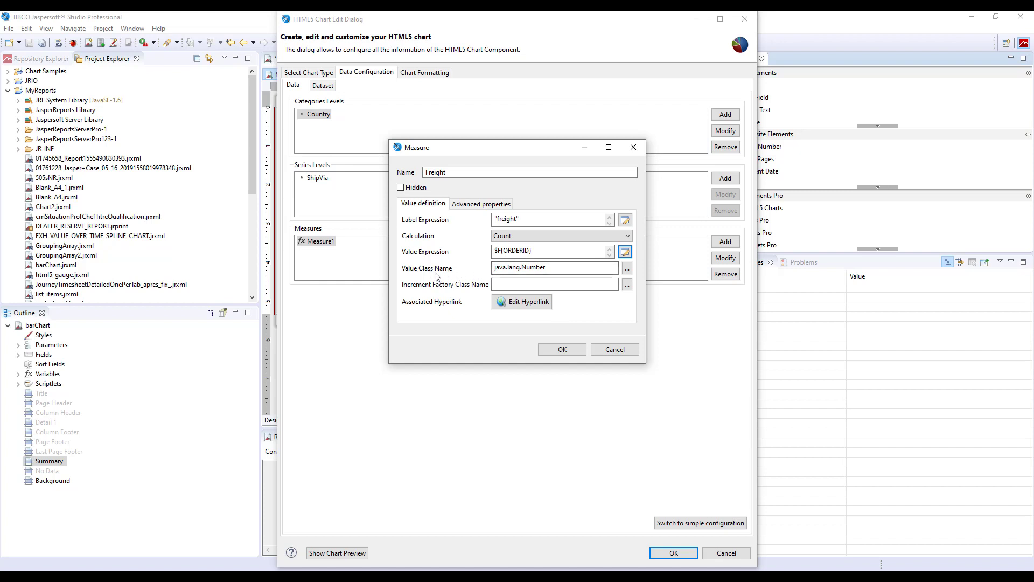
mouse_move(435, 278)
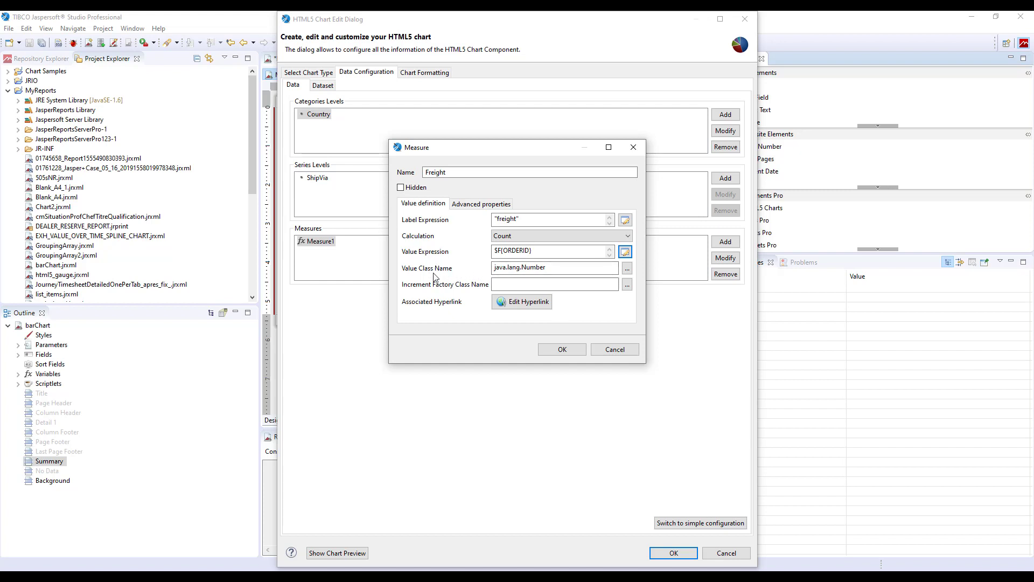
mouse_move(450, 272)
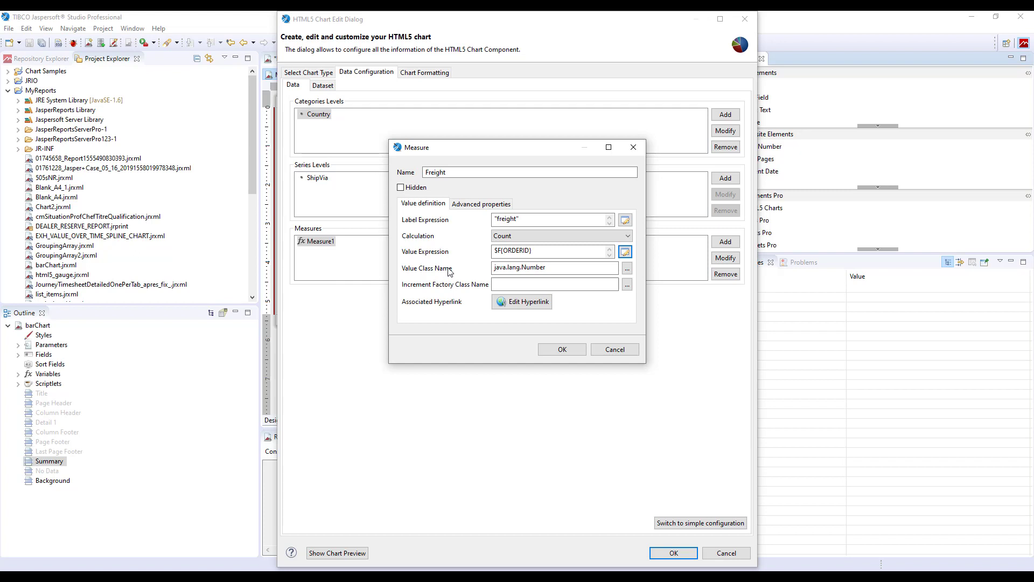
mouse_move(481, 250)
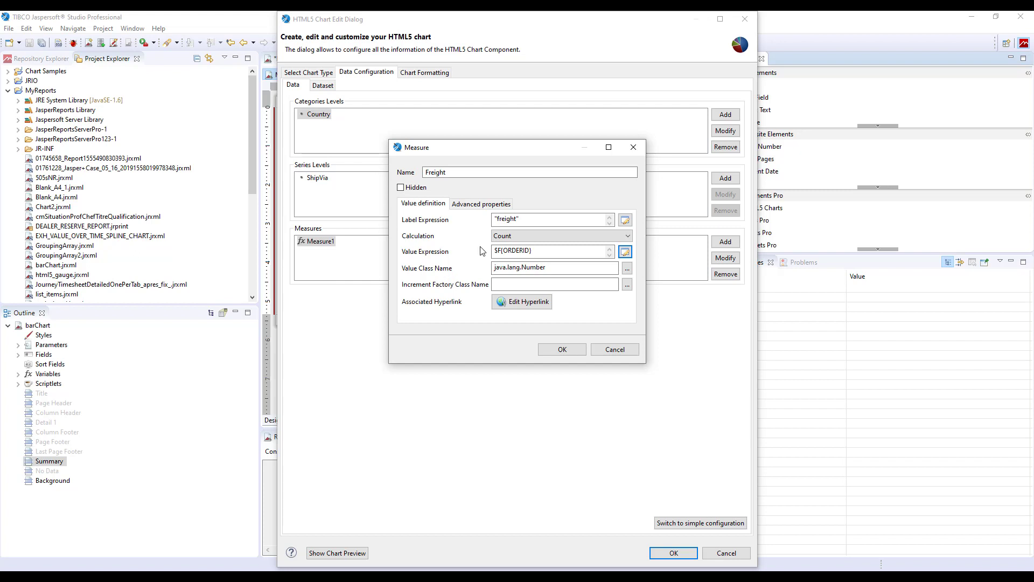
mouse_move(441, 258)
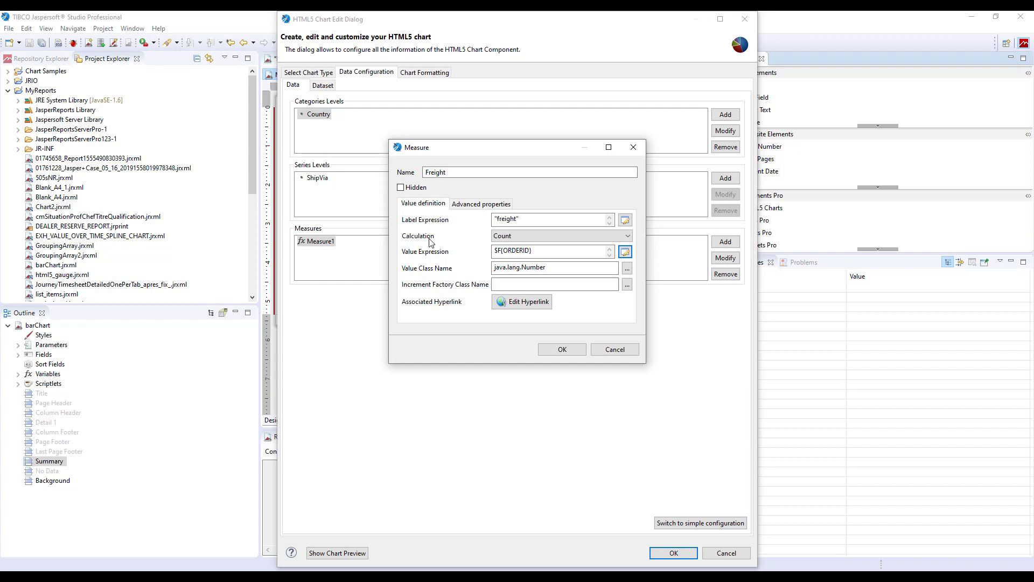
Save the Freight measure so it replaces Measure1 beside the Country and ShipVia levels
click(560, 236)
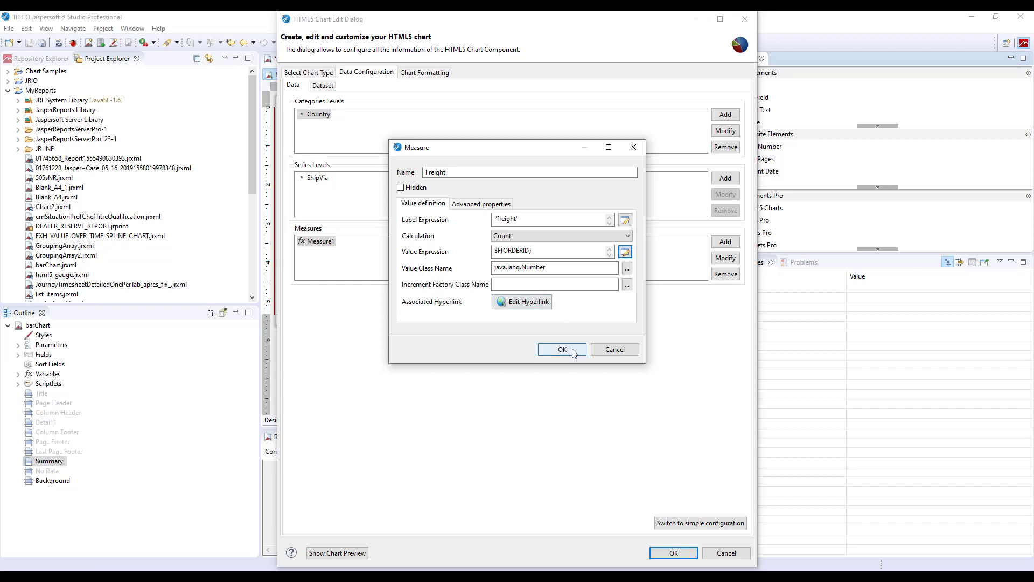
click(561, 349)
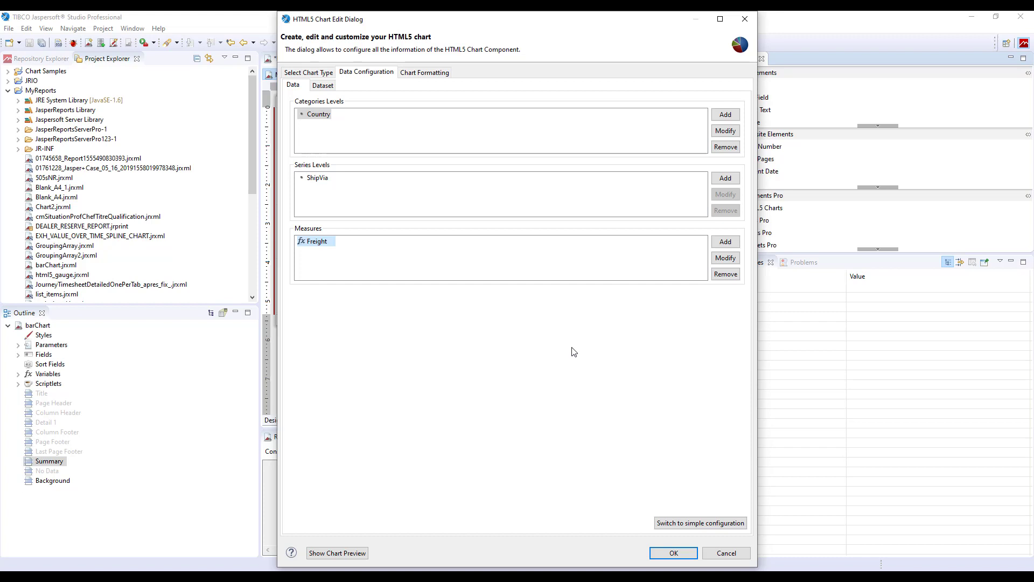
mouse_move(570, 348)
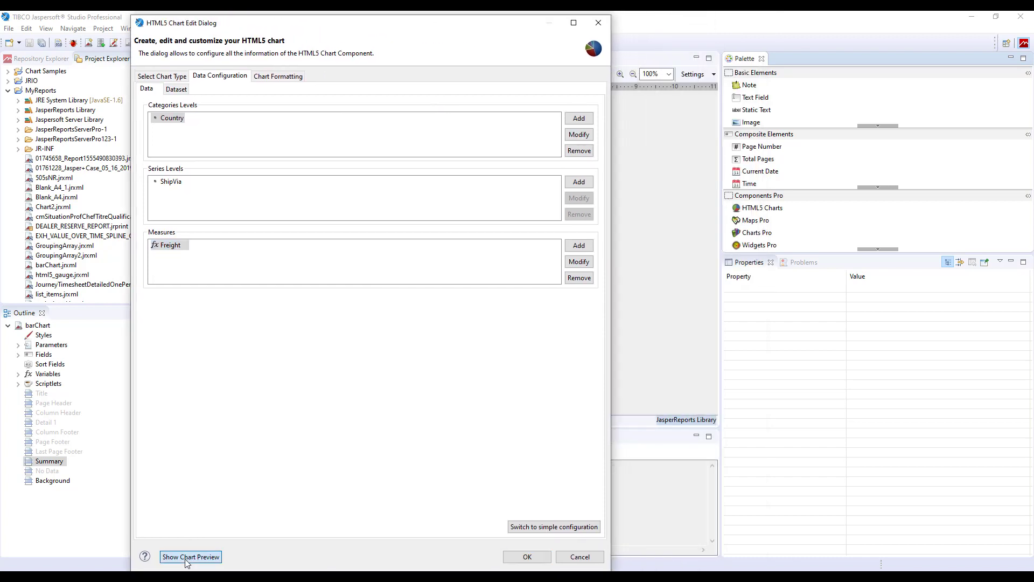
Show the chart preview with freight 1, 2 and 3 bars per country
click(191, 557)
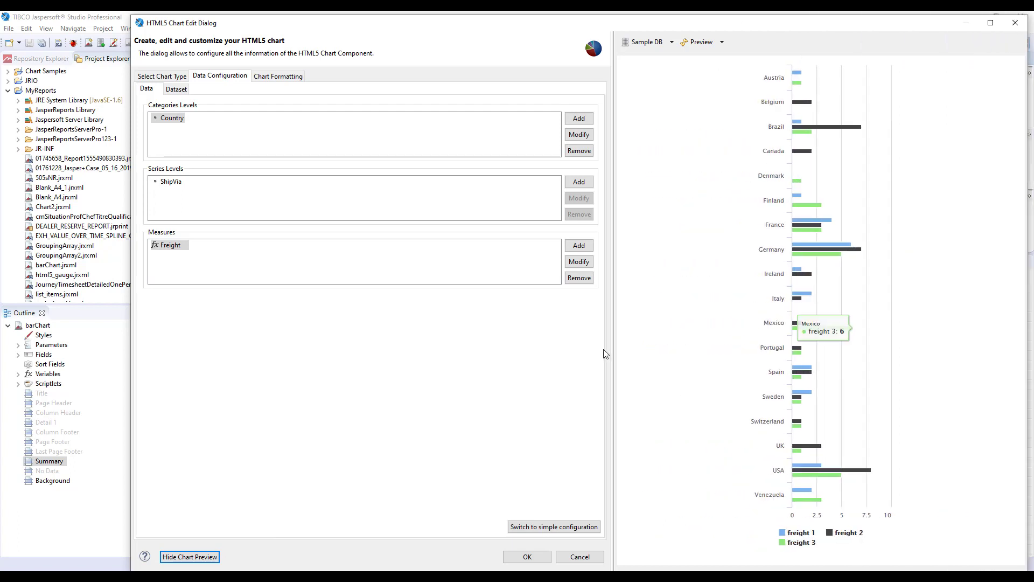
mouse_move(338, 359)
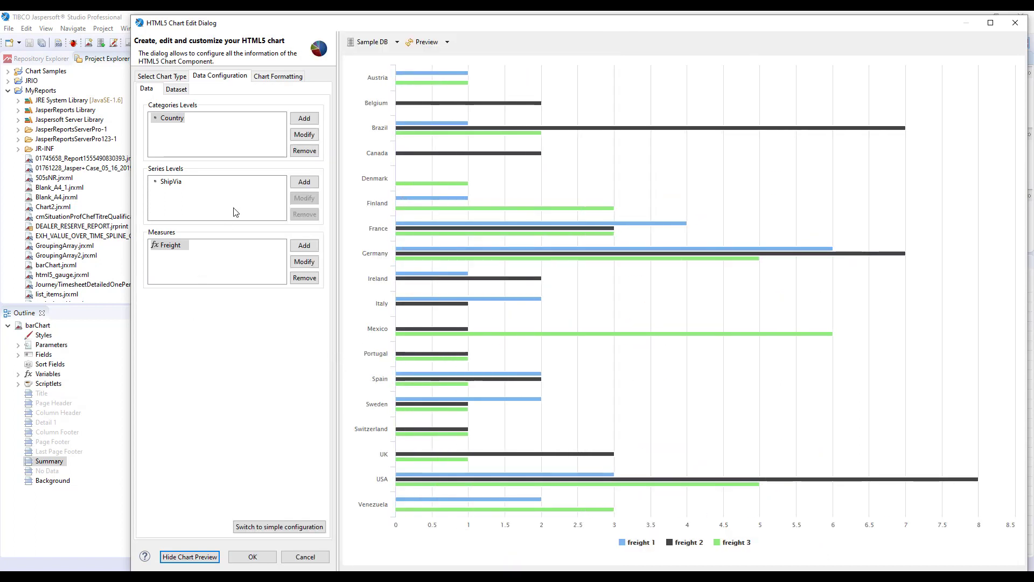
mouse_move(429, 73)
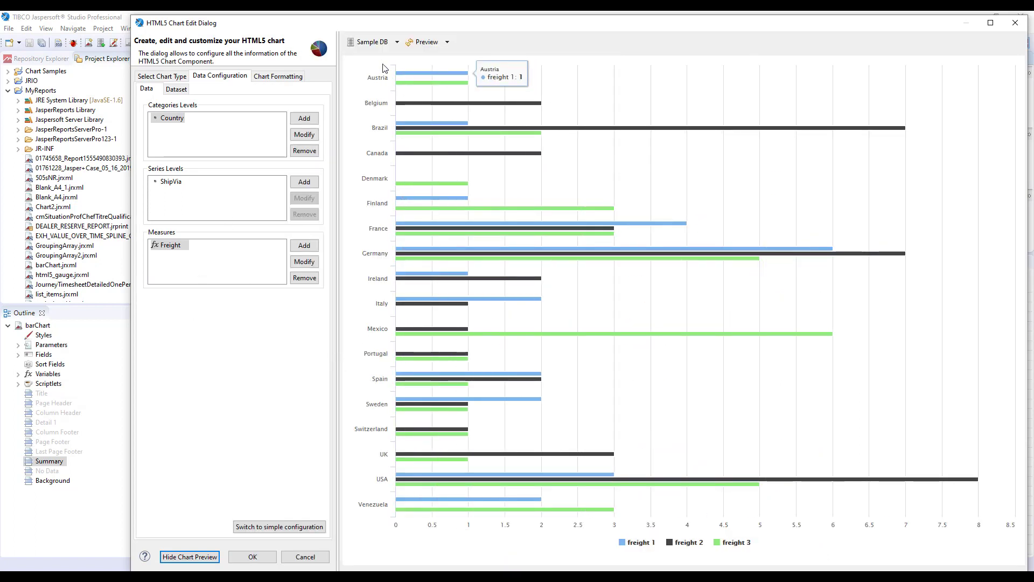
mouse_move(409, 256)
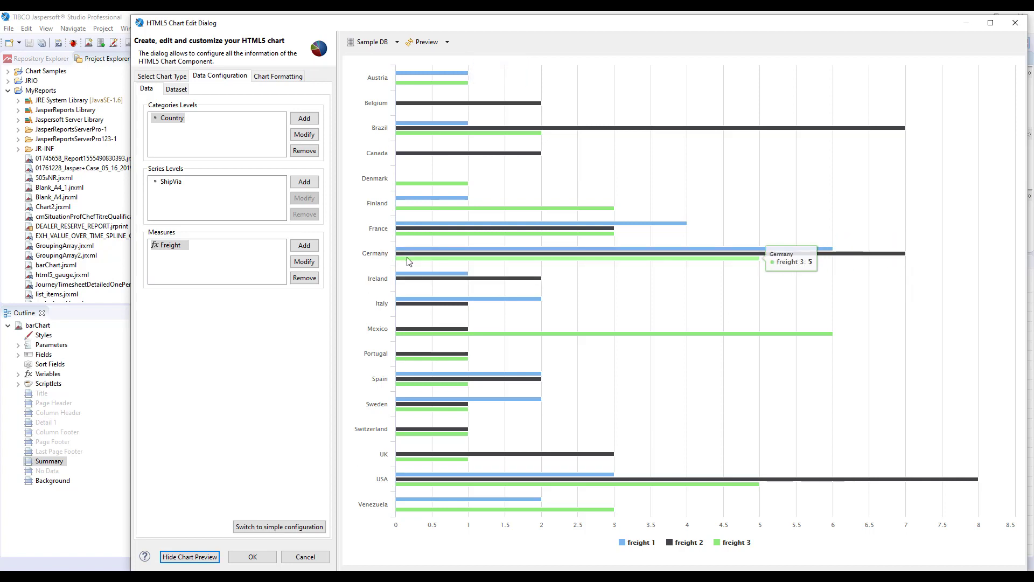
mouse_move(532, 252)
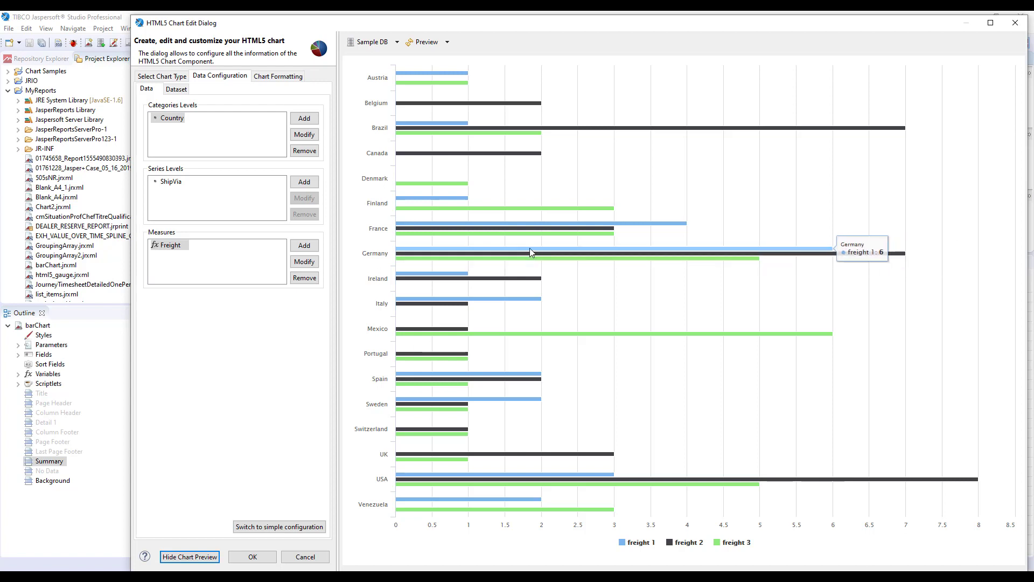
mouse_move(571, 281)
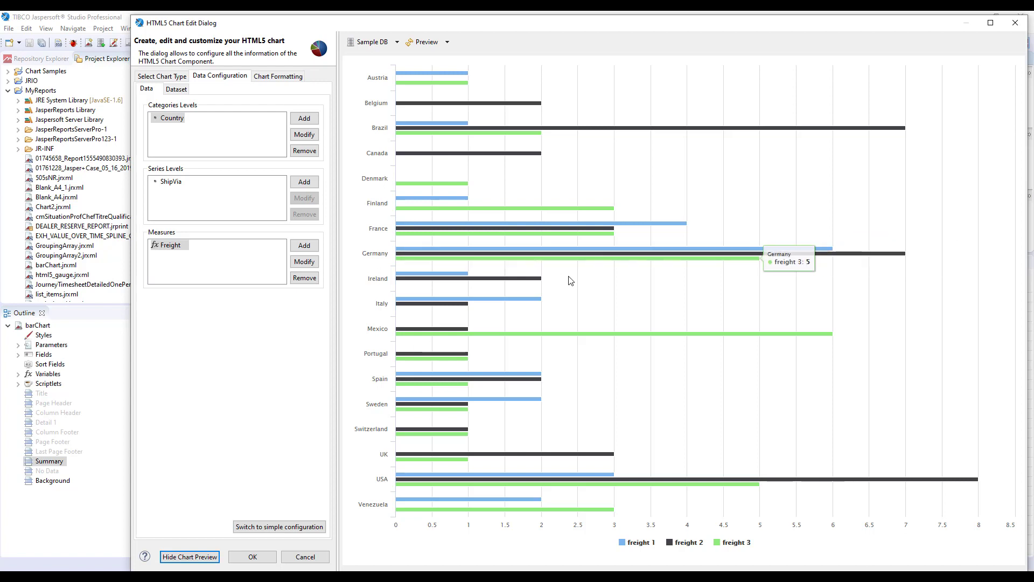
mouse_move(571, 280)
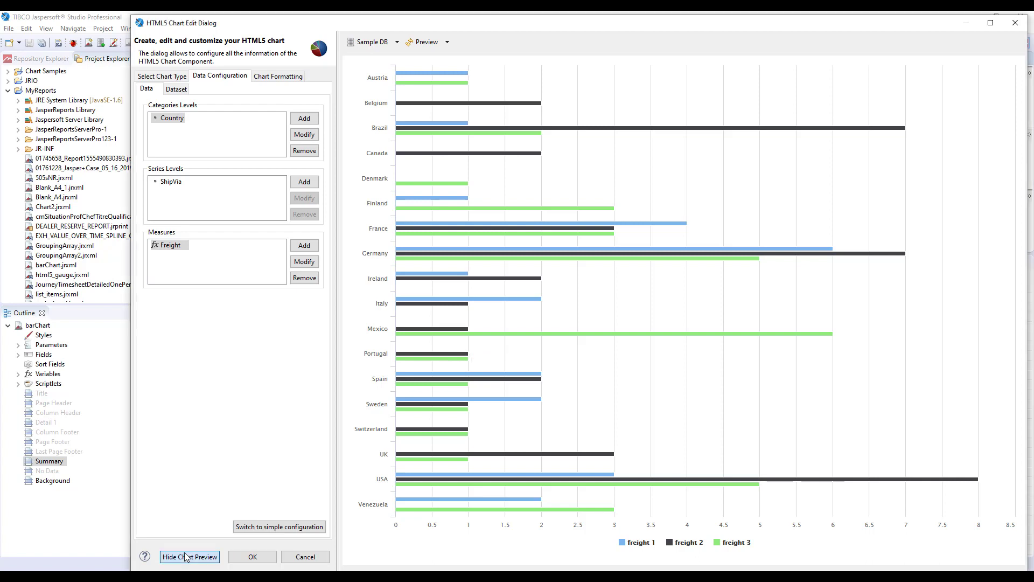
Hide the preview and browse Chart Formatting properties, advanced then back to simple
click(189, 557)
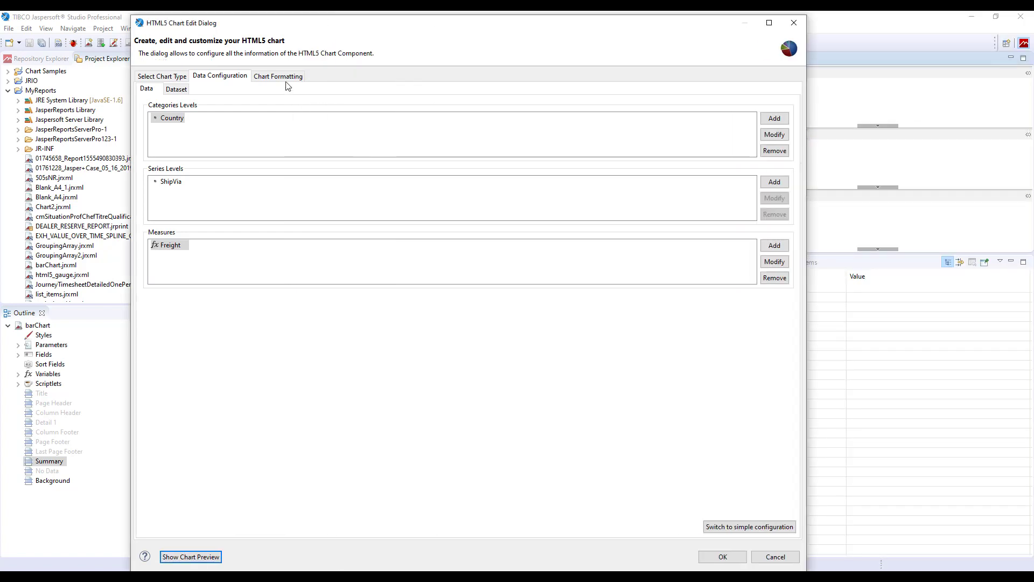
click(278, 76)
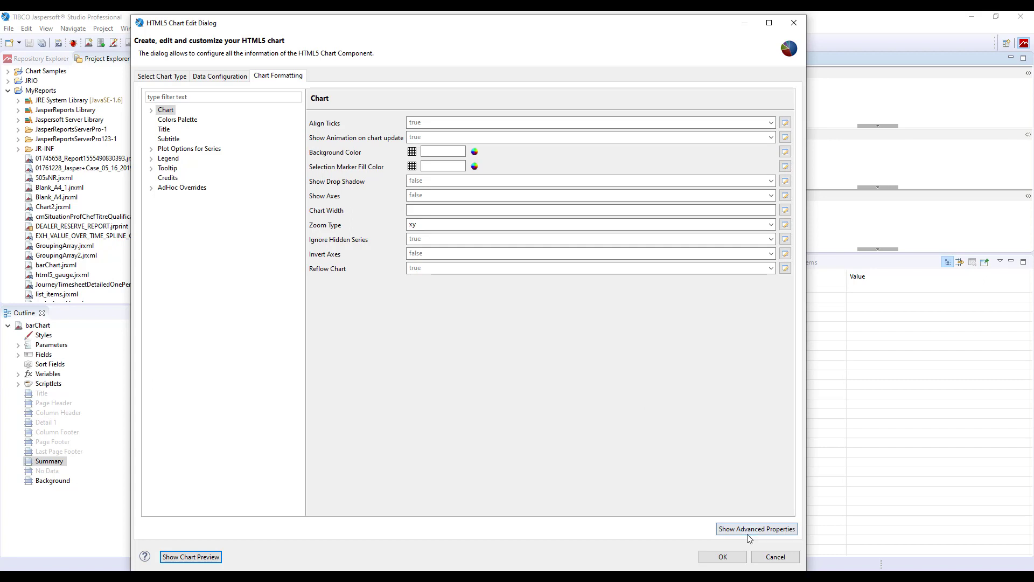
mouse_move(805, 537)
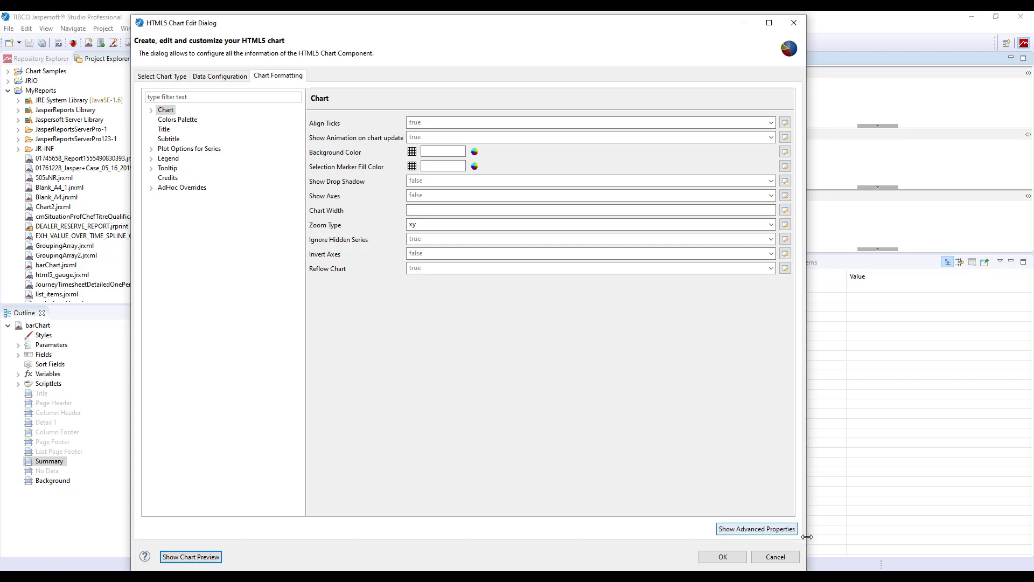
click(757, 529)
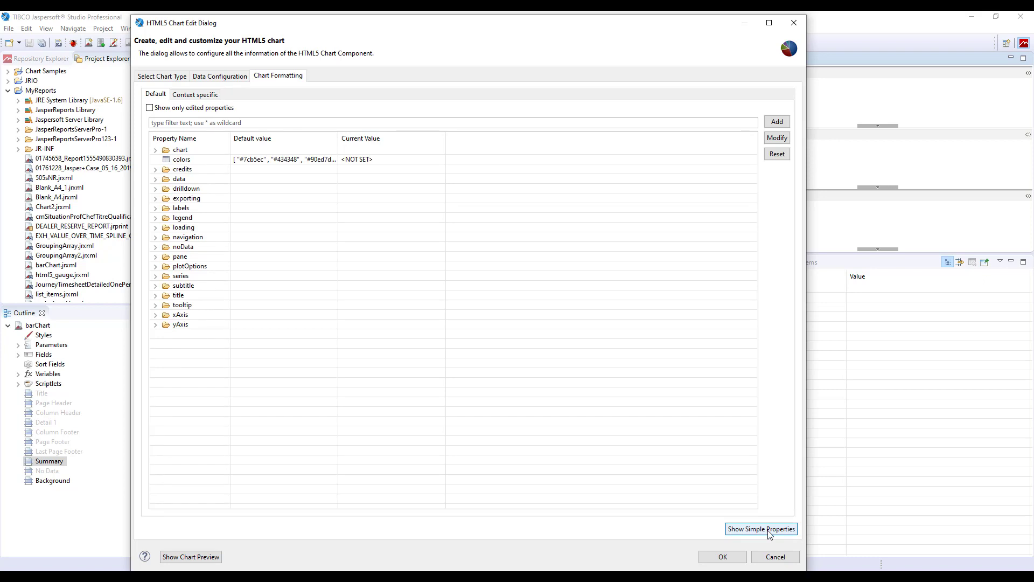
mouse_move(764, 540)
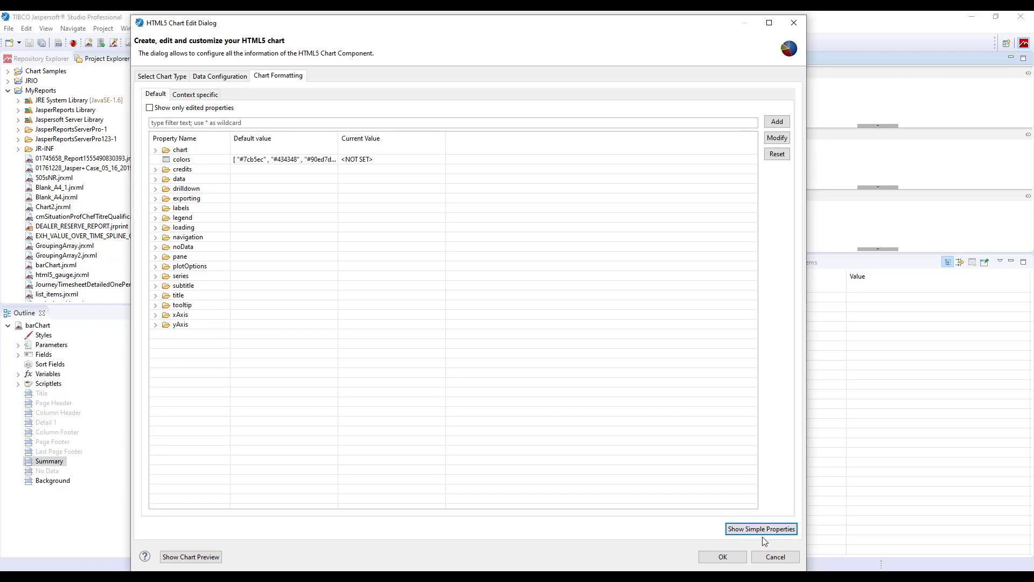
mouse_move(762, 540)
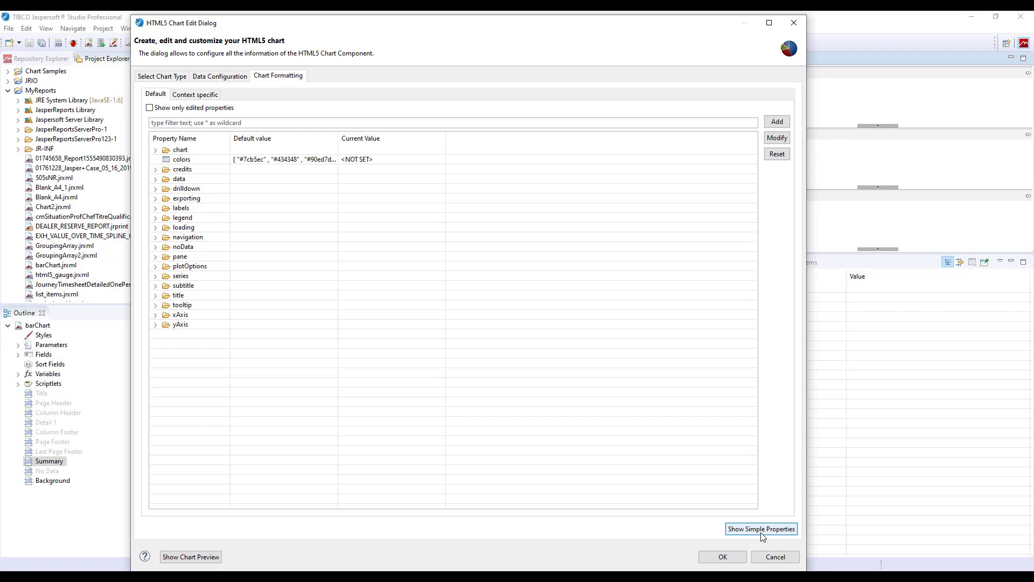
click(760, 529)
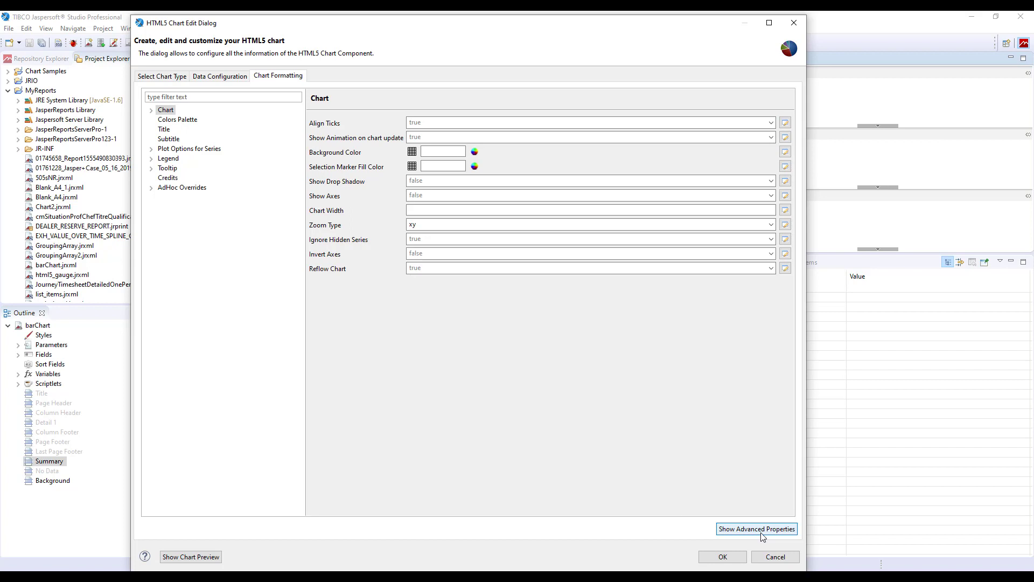
mouse_move(185, 132)
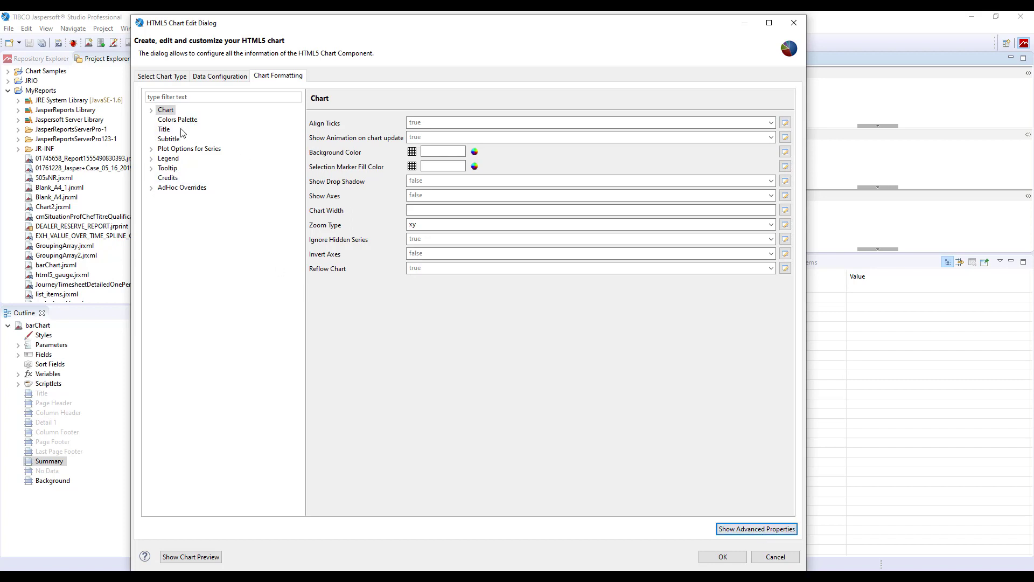
mouse_move(240, 285)
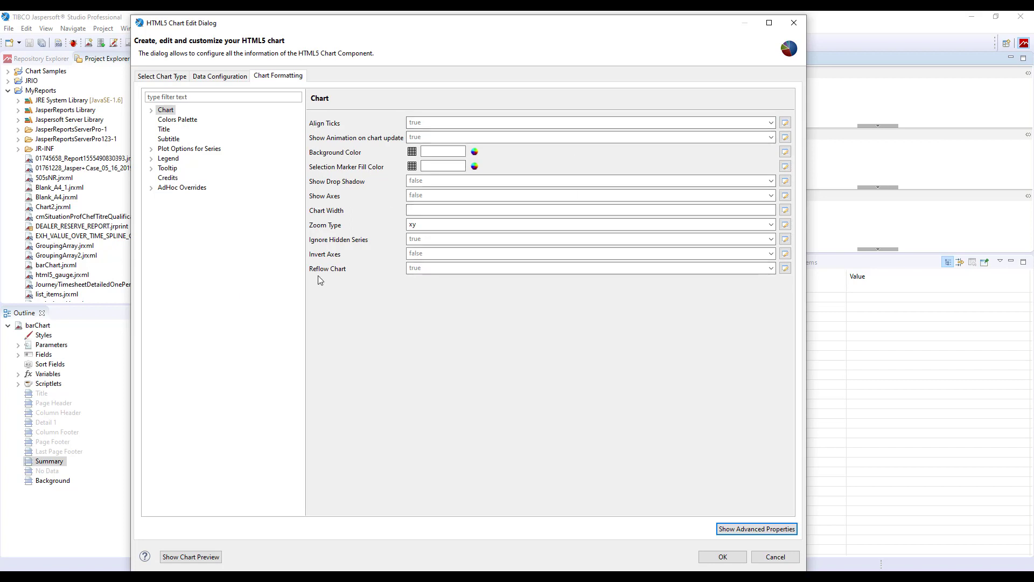
Browse the Chart formatting subsections: margins, border and plot area, colours palette, title
click(153, 110)
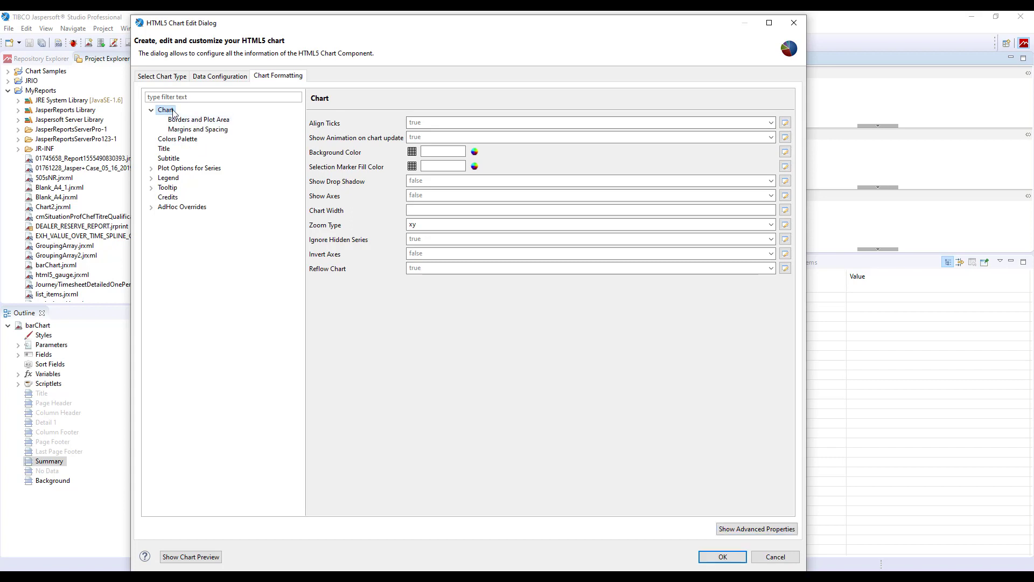
click(198, 128)
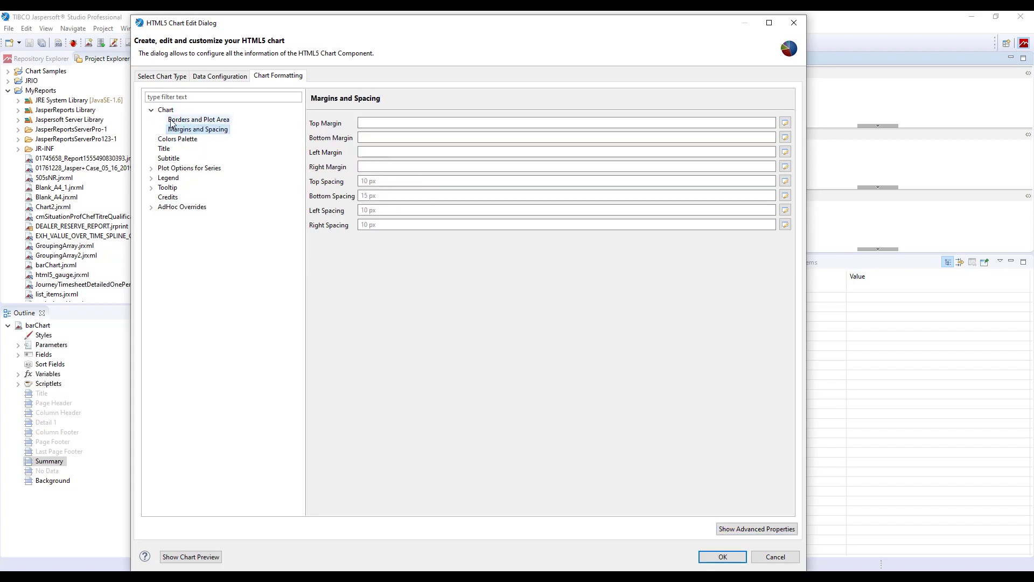
click(164, 110)
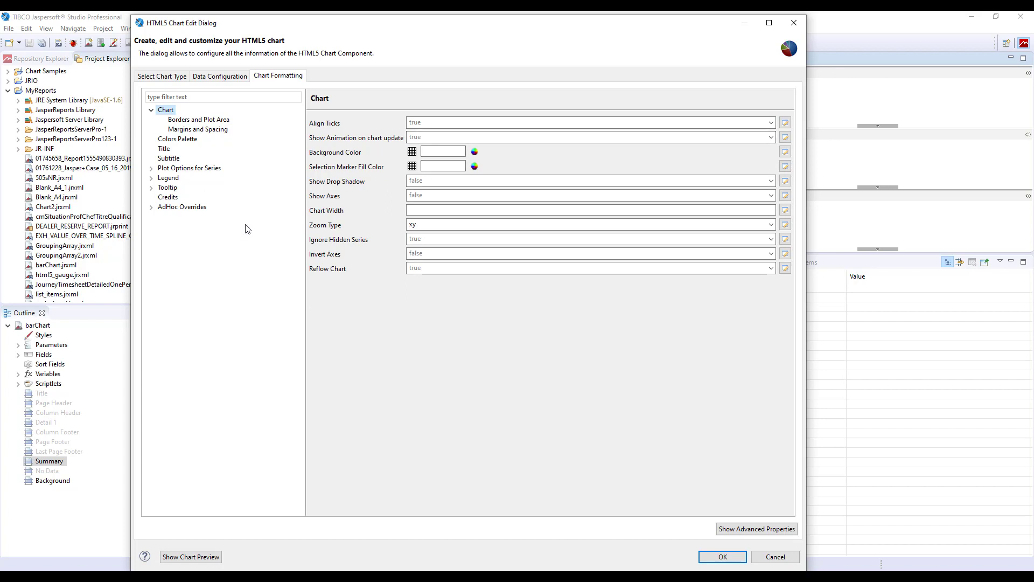
click(198, 119)
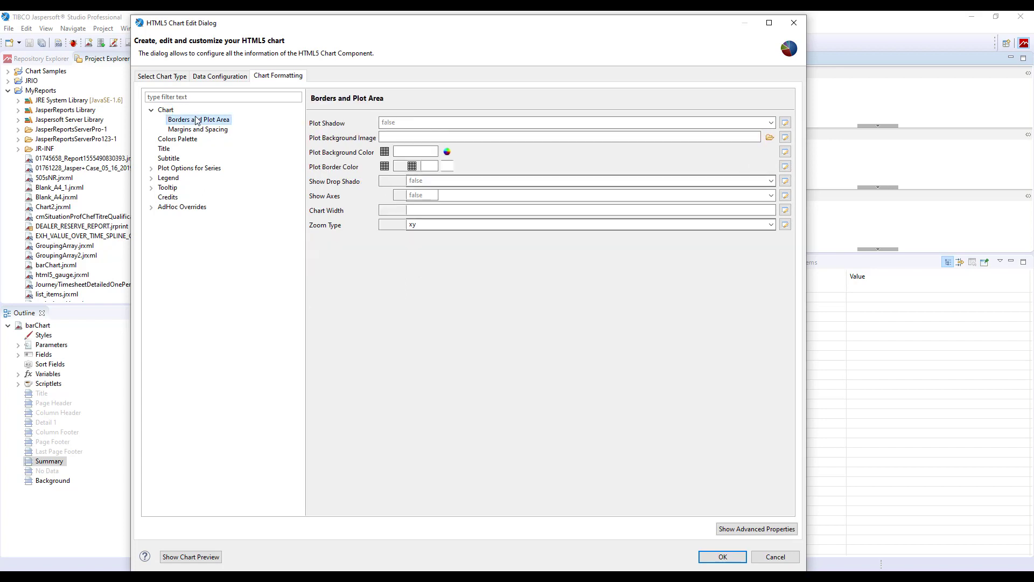
click(177, 139)
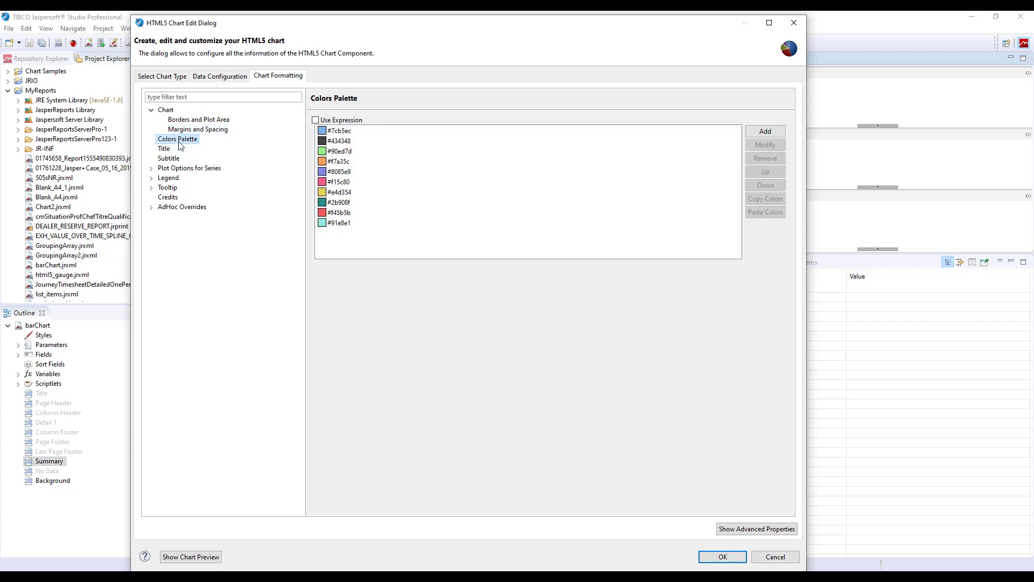
mouse_move(167, 151)
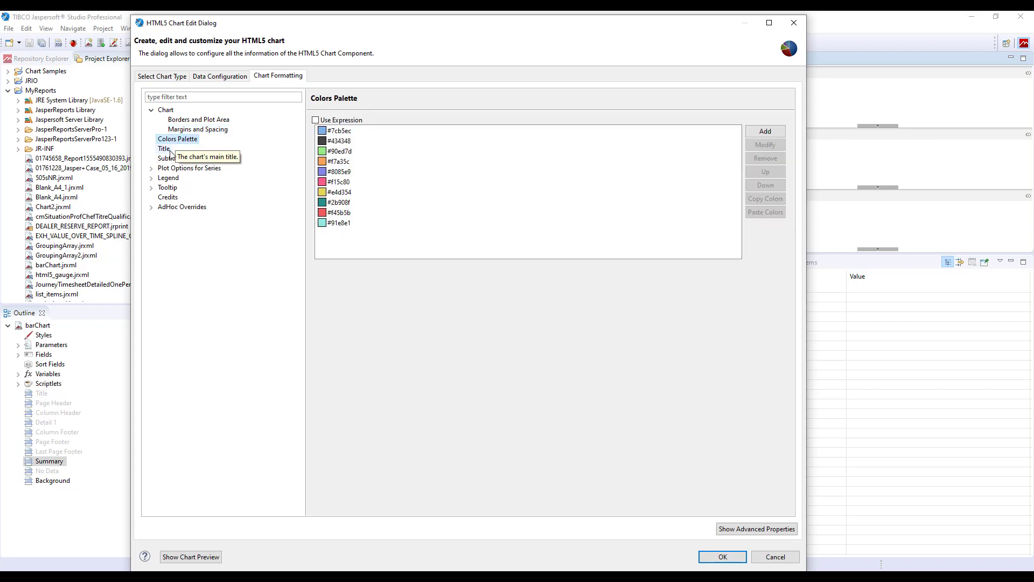
click(164, 149)
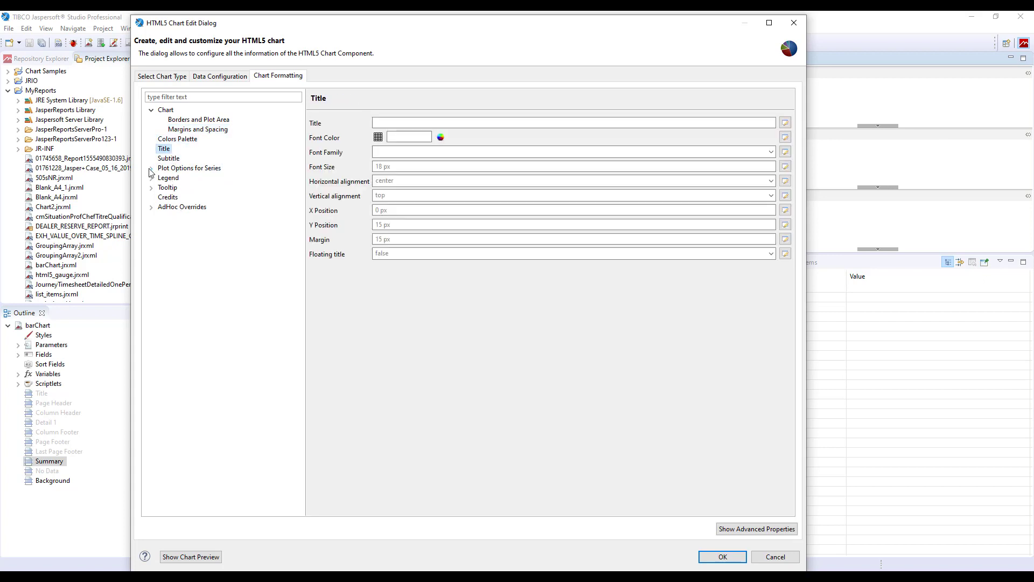
Expand Plot Options for Series and collapse the AdHoc Overrides subsections
click(152, 168)
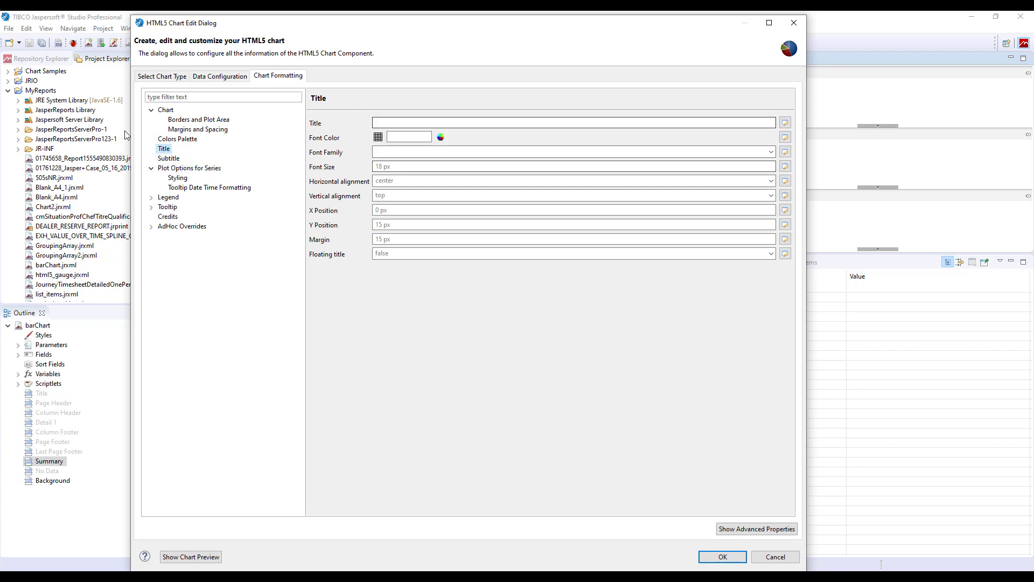
mouse_move(193, 260)
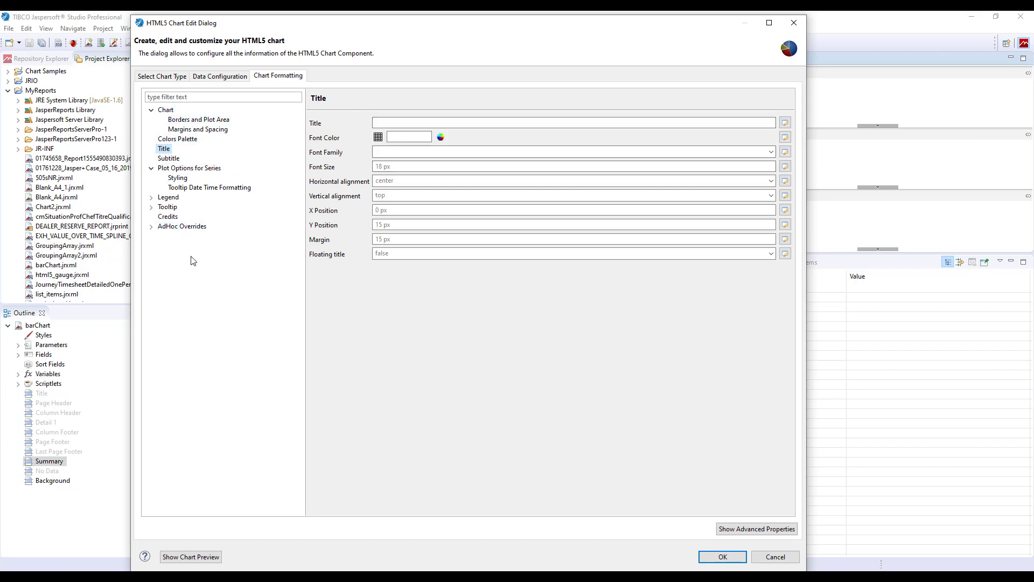
click(182, 226)
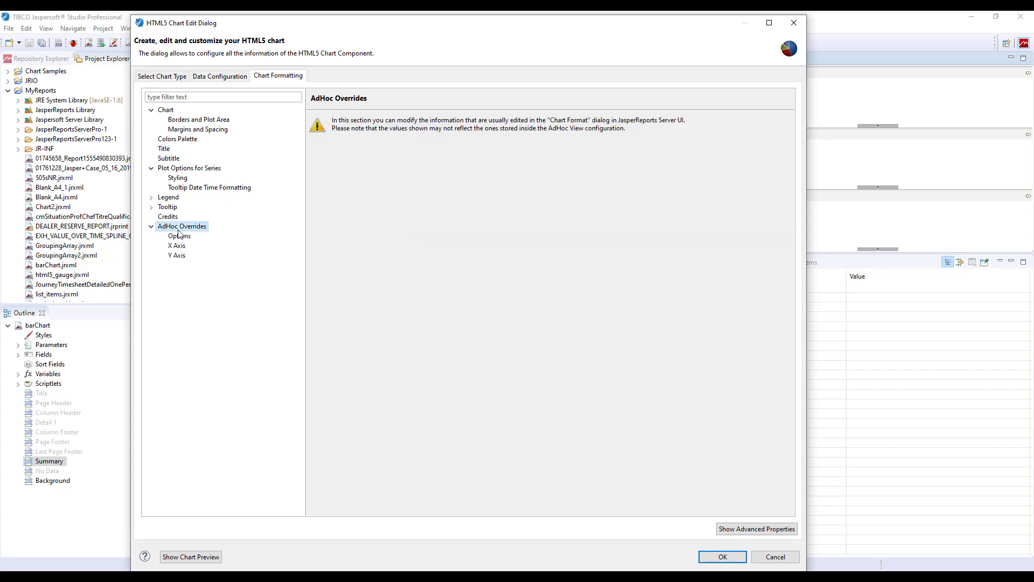
mouse_move(249, 230)
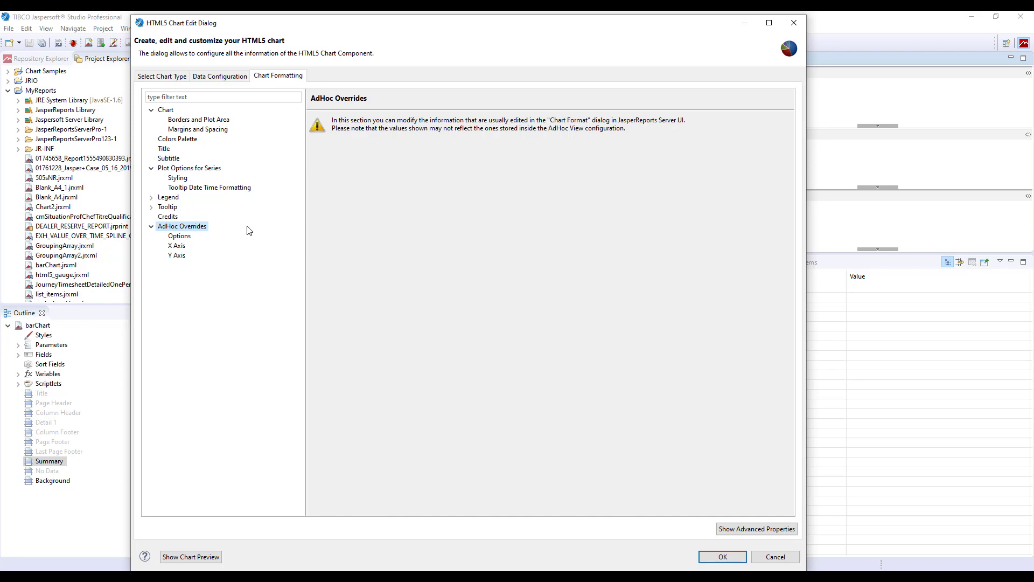
mouse_move(284, 231)
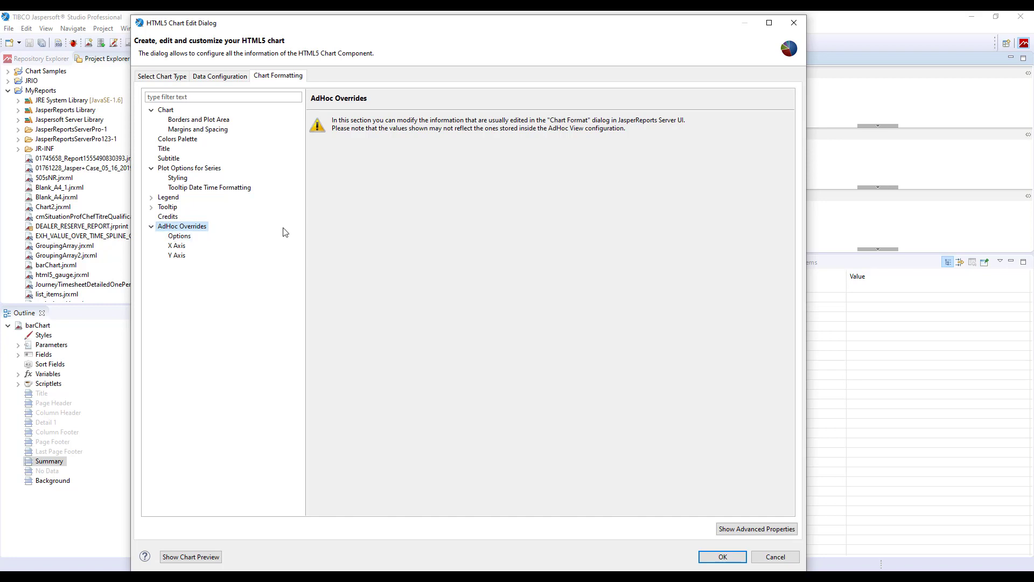
mouse_move(198, 236)
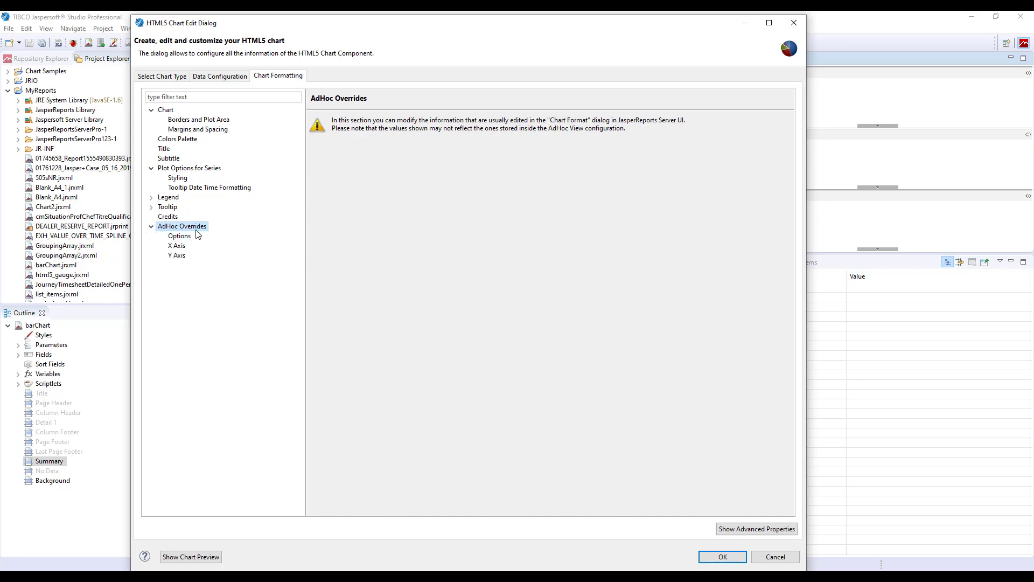
click(152, 226)
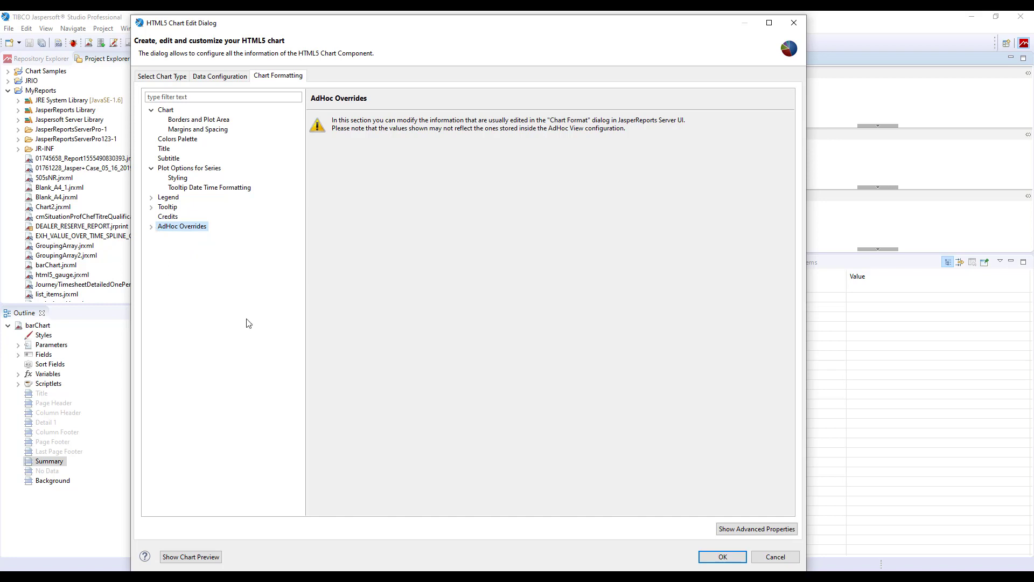
mouse_move(242, 311)
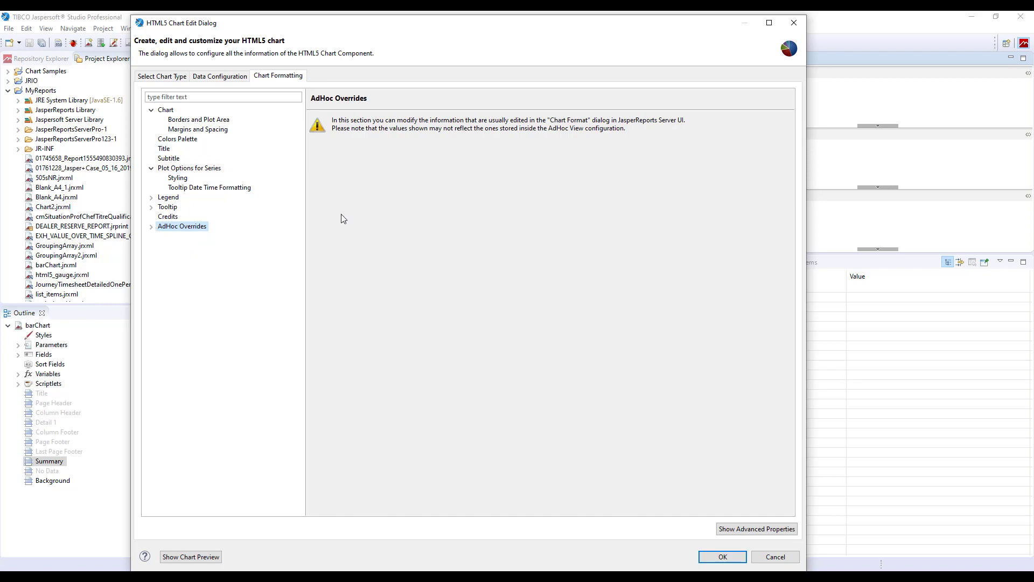
Enter 'Our second chart!' as the chart title, then select Colors Palette
click(163, 149)
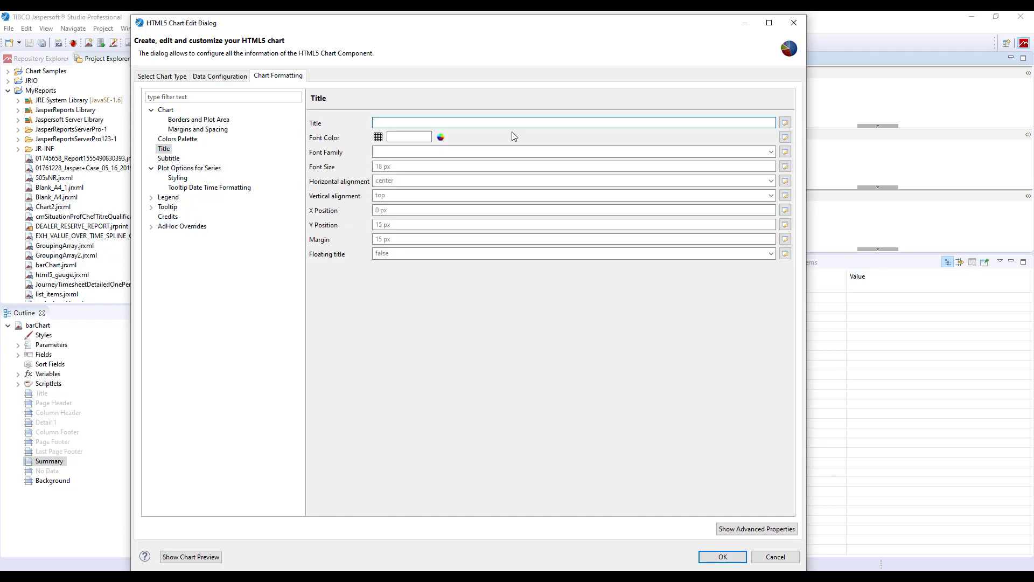
text(Our second chart!)
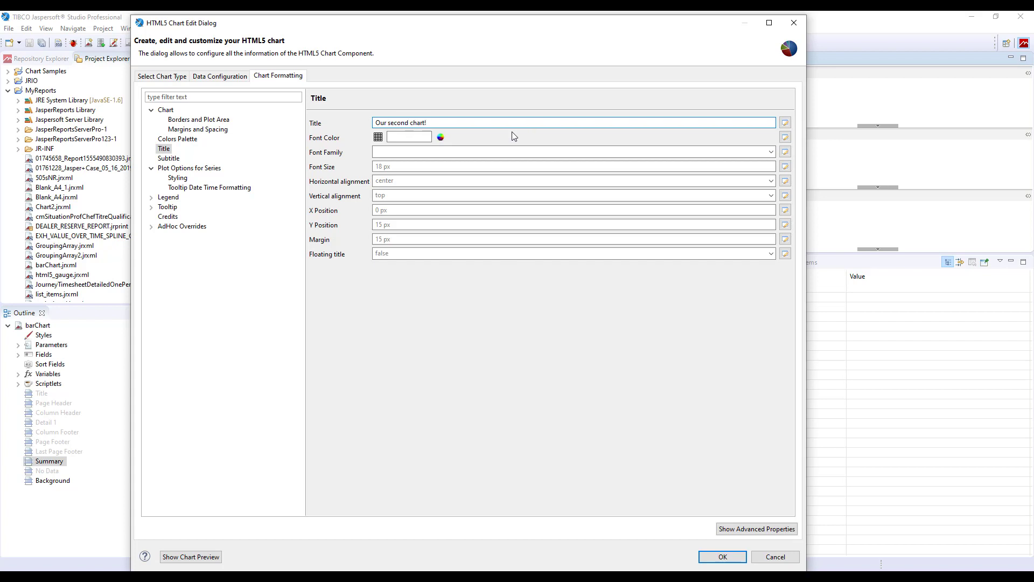
click(177, 139)
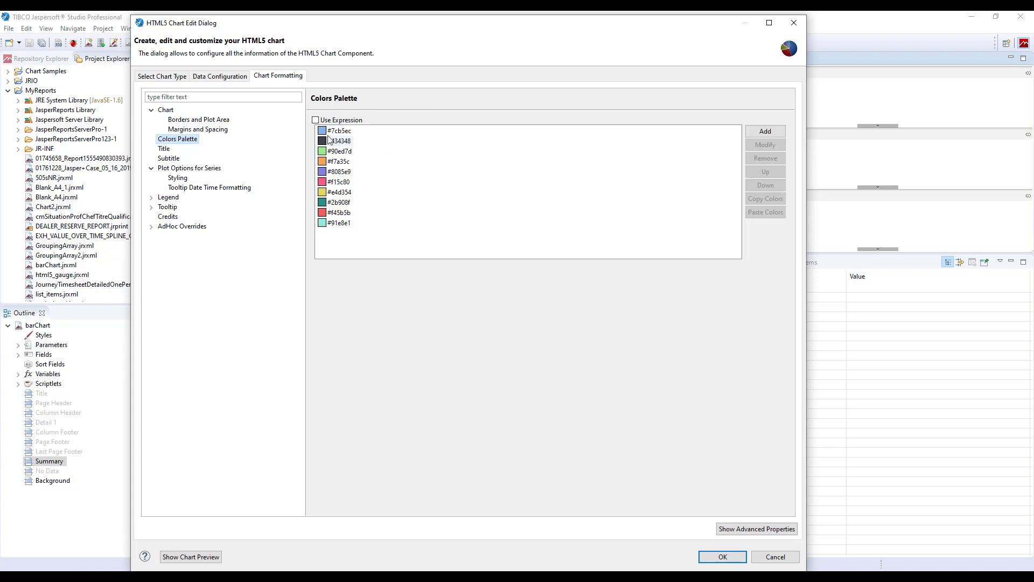
Replace the first three palette colours with #FA0217, #00FA68 and #0039F5
double_click(334, 130)
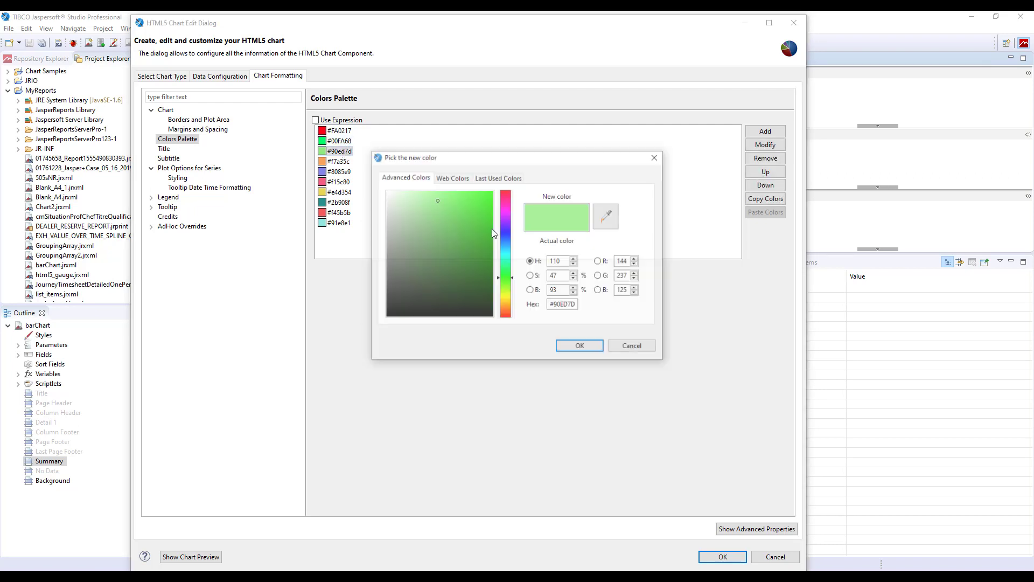
drag(505, 234, 506, 259)
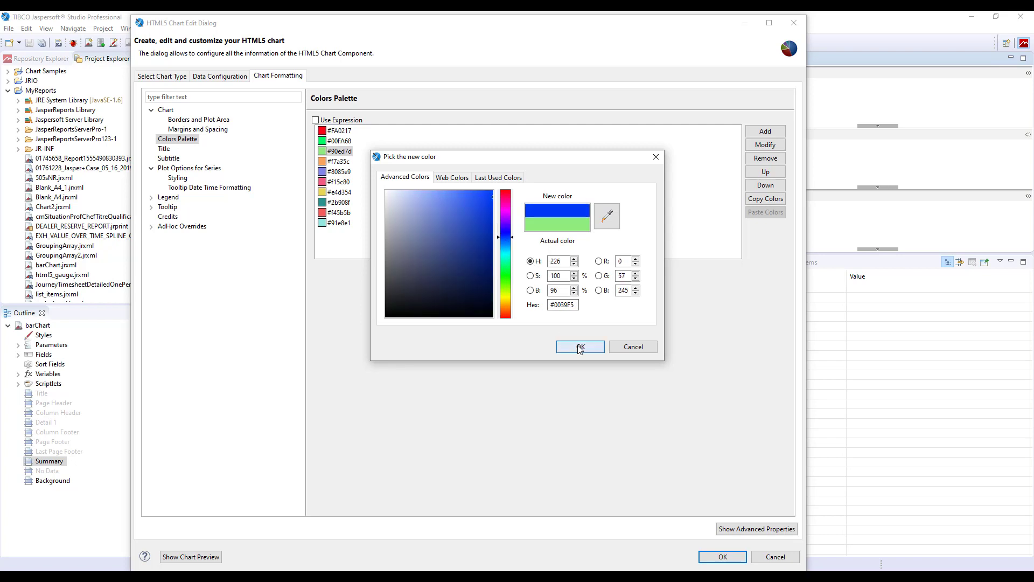
click(580, 347)
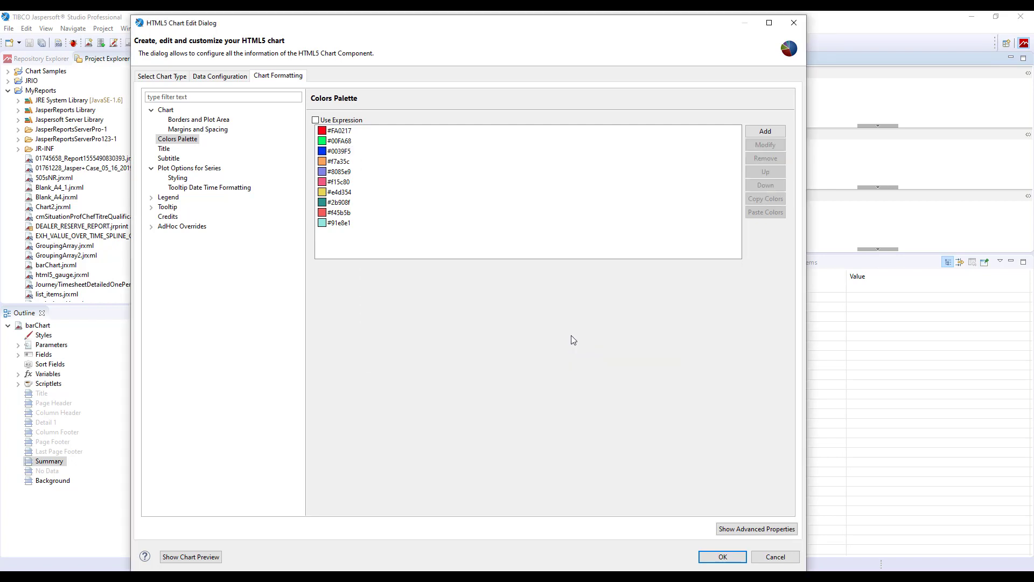
mouse_move(221, 547)
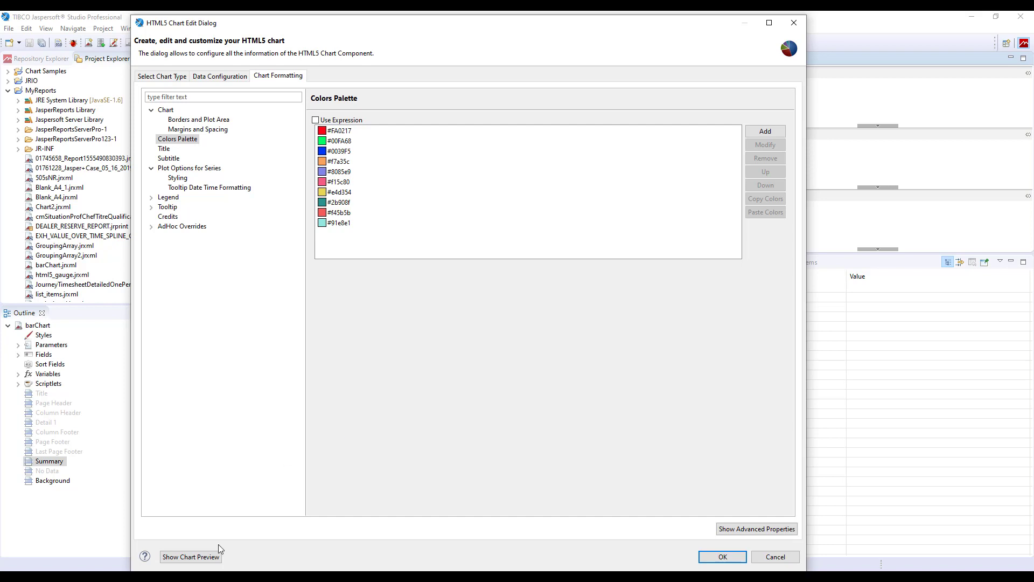
mouse_move(208, 562)
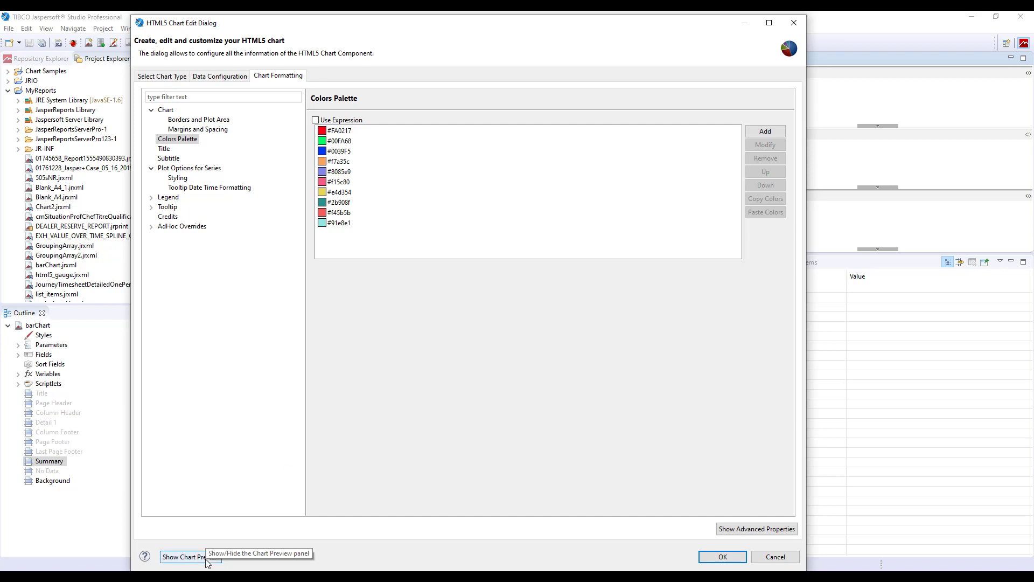
Preview the red, green and blue freight bars and select the Chart node
click(191, 557)
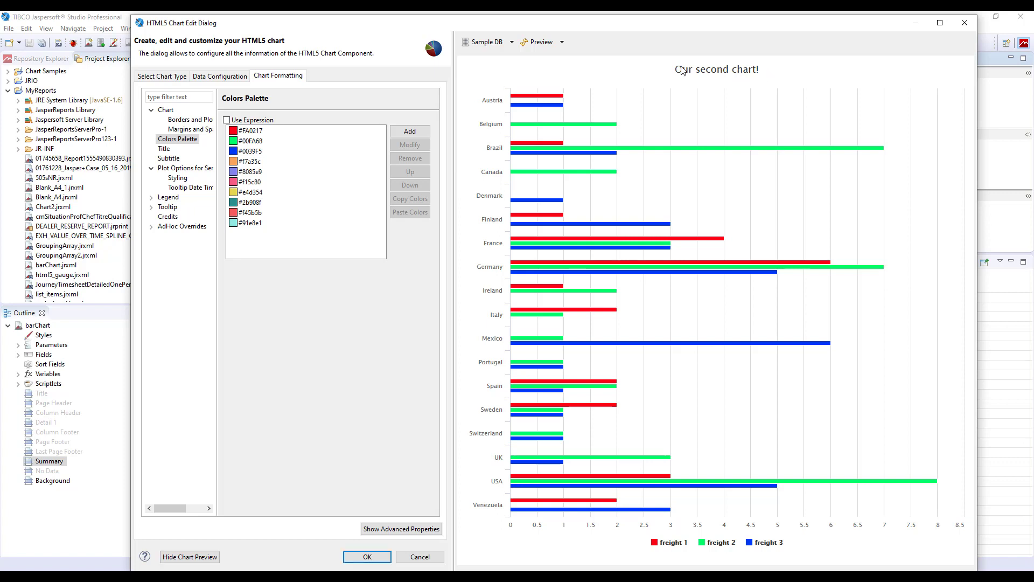
mouse_move(549, 153)
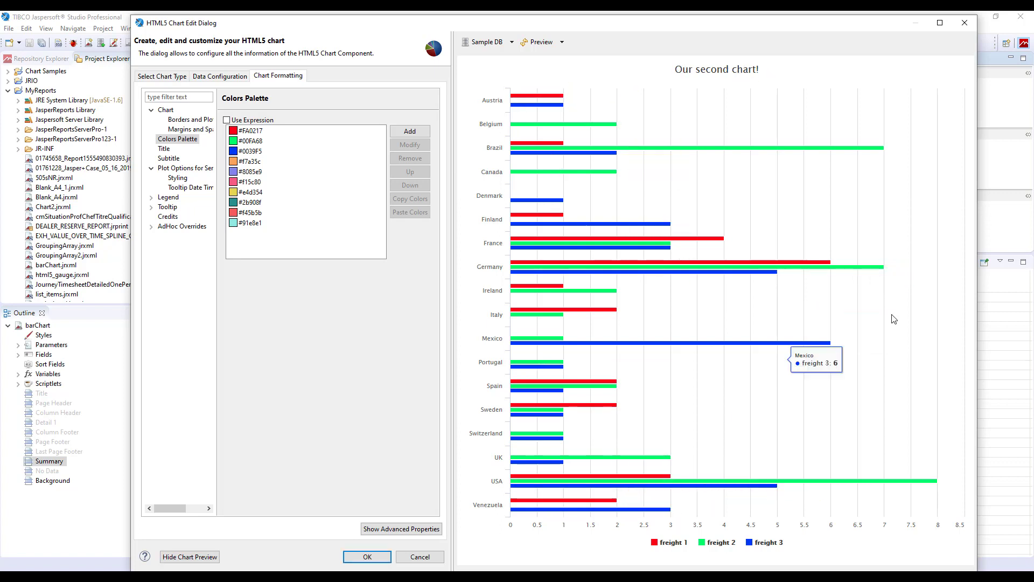
mouse_move(253, 152)
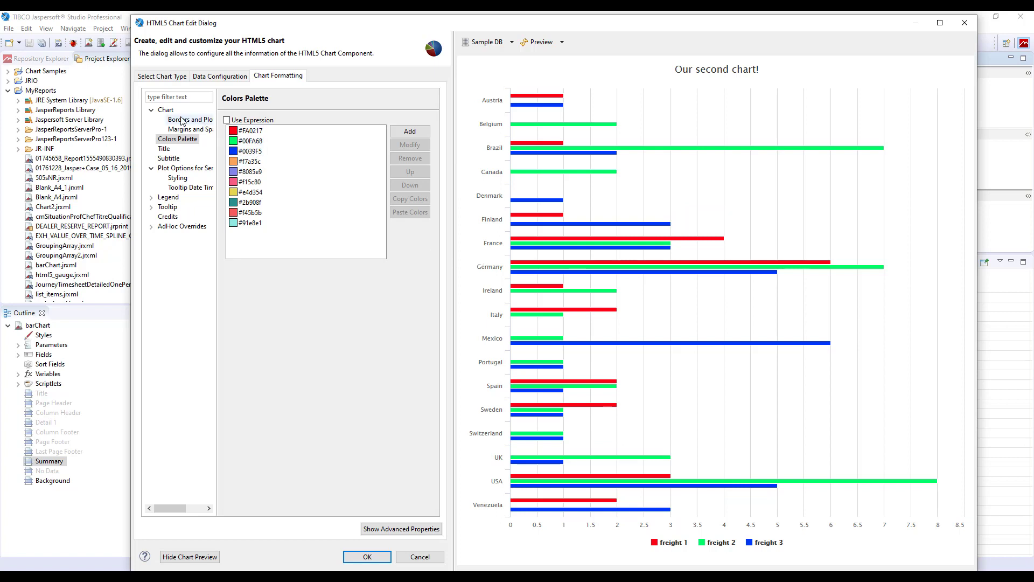
click(165, 110)
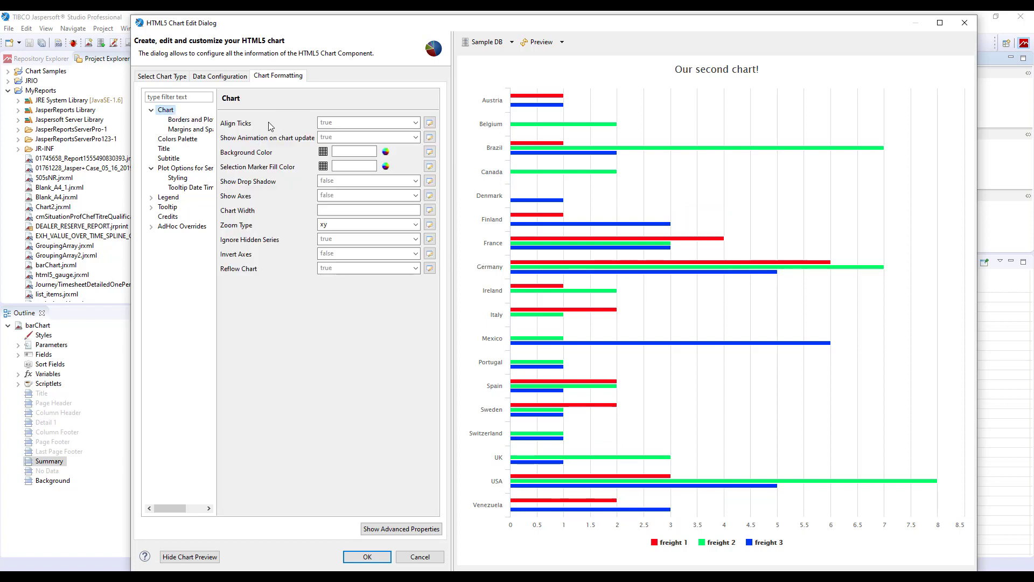
mouse_move(429, 124)
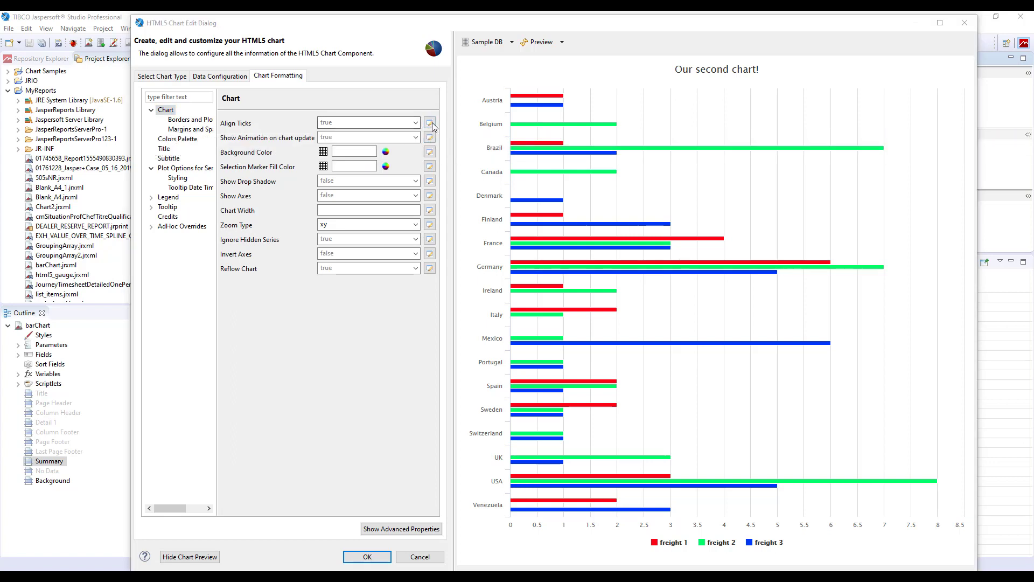
Inspect Align Ticks' expression option, close its editor, and select the Legend settings
click(429, 123)
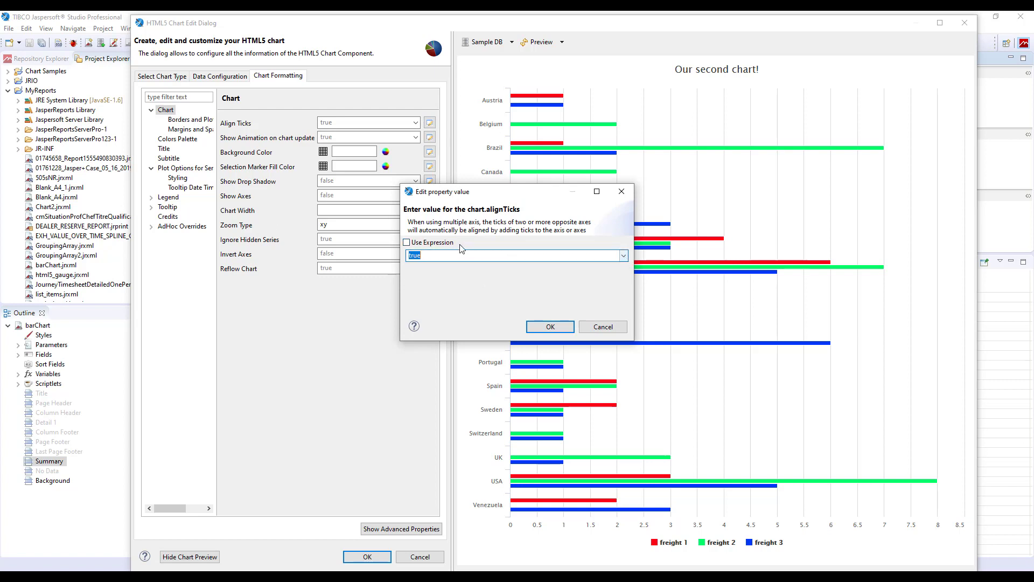
click(407, 242)
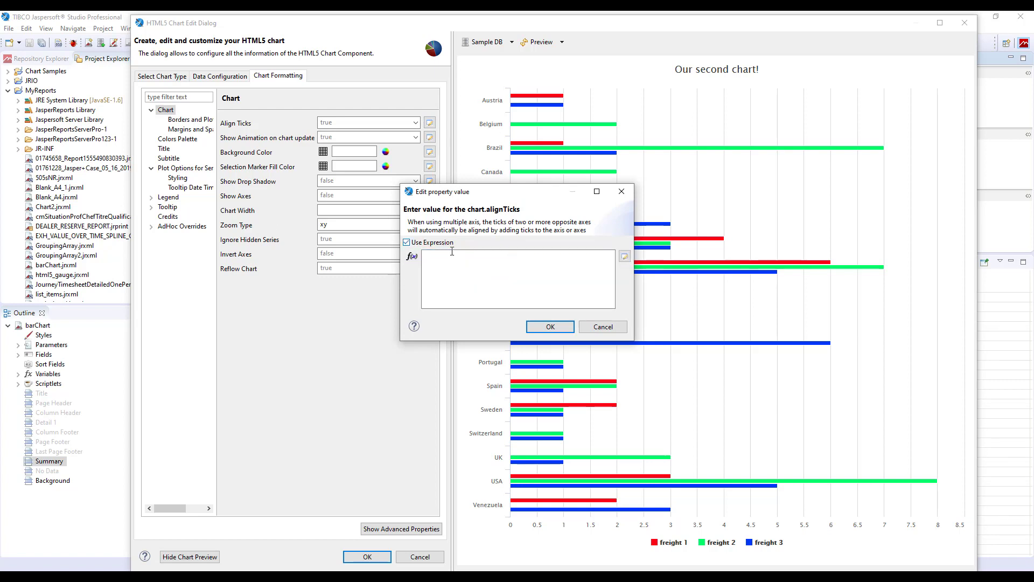
click(459, 260)
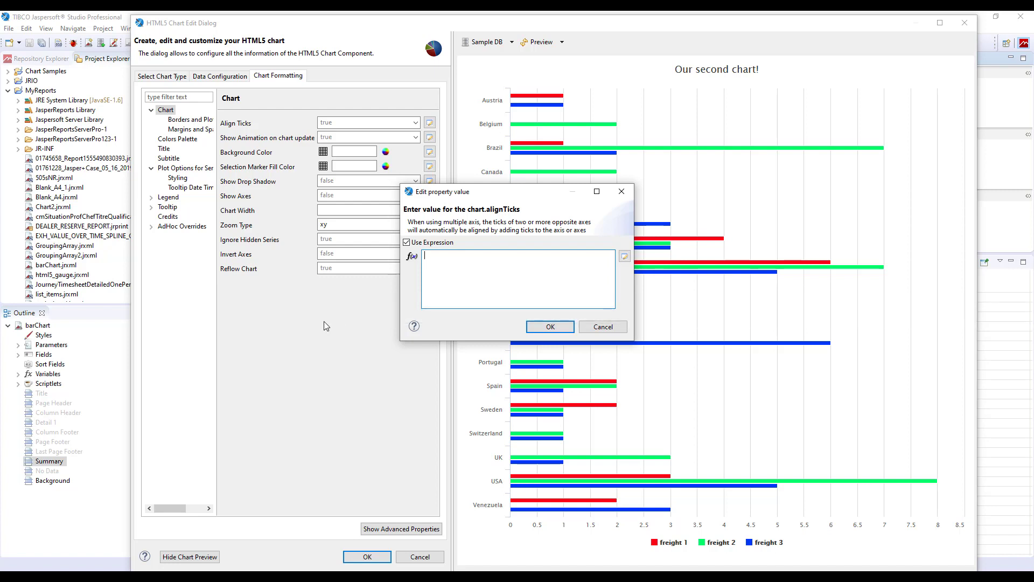
click(603, 327)
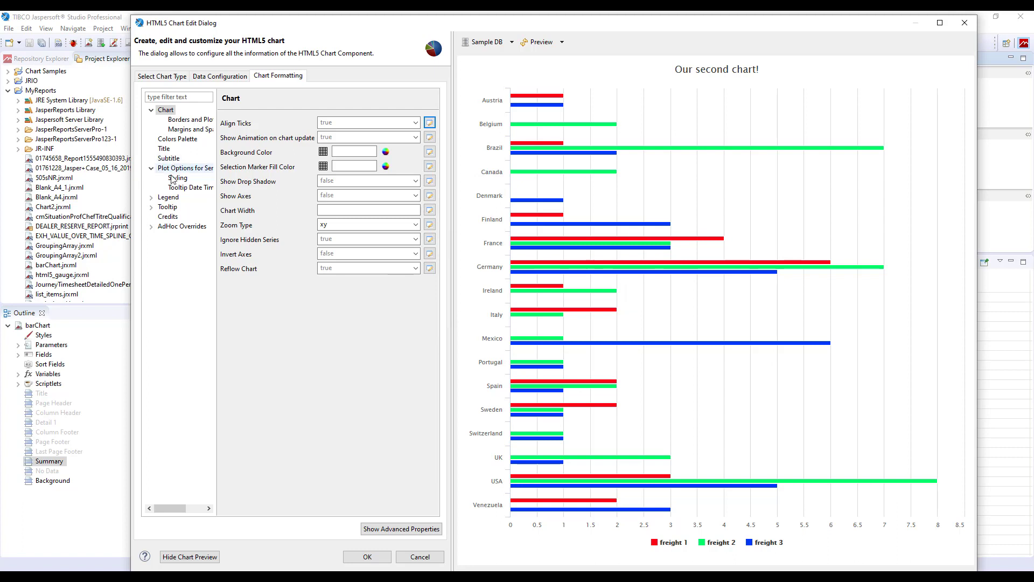
click(168, 197)
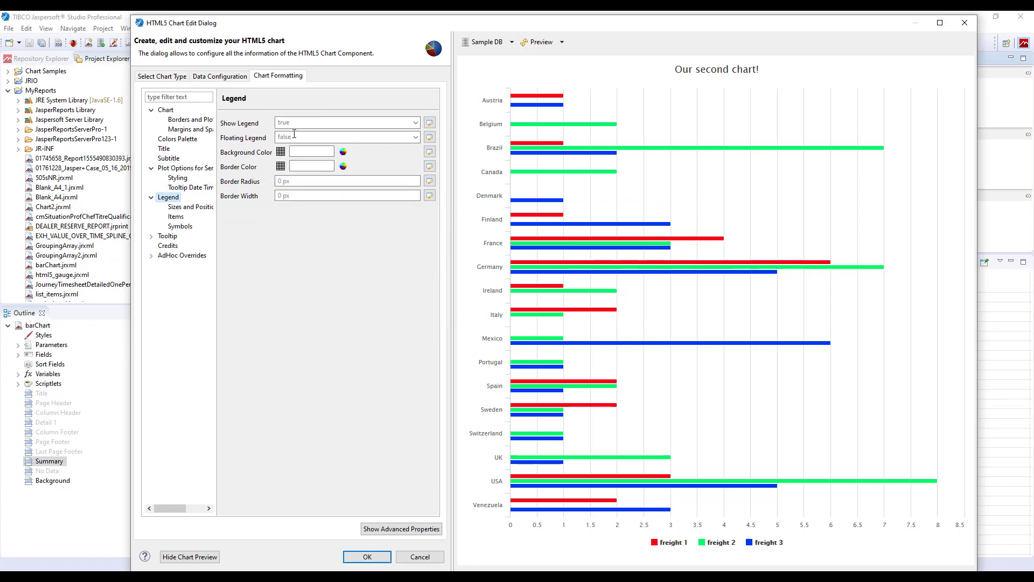
click(429, 122)
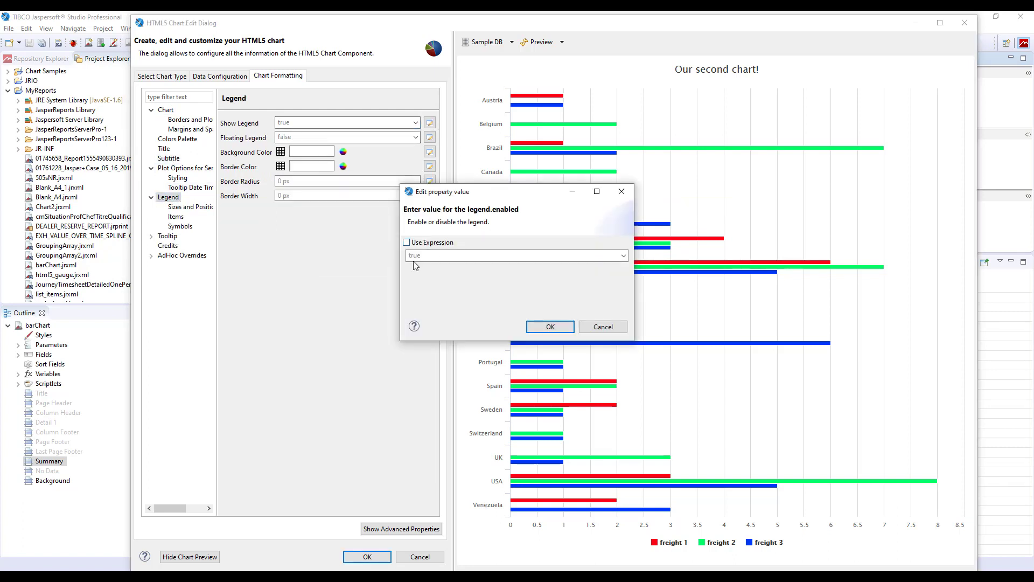
click(406, 242)
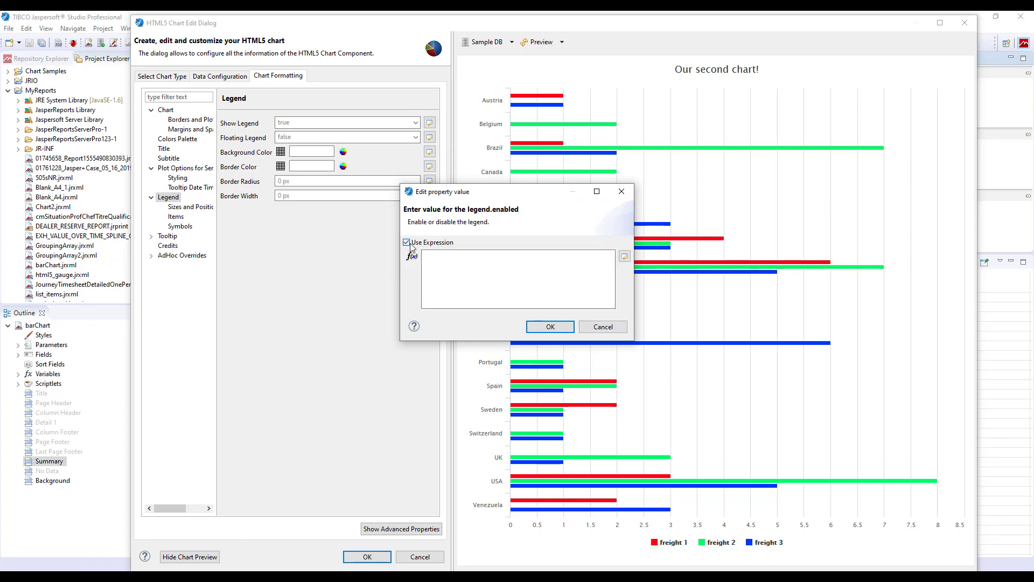
click(406, 243)
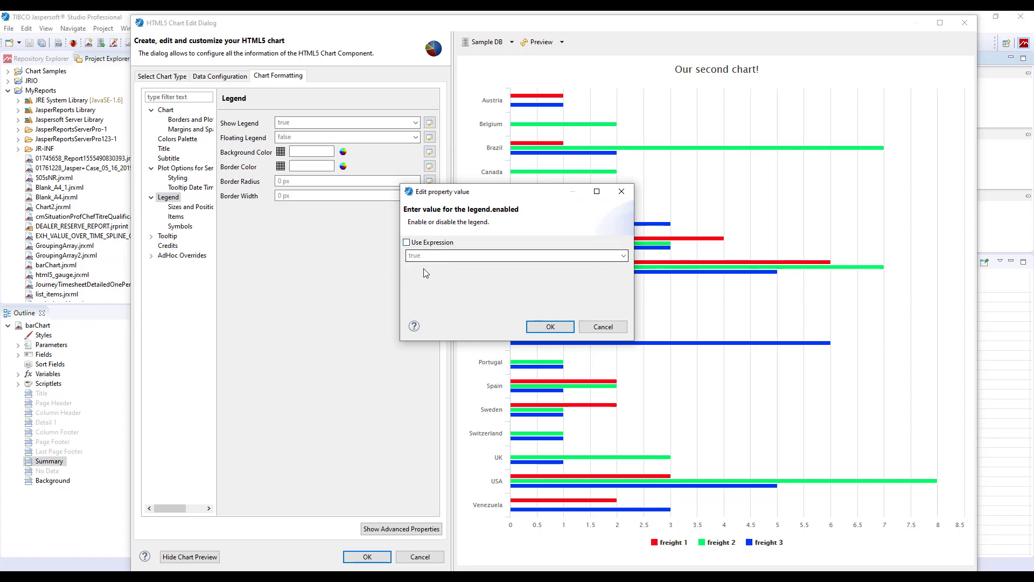
mouse_move(558, 285)
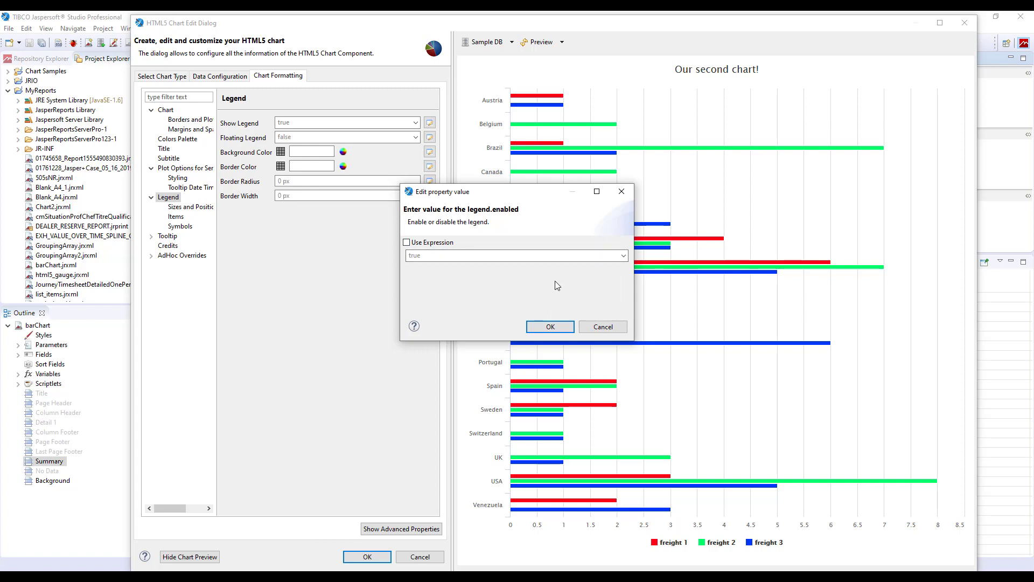
mouse_move(517, 310)
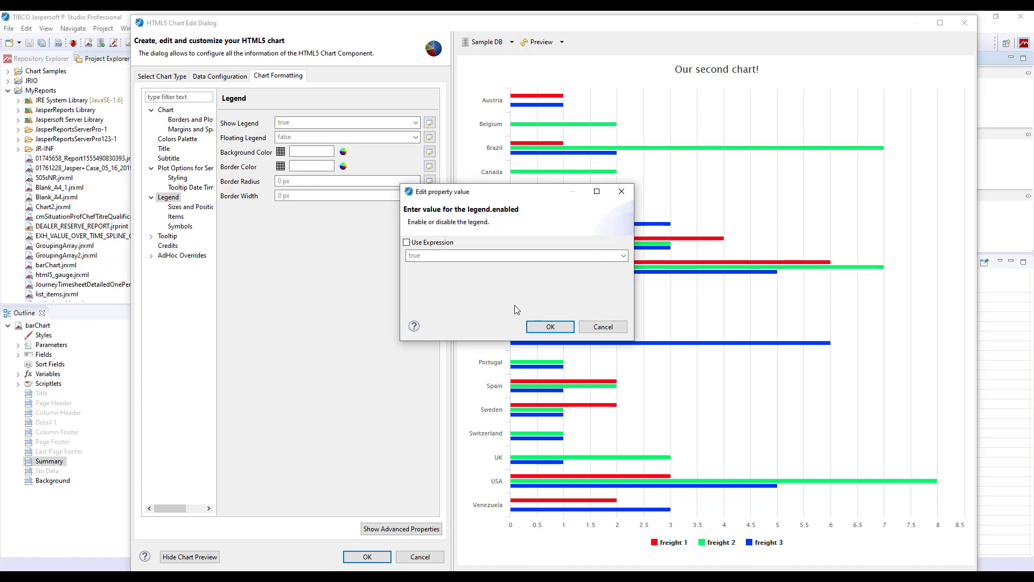
click(550, 326)
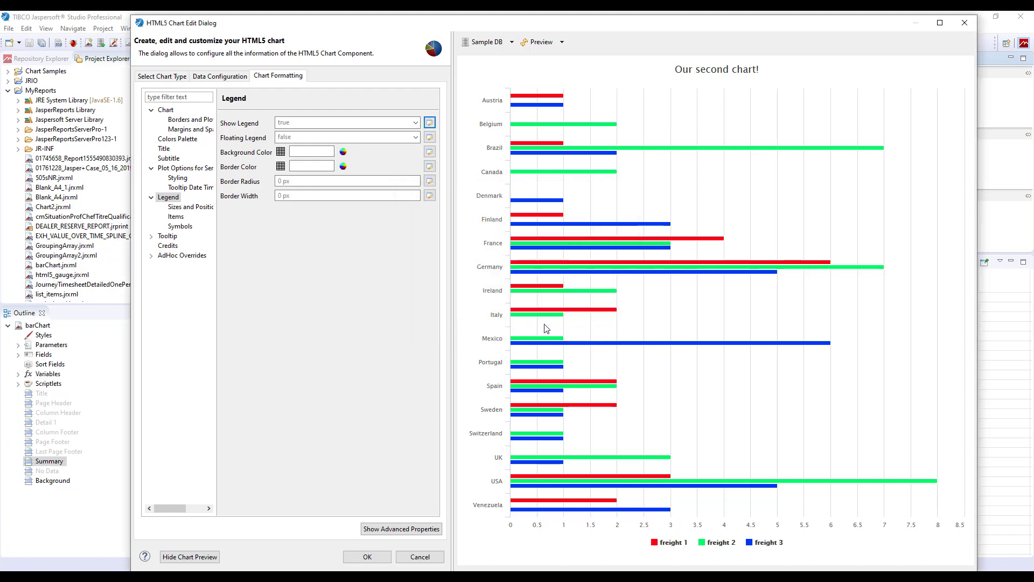